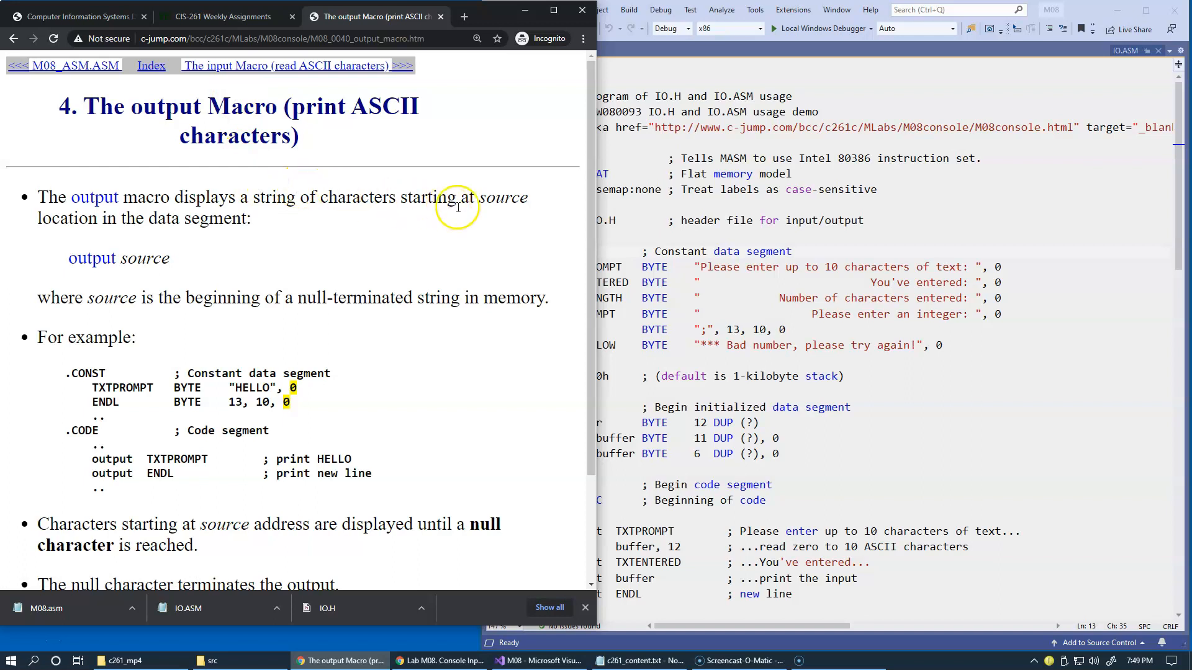
{"action": "mouse_move", "coordinate": [332, 222]}
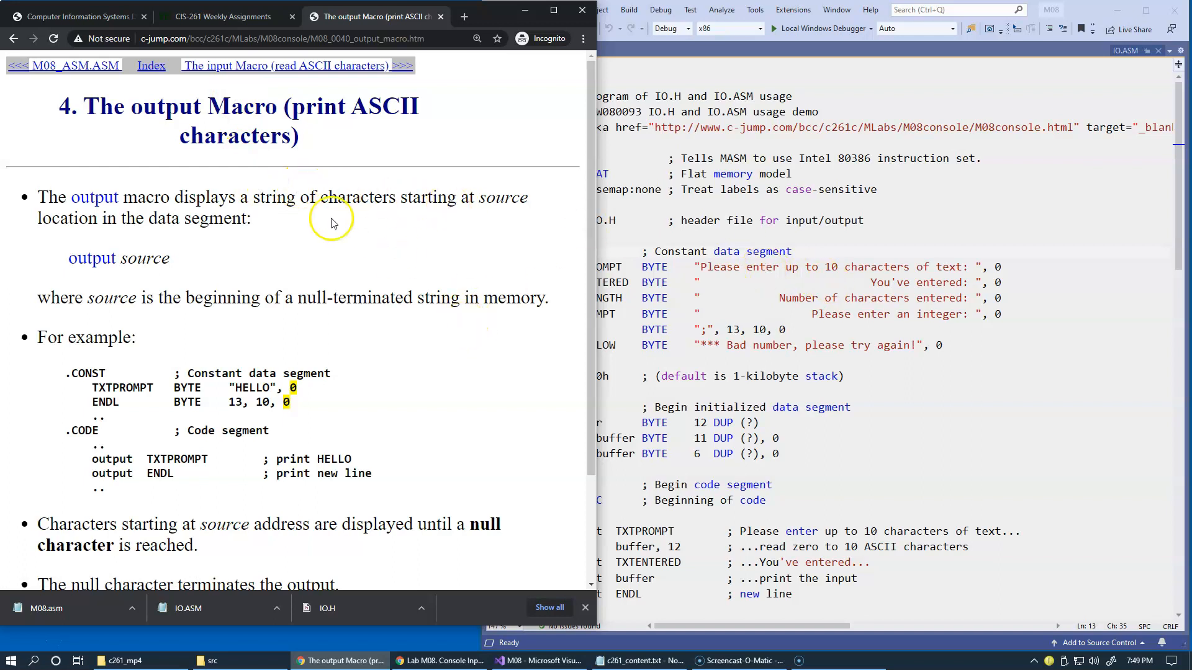
{"action": "mouse_move", "coordinate": [319, 305]}
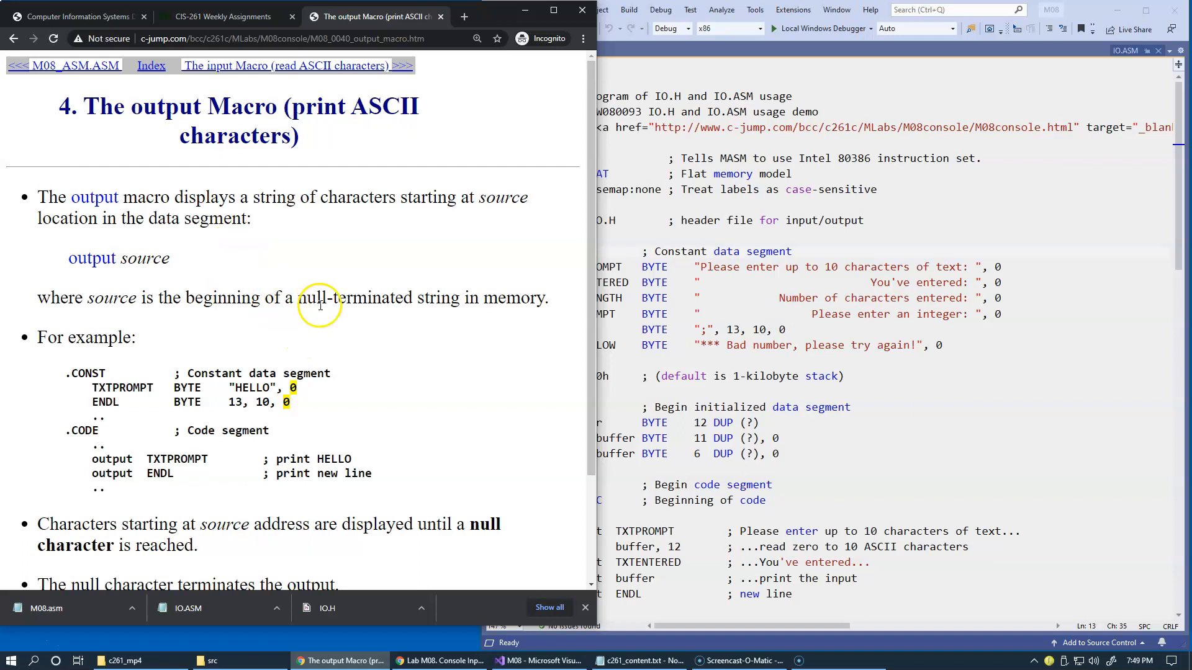
{"action": "mouse_move", "coordinate": [245, 429]}
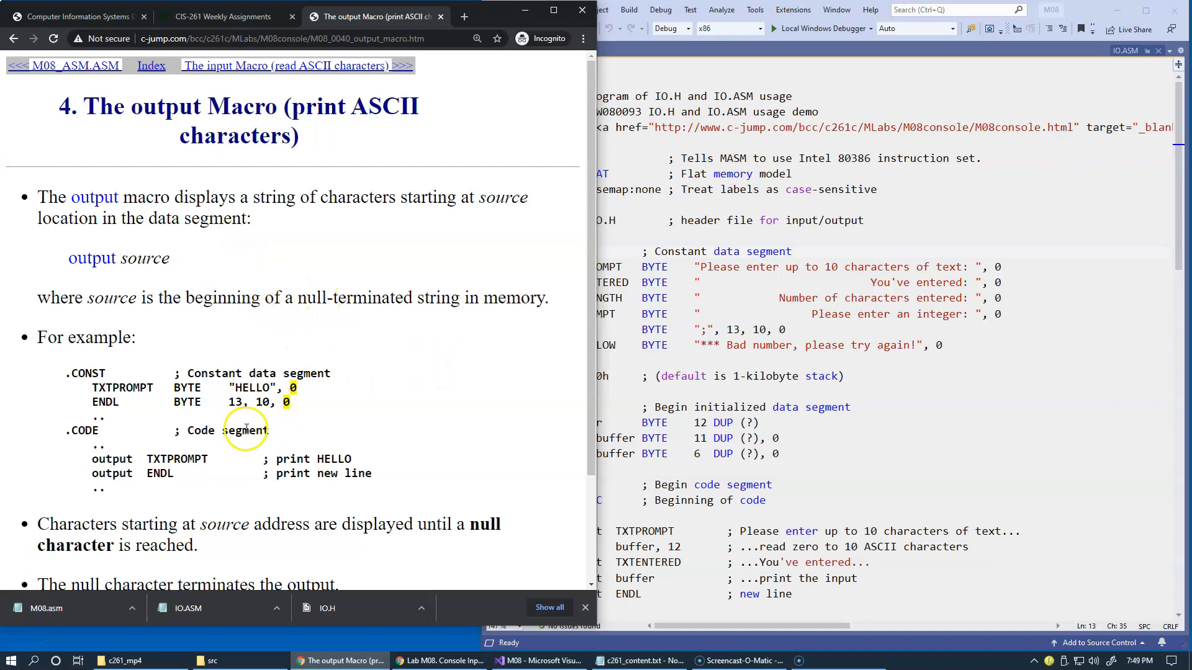
{"action": "mouse_move", "coordinate": [375, 402]}
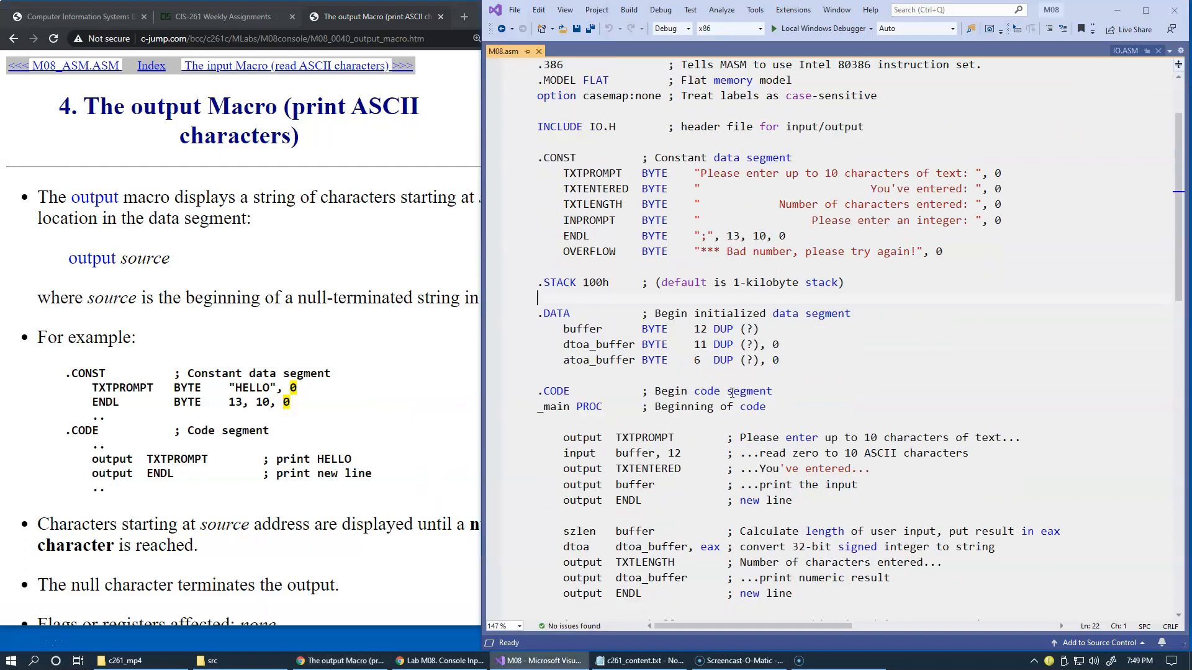
- Highlight TXTPROMPT's definition, its use in the output call, and the string's terminating 0
{"action": "scroll", "scroll_direction": "down", "scroll_amount": 3}
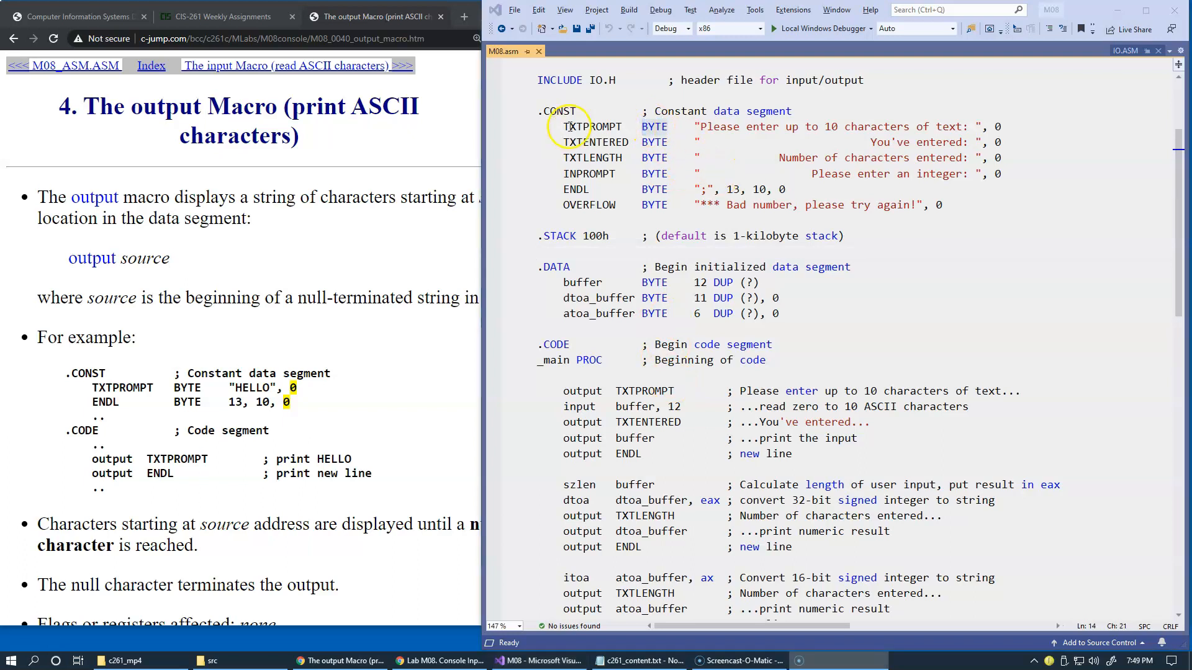
{"action": "double_click", "coordinate": [592, 126]}
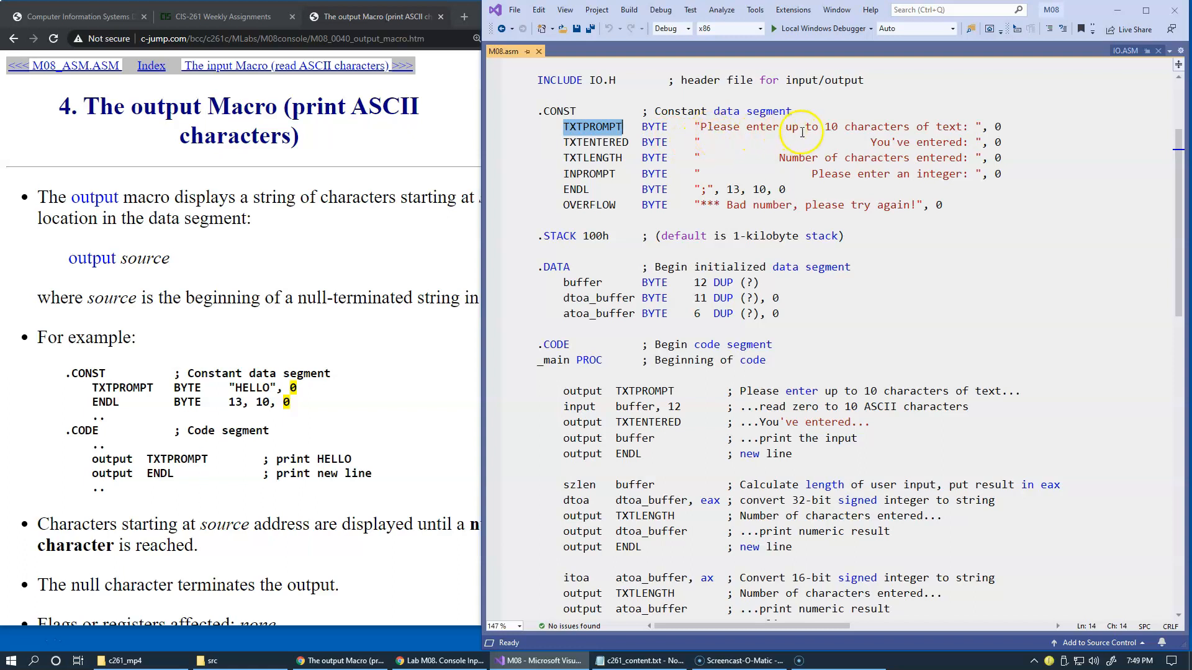
{"action": "mouse_move", "coordinate": [956, 125]}
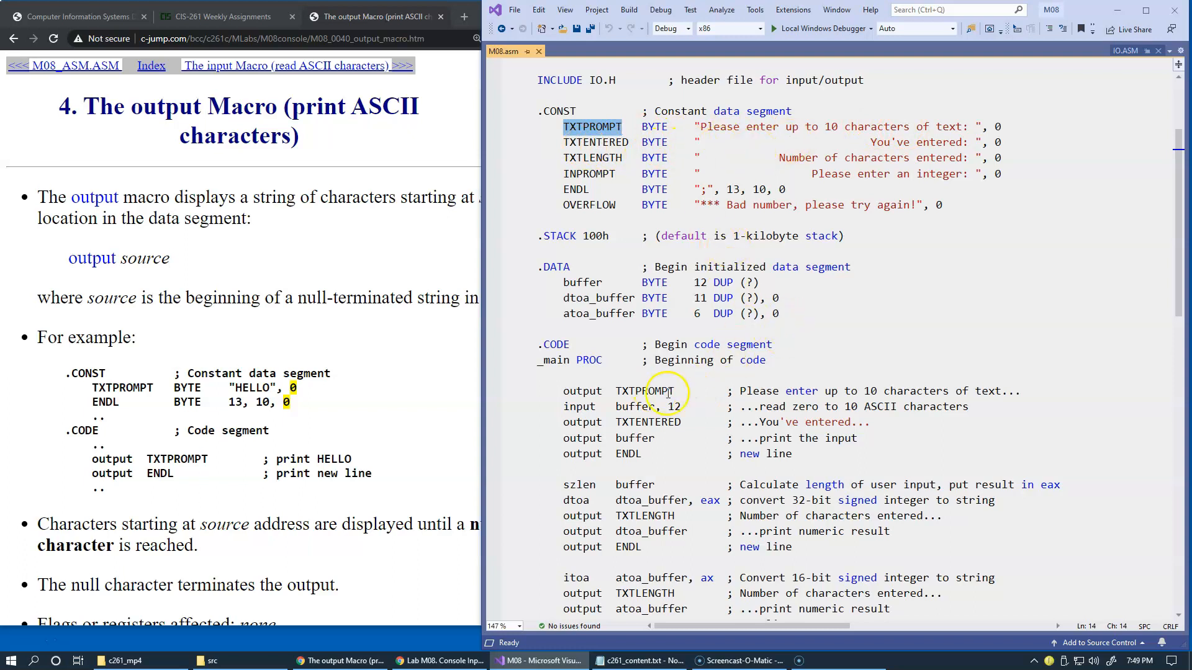
{"action": "double_click", "coordinate": [583, 391]}
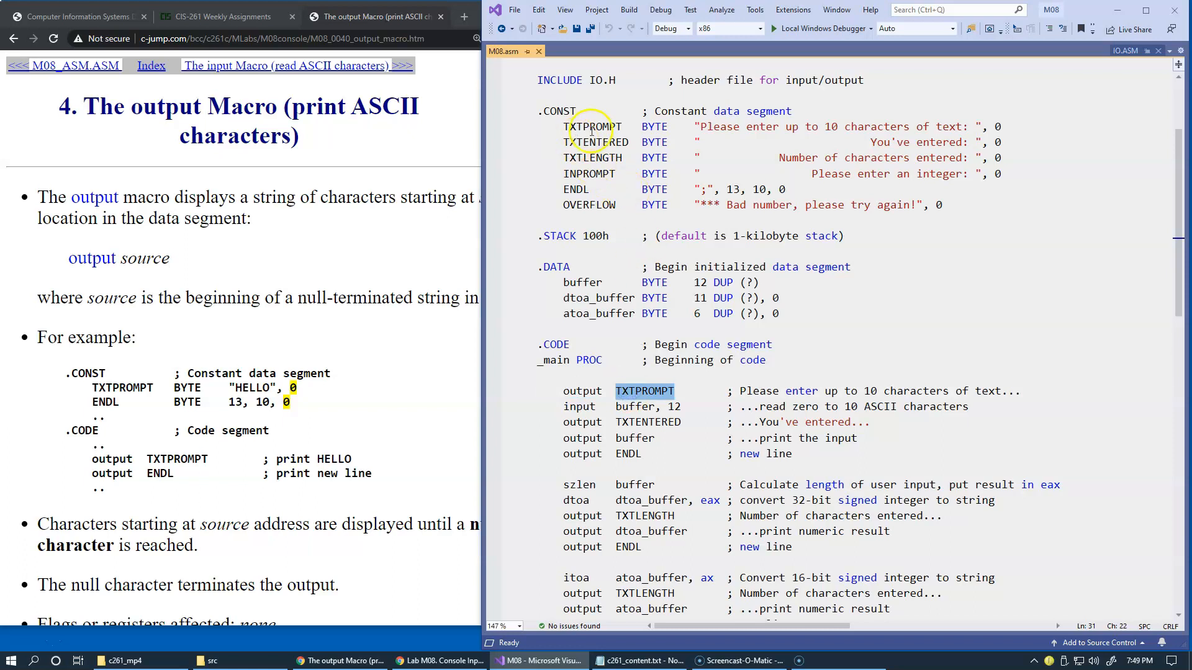
{"action": "double_click", "coordinate": [644, 391]}
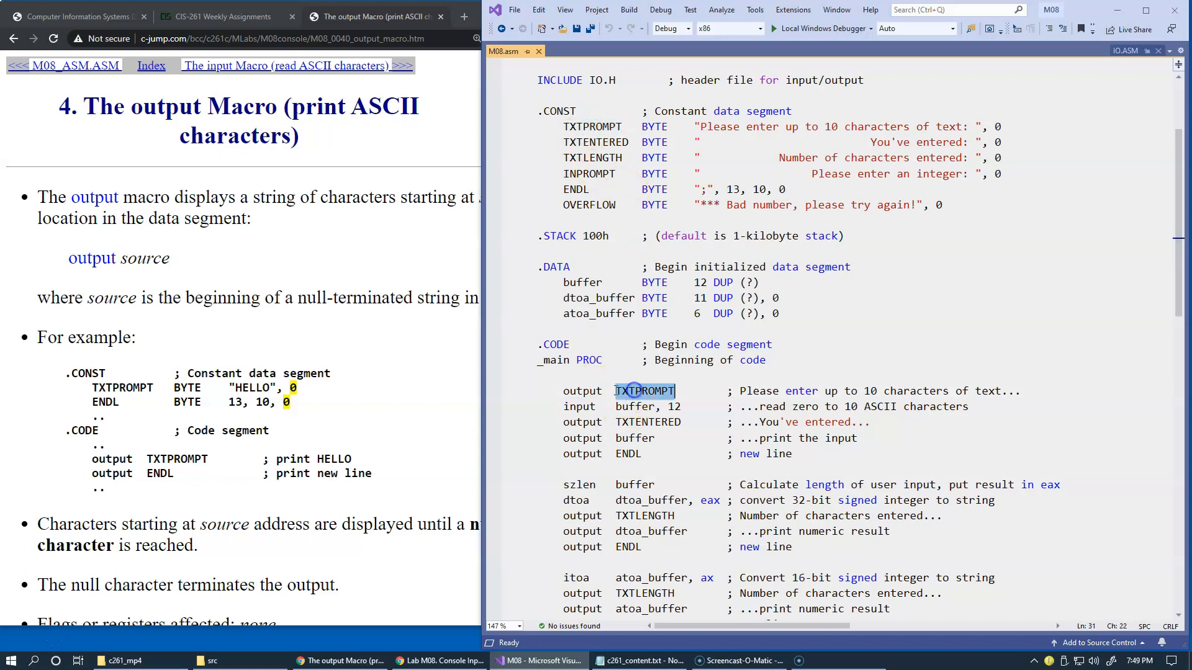
{"action": "double_click", "coordinate": [582, 390]}
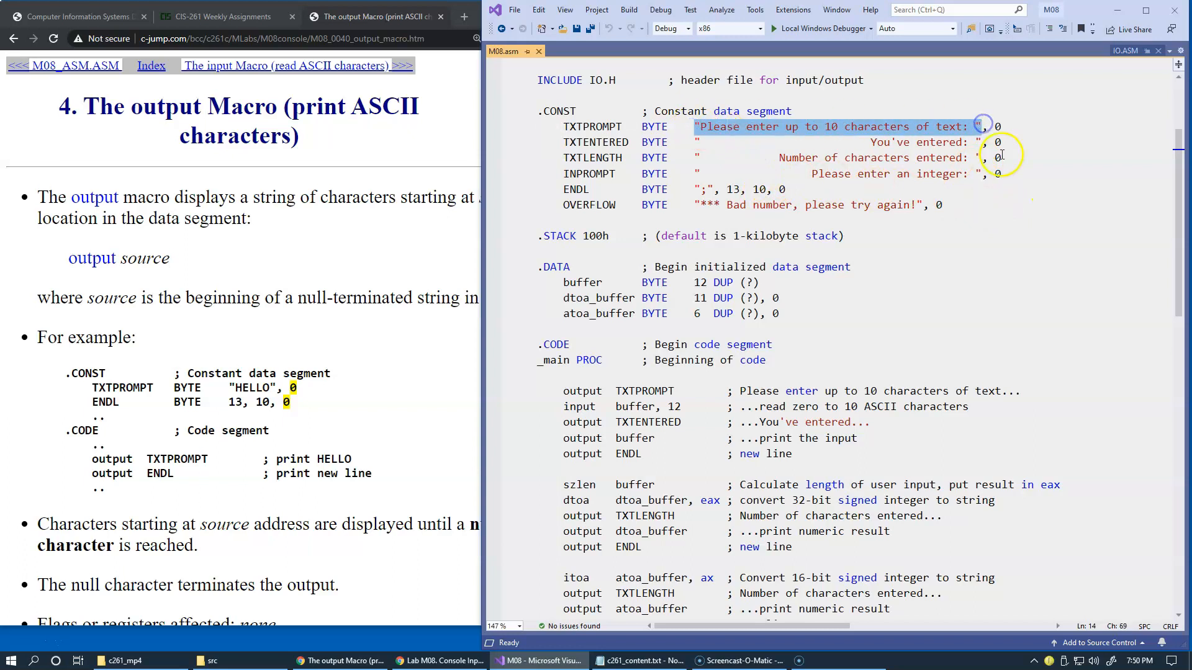
{"action": "mouse_move", "coordinate": [923, 280]}
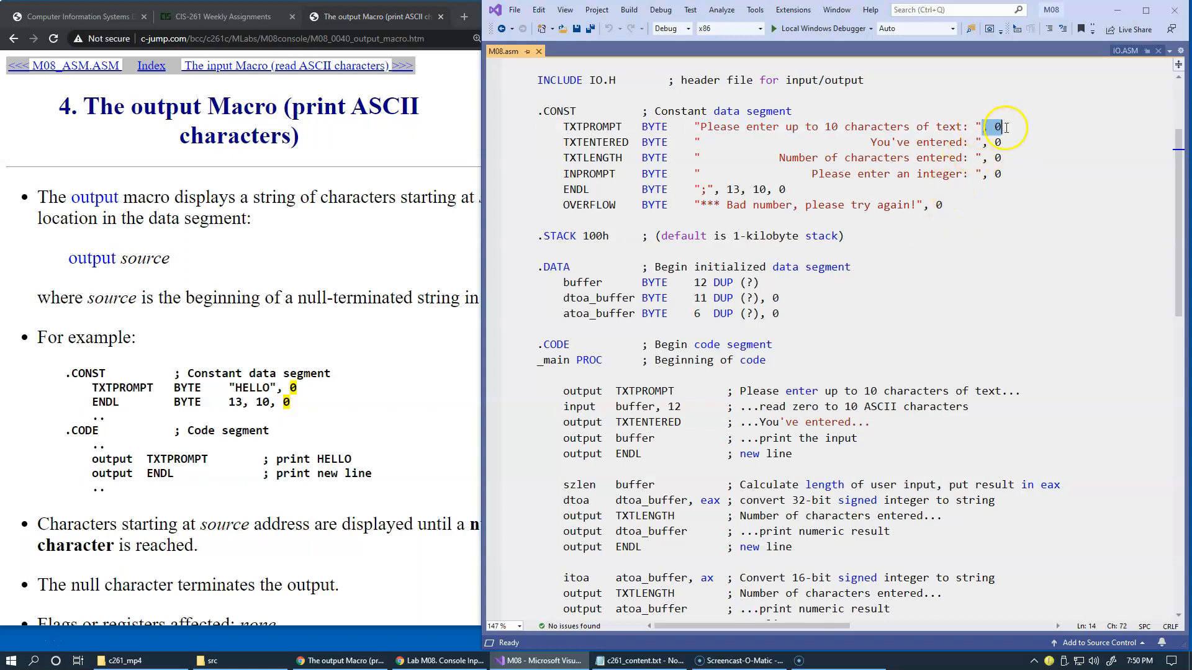
{"action": "double_click", "coordinate": [653, 126]}
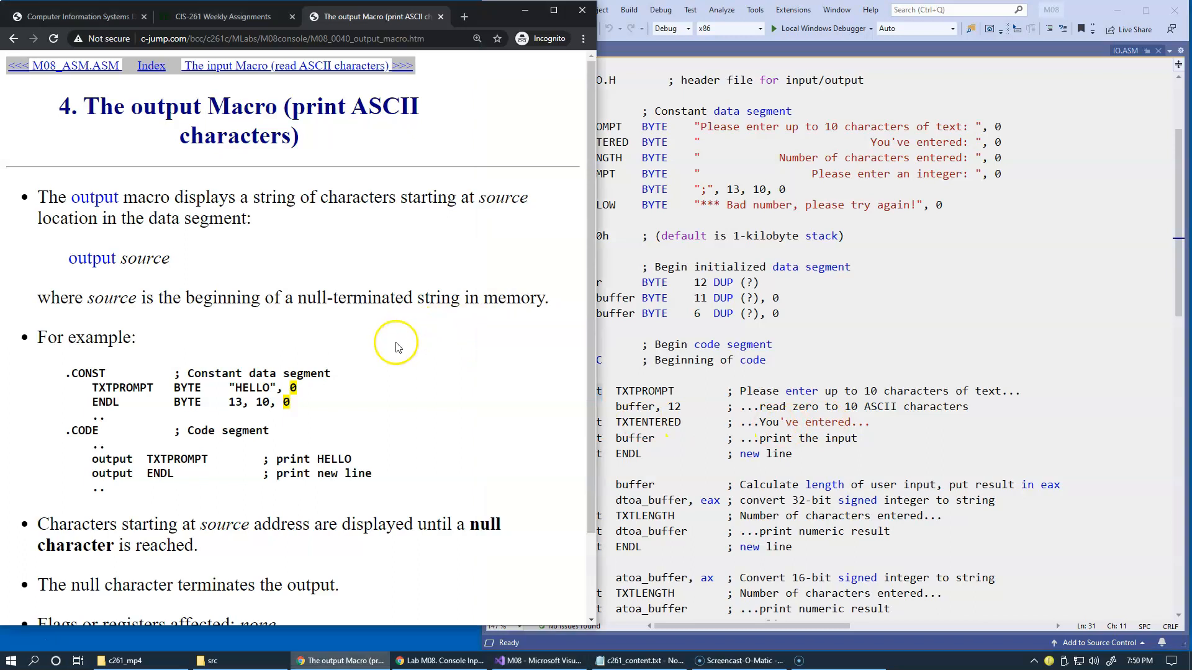
- Scroll the output macro page to the null-character rules and mark TXTPROMPT in its example
{"action": "scroll", "scroll_direction": "down", "scroll_amount": 3}
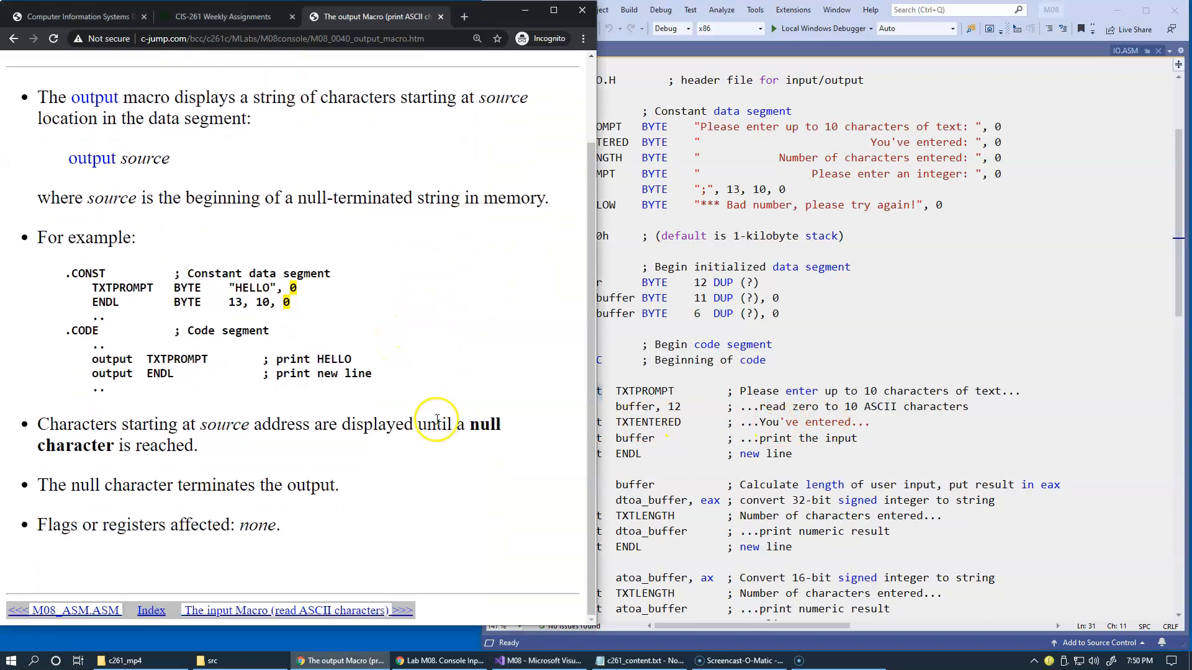
{"action": "mouse_move", "coordinate": [220, 424]}
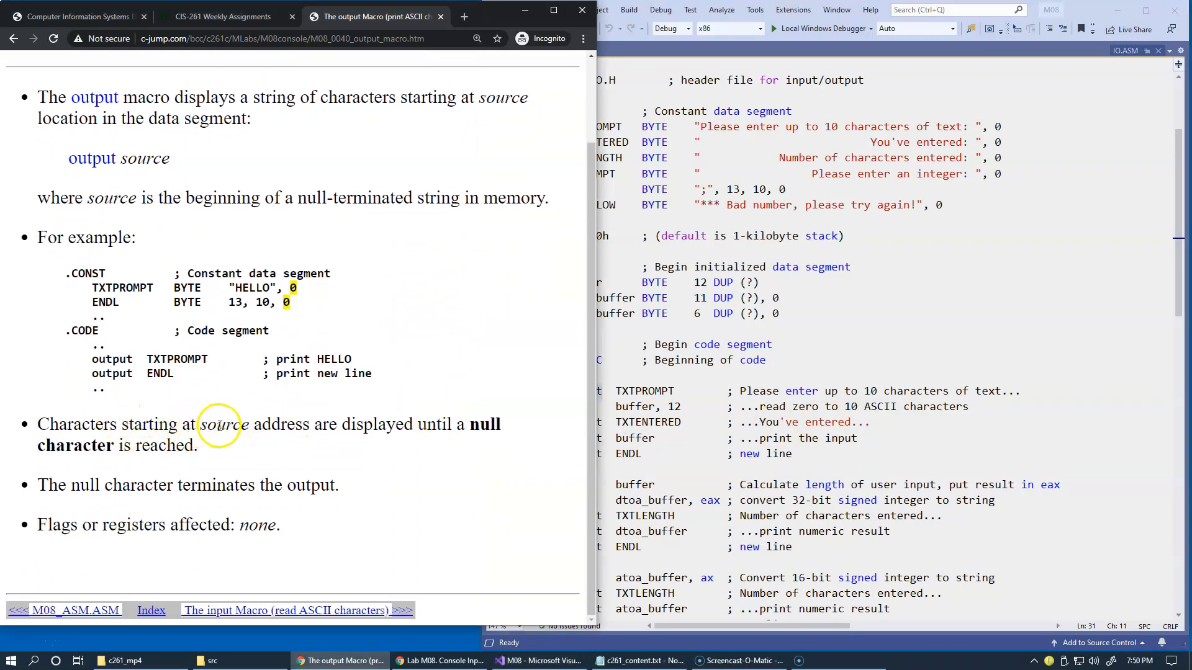
{"action": "double_click", "coordinate": [177, 359]}
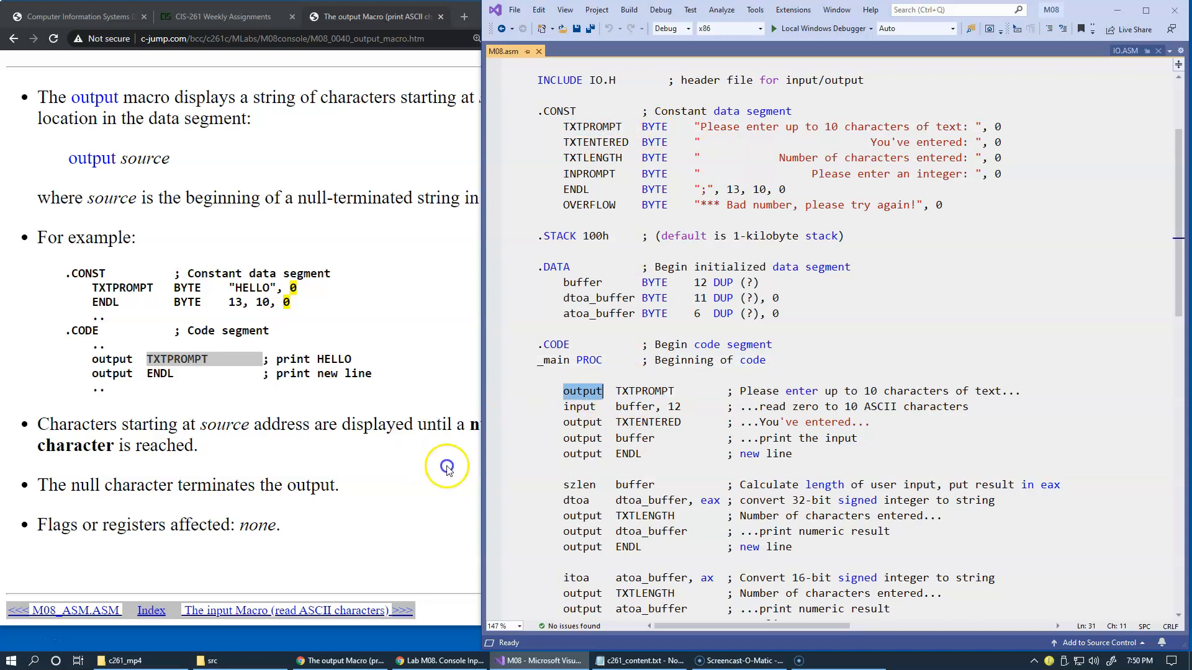
{"action": "mouse_move", "coordinate": [351, 487]}
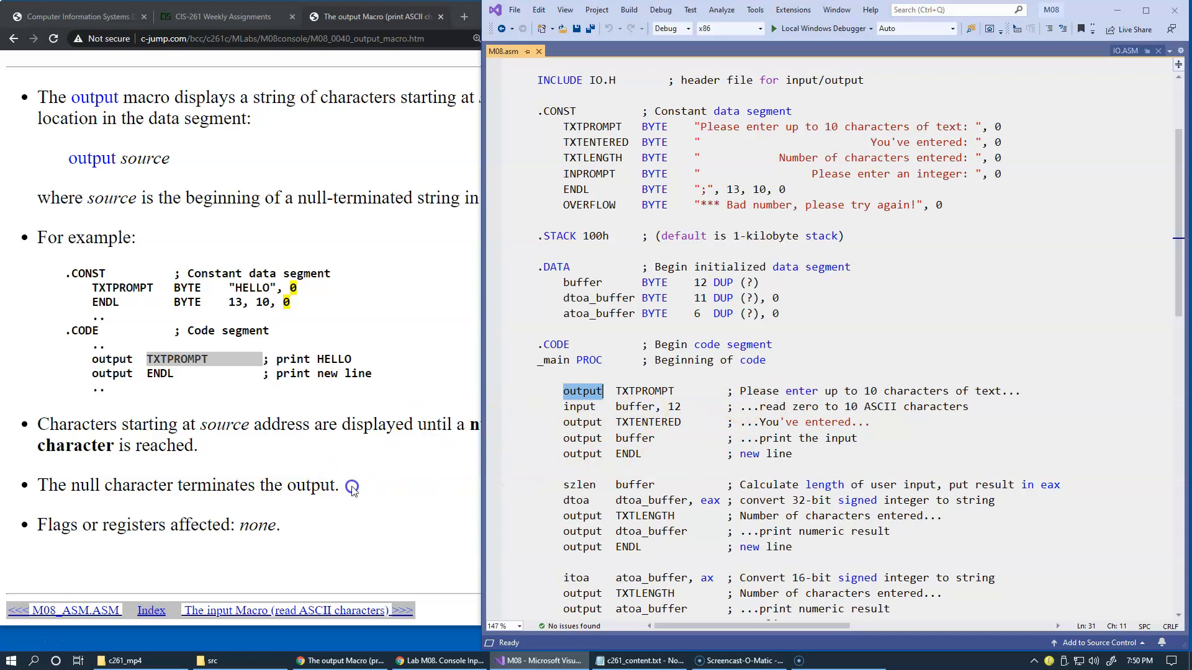
{"action": "mouse_move", "coordinate": [261, 524]}
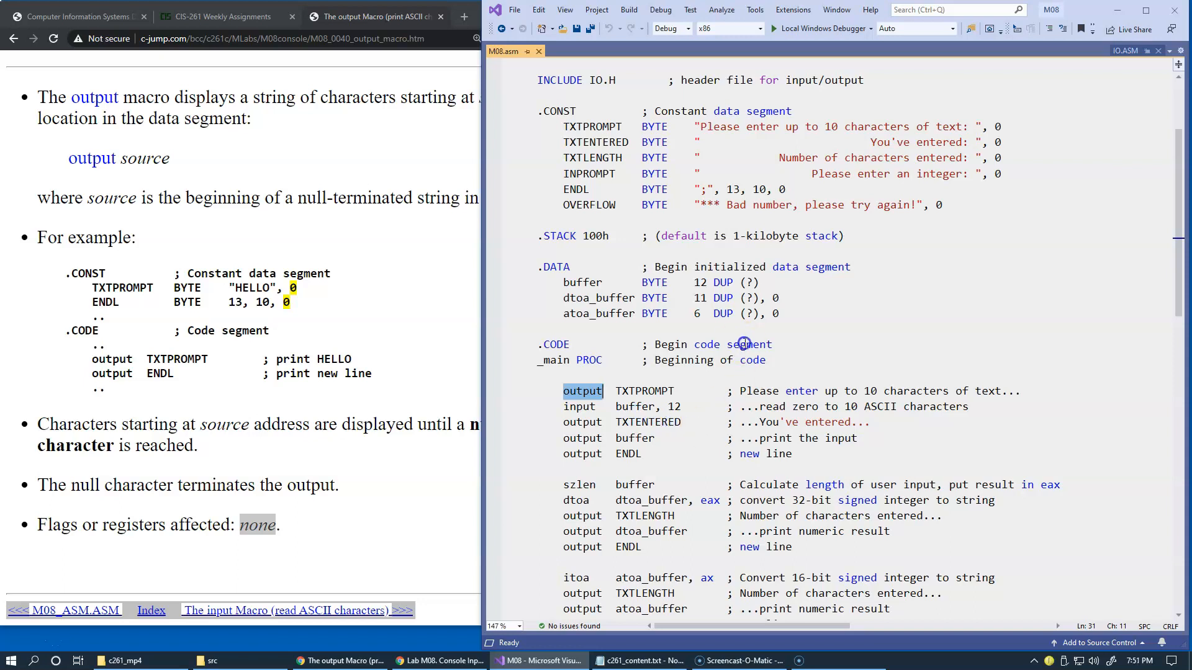
{"action": "mouse_move", "coordinate": [303, 610]}
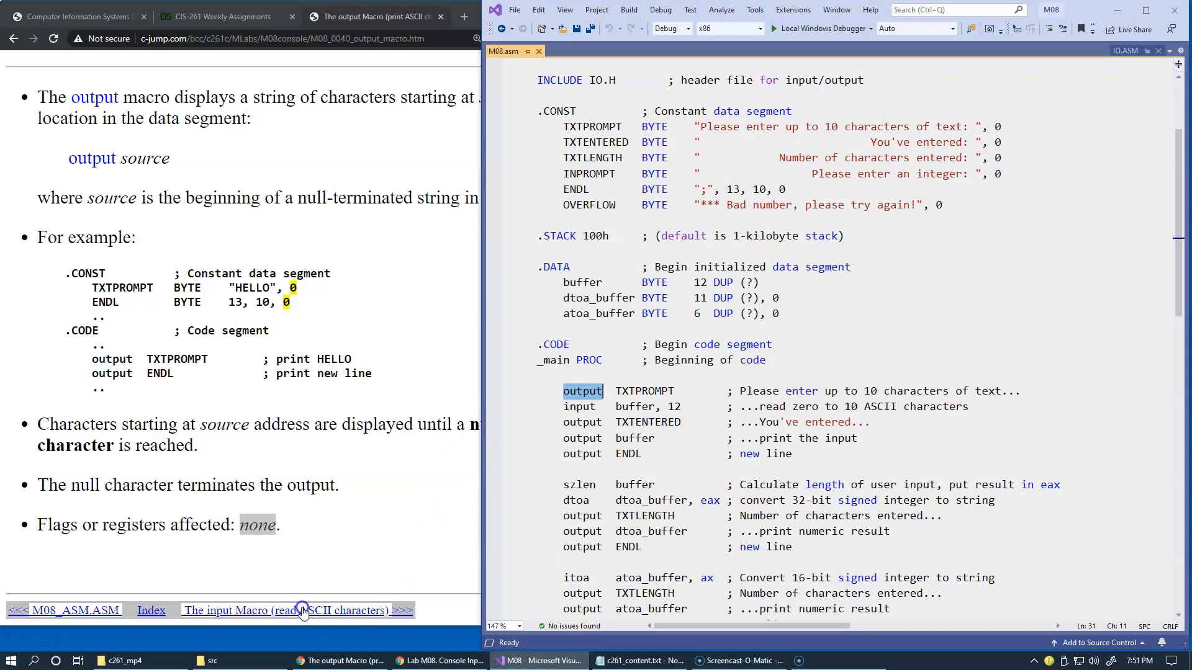
- Open 'The input Macro' page and highlight 'input' in its heading
{"action": "left_click", "coordinate": [285, 610]}
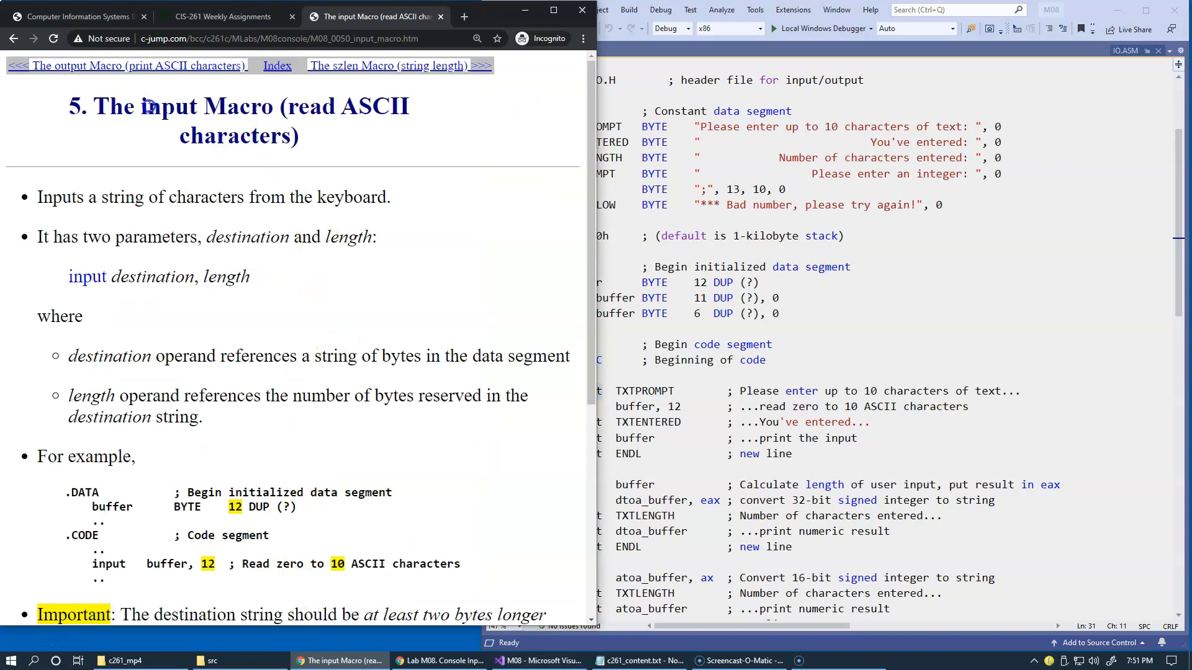
{"action": "double_click", "coordinate": [167, 106]}
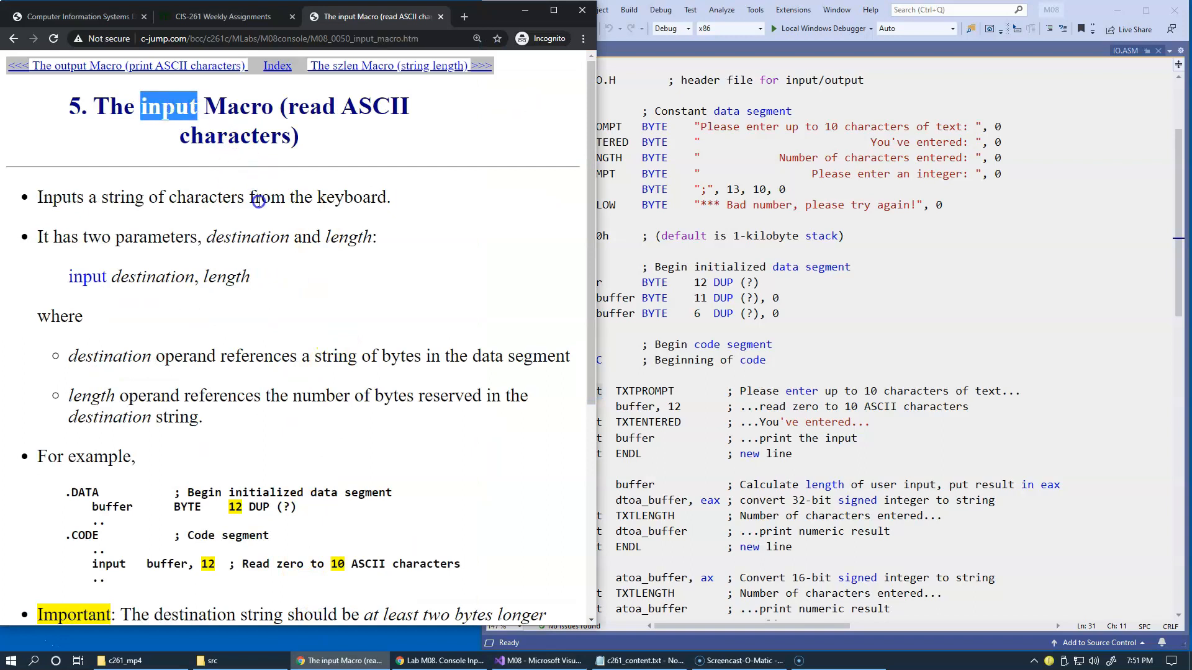
{"action": "mouse_move", "coordinate": [357, 210]}
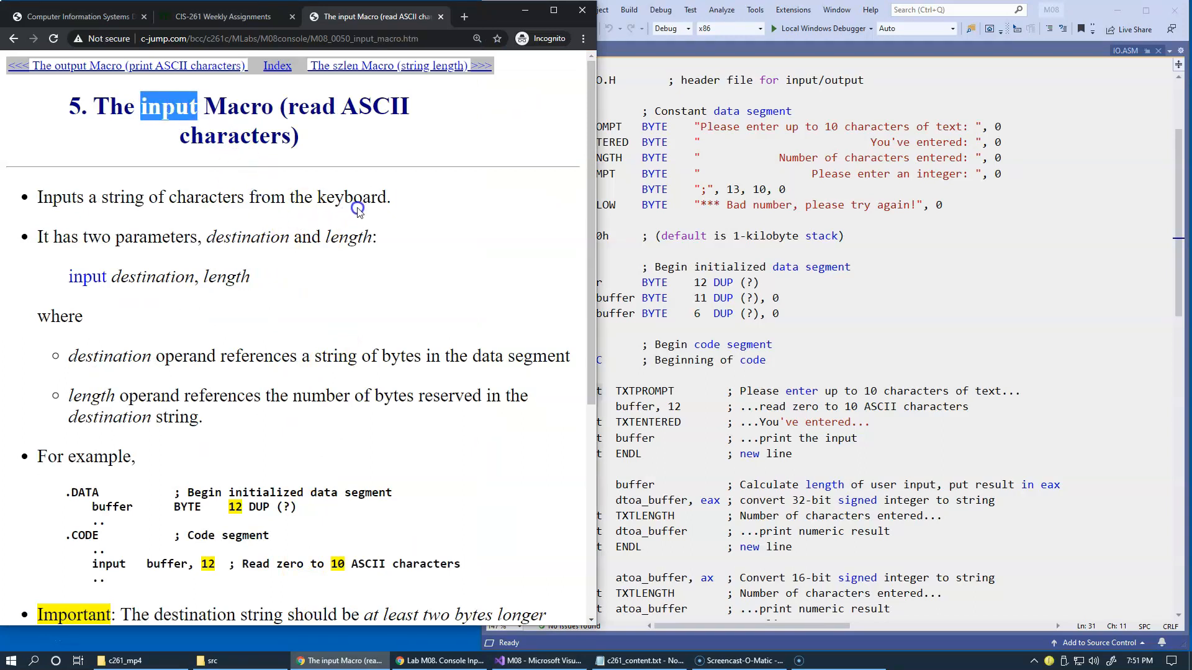
{"action": "mouse_move", "coordinate": [217, 254]}
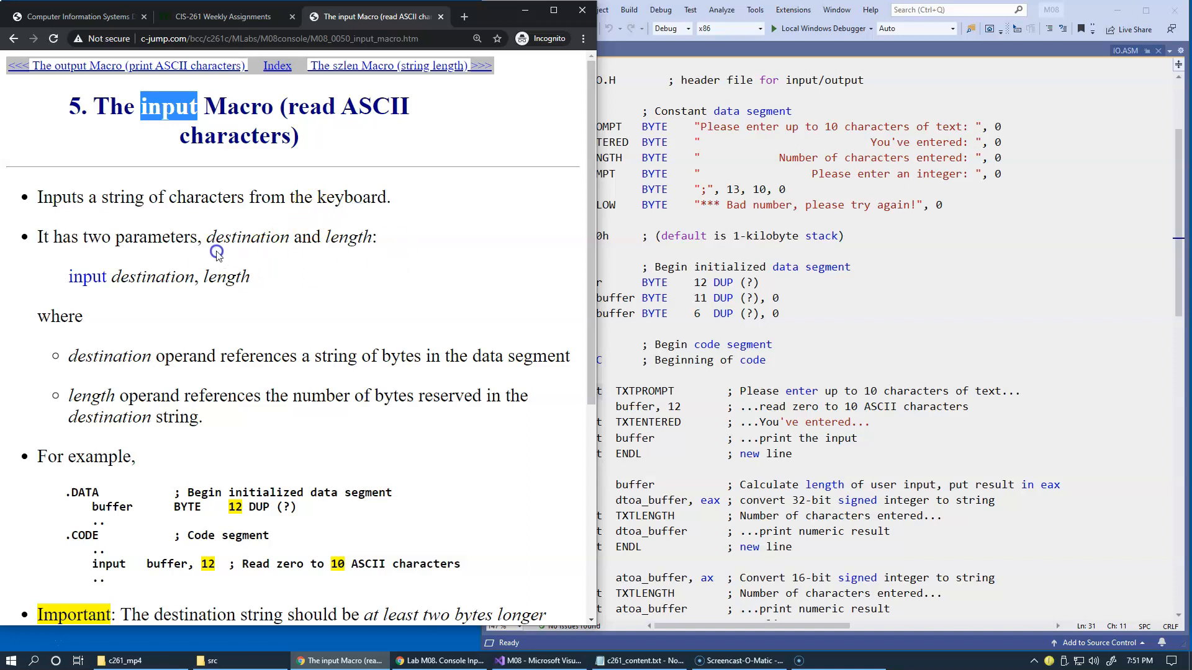
{"action": "mouse_move", "coordinate": [379, 251]}
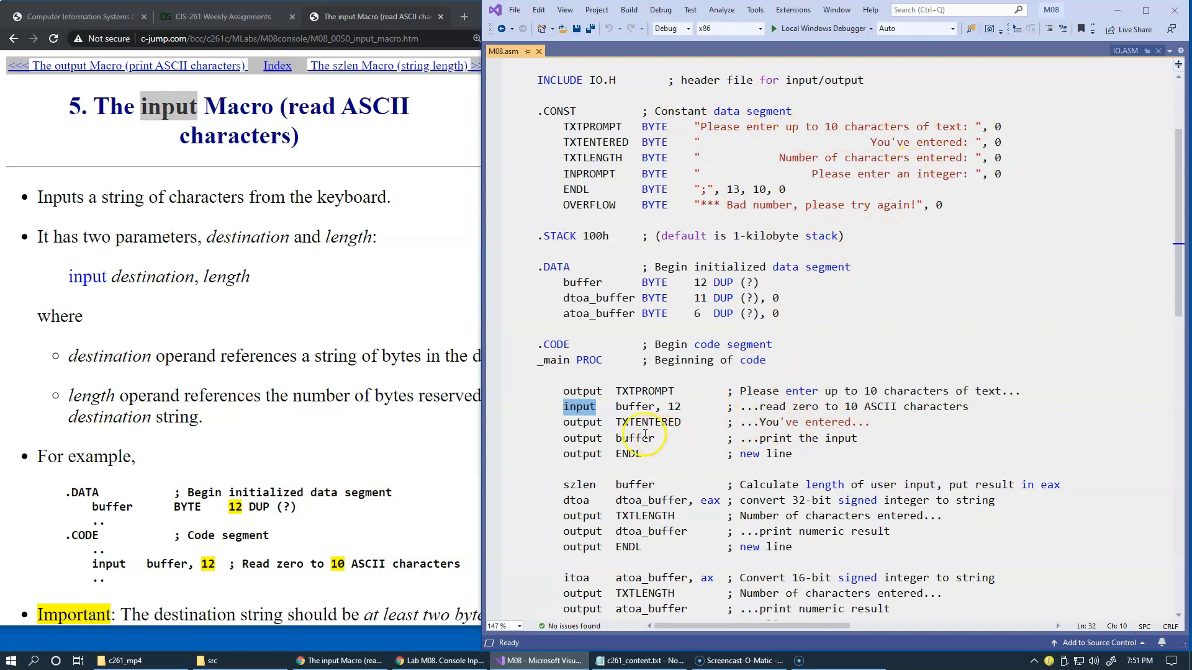
- Mark the input call's length 12 and the buffer's uninitialized bytes, replacing 12 with LENGTHOF
{"action": "double_click", "coordinate": [635, 406]}
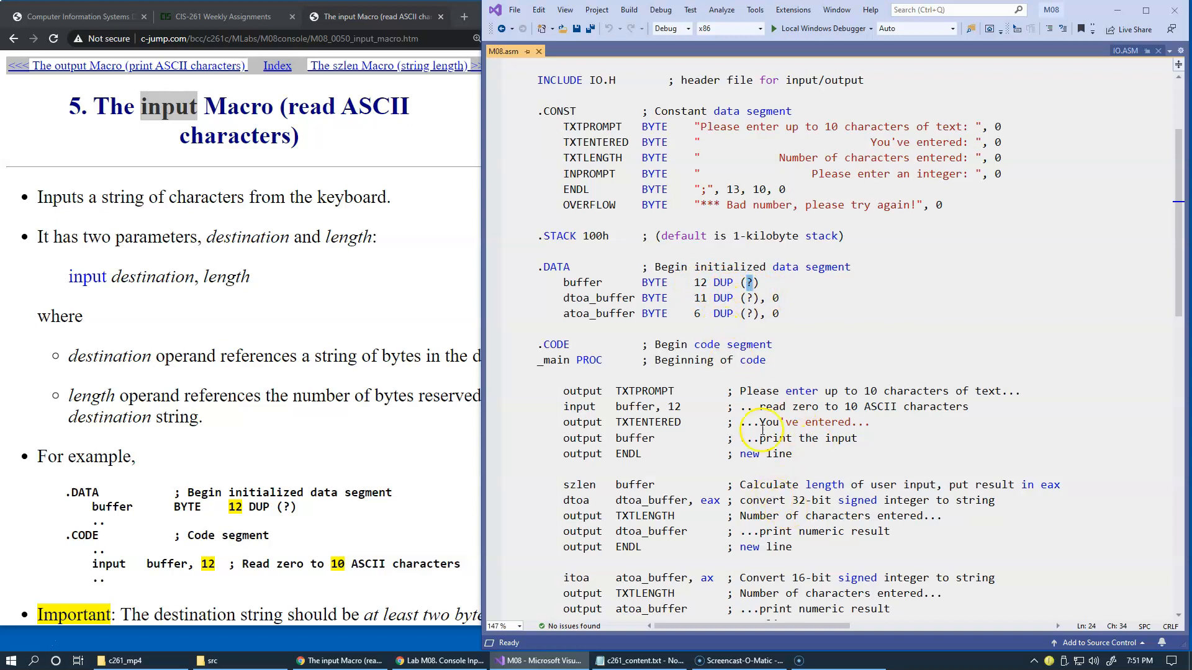
{"action": "double_click", "coordinate": [700, 282]}
{"action": "type", "text": "LENGTHOF "}
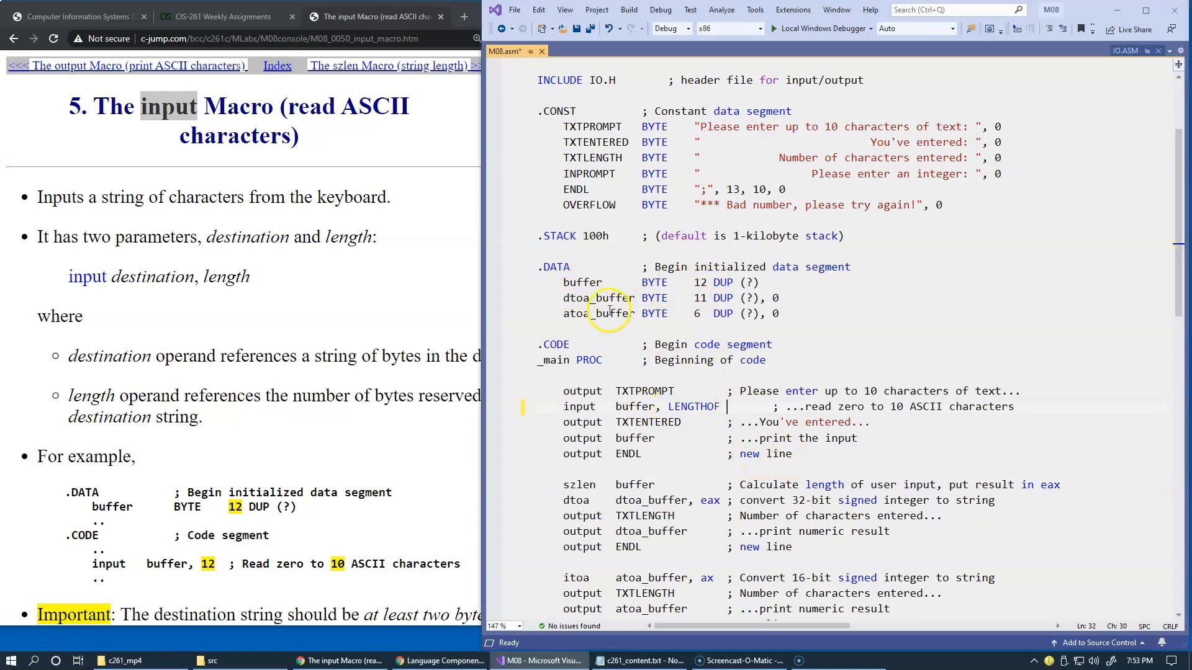
{"action": "double_click", "coordinate": [583, 282]}
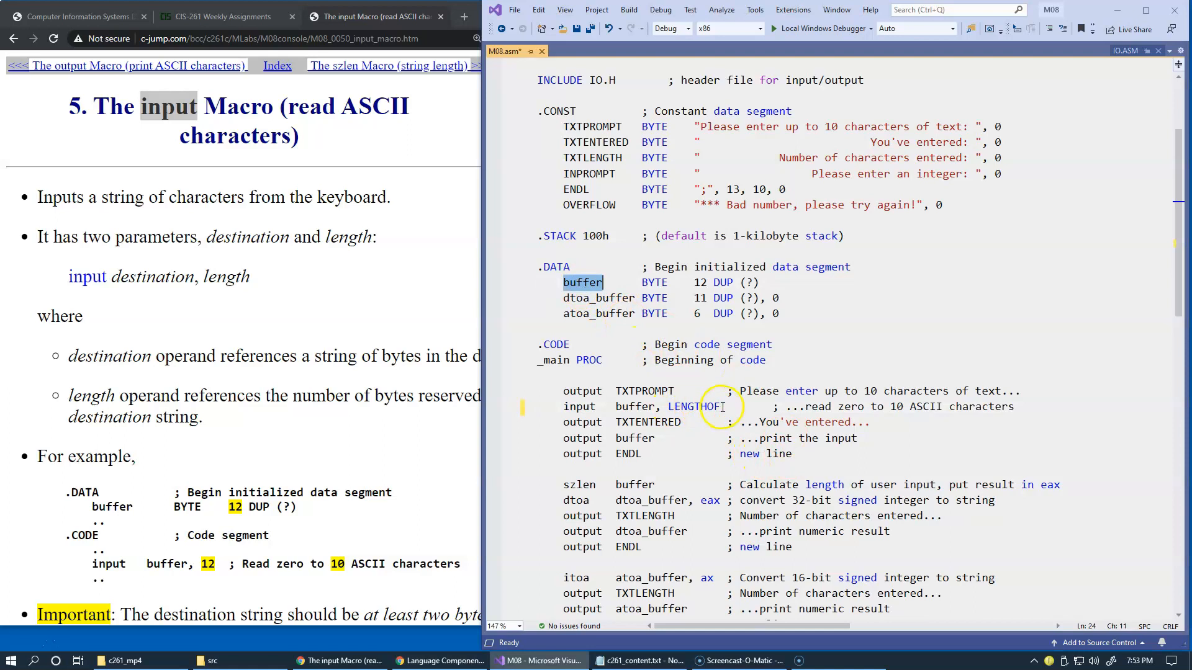
{"action": "type", "text": "buffer"}
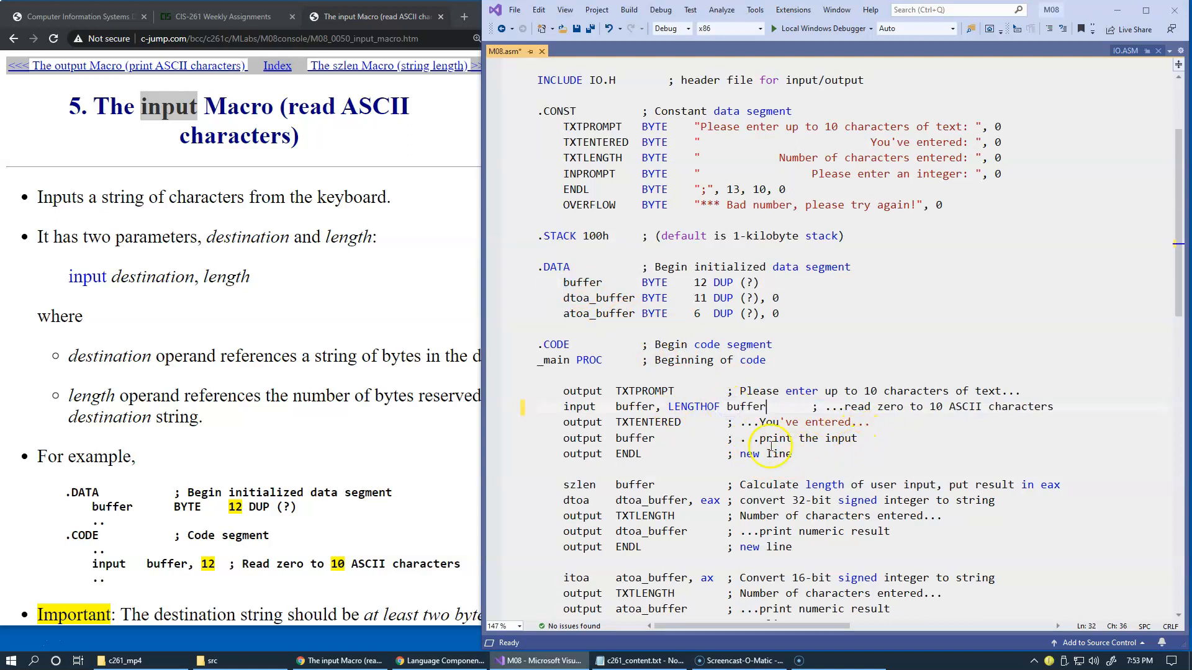
{"action": "double_click", "coordinate": [691, 406]}
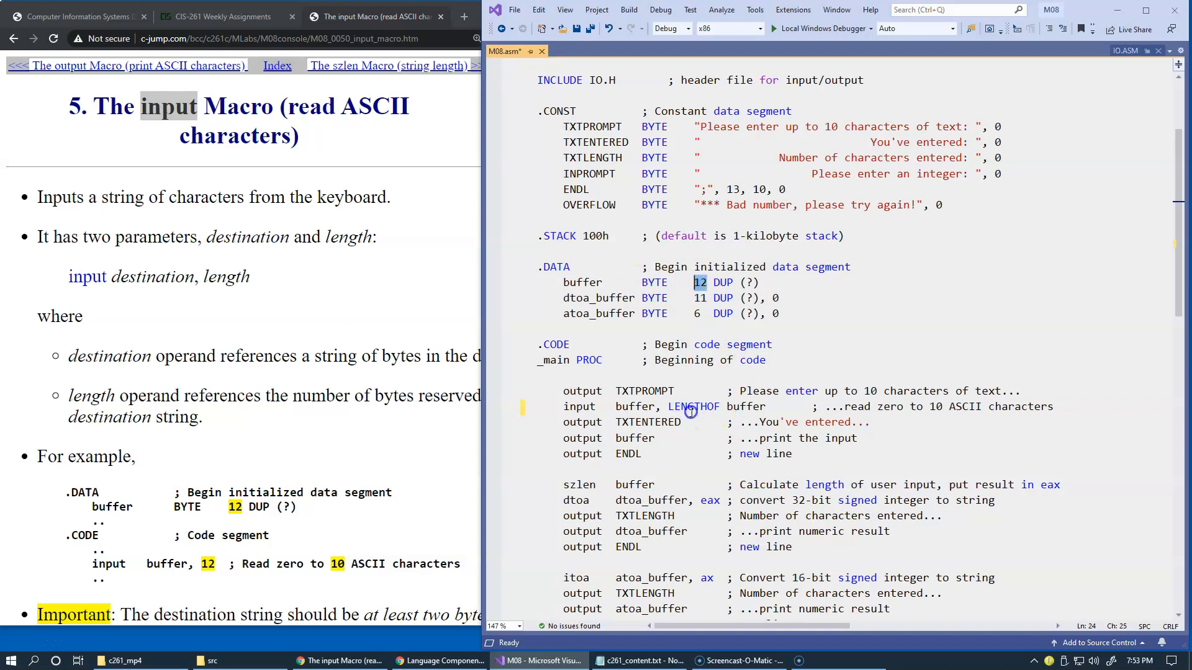
{"action": "double_click", "coordinate": [745, 407]}
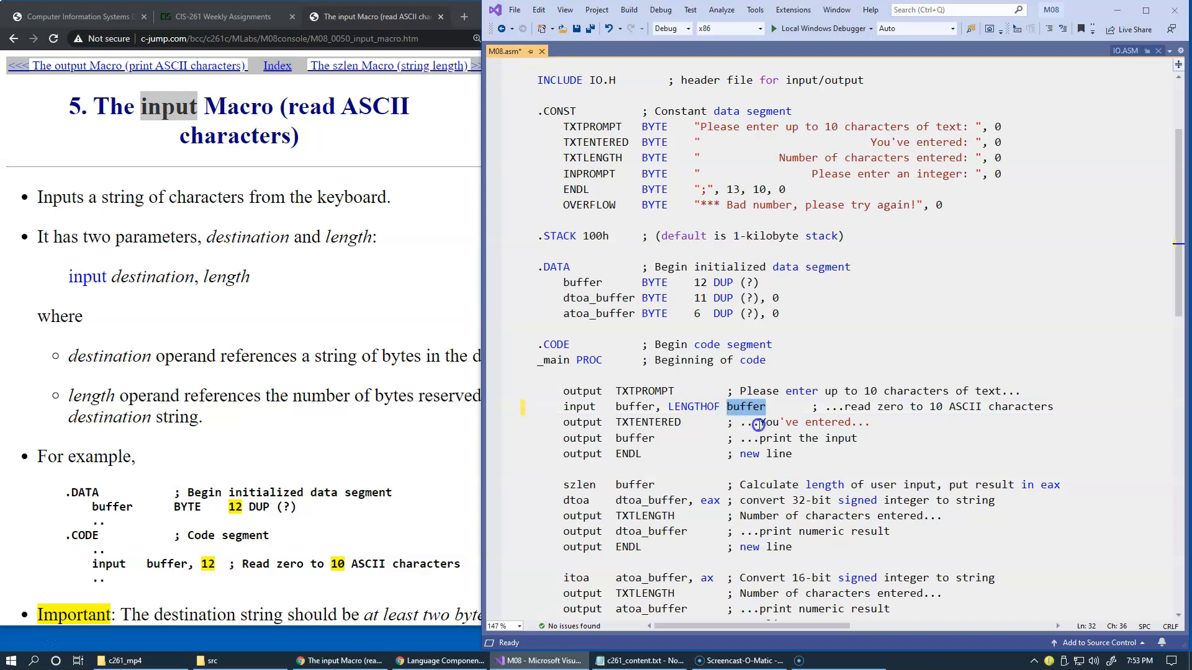
{"action": "mouse_move", "coordinate": [741, 431]}
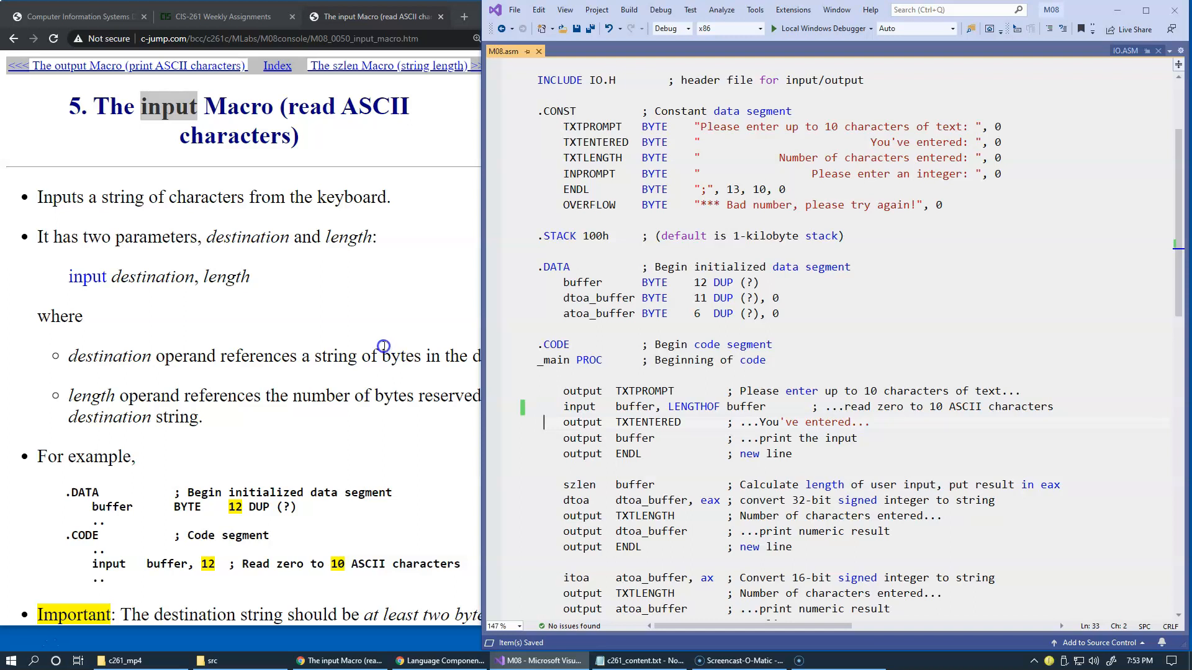
{"action": "mouse_move", "coordinate": [854, 448]}
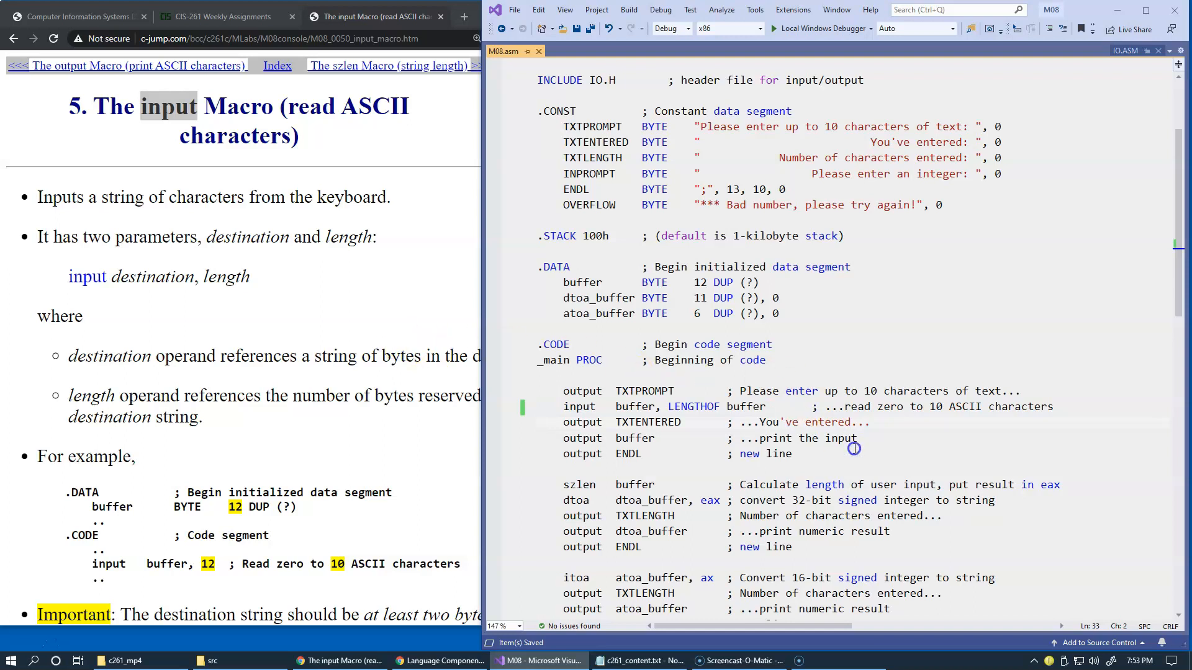
{"action": "double_click", "coordinate": [869, 390]}
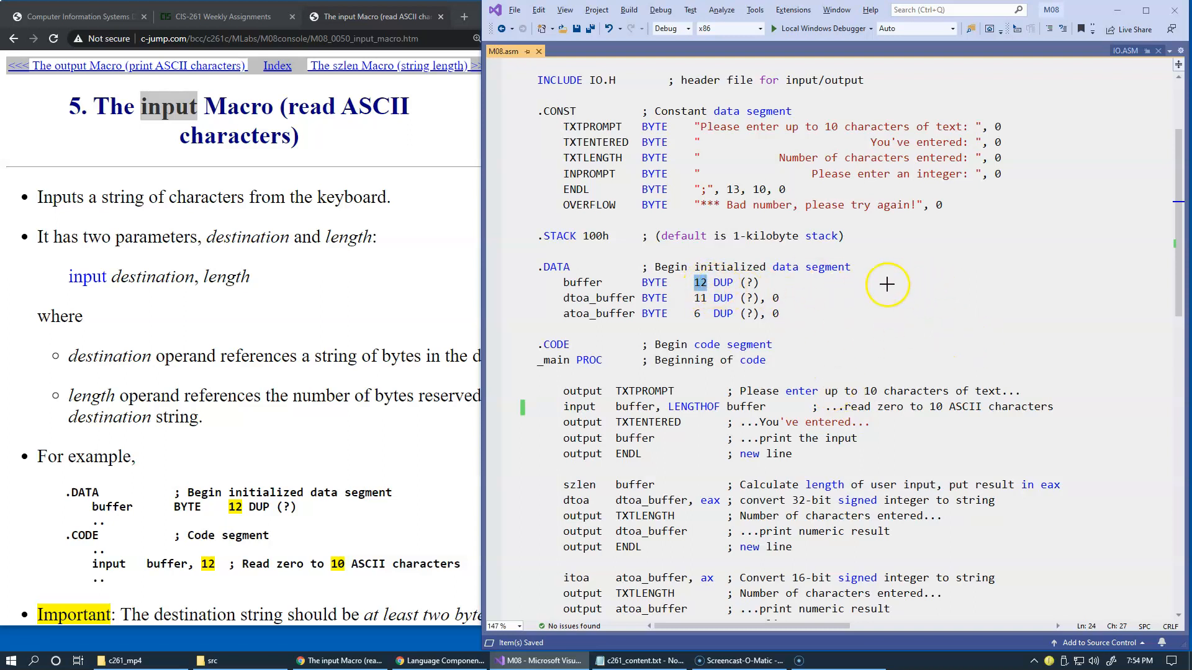
{"action": "left_click_drag", "start_coordinate": [900, 287], "coordinate": [1094, 283]}
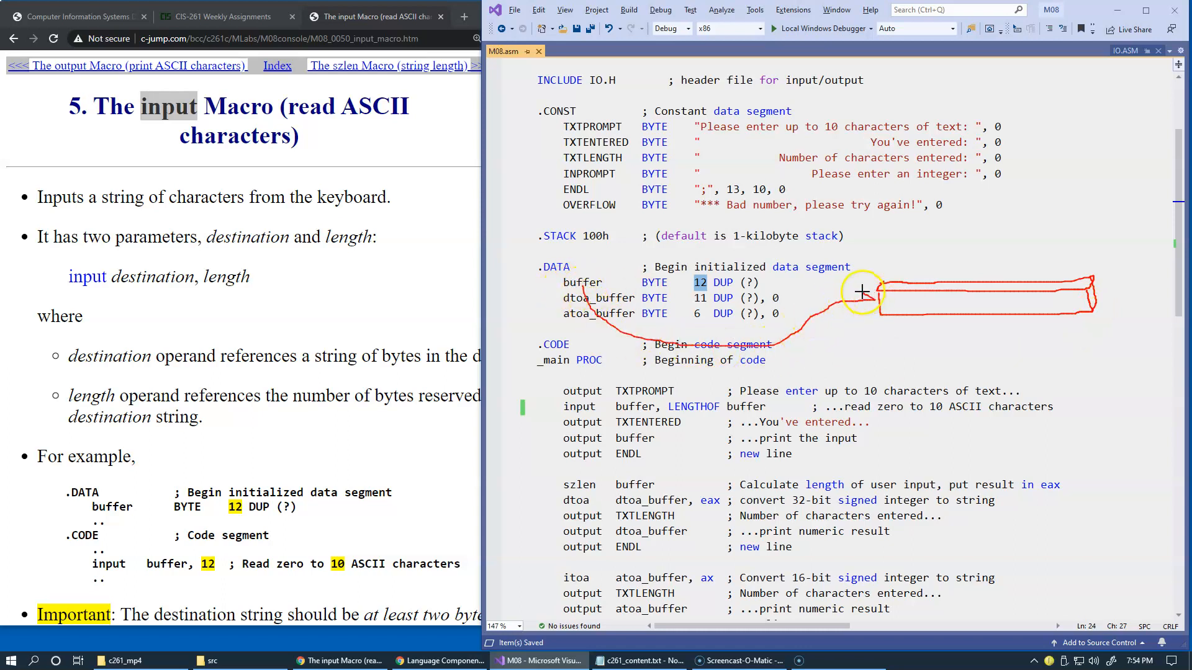
{"action": "mouse_move", "coordinate": [982, 365]}
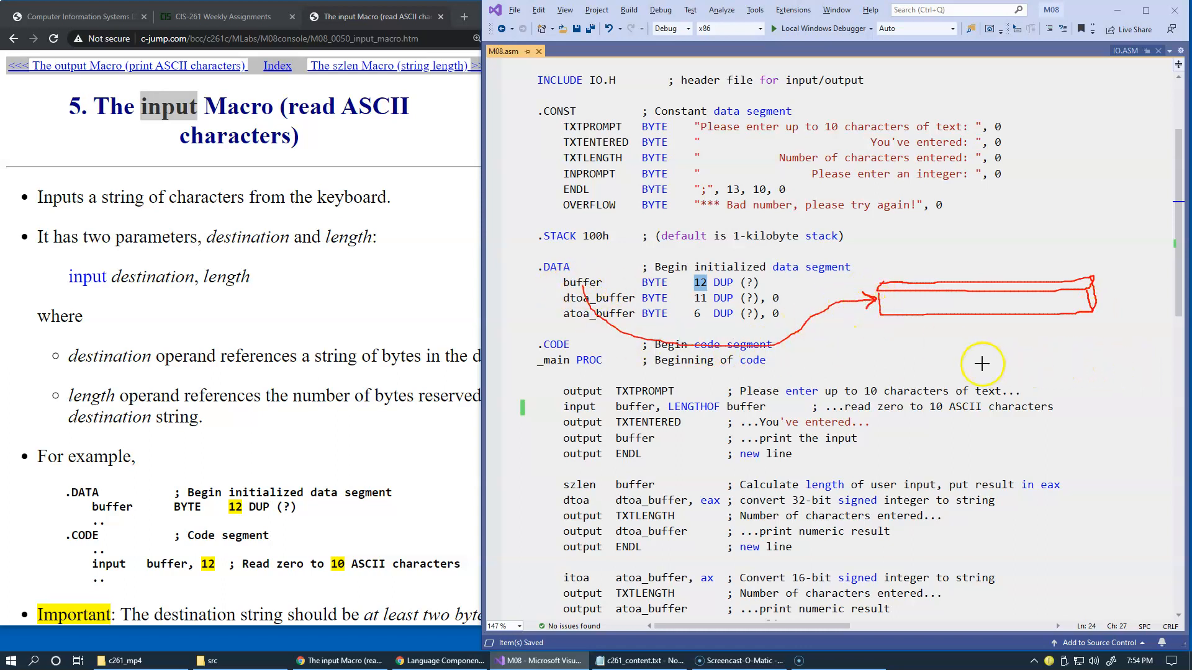
{"action": "mouse_move", "coordinate": [965, 352]}
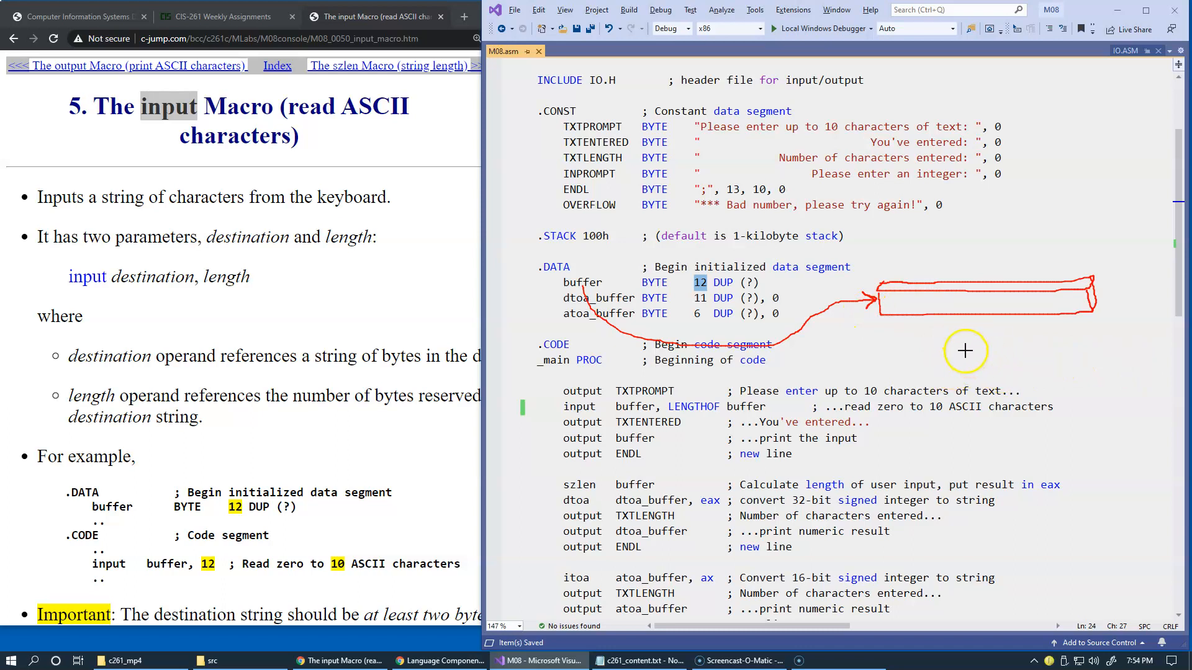
{"action": "mouse_move", "coordinate": [928, 342]}
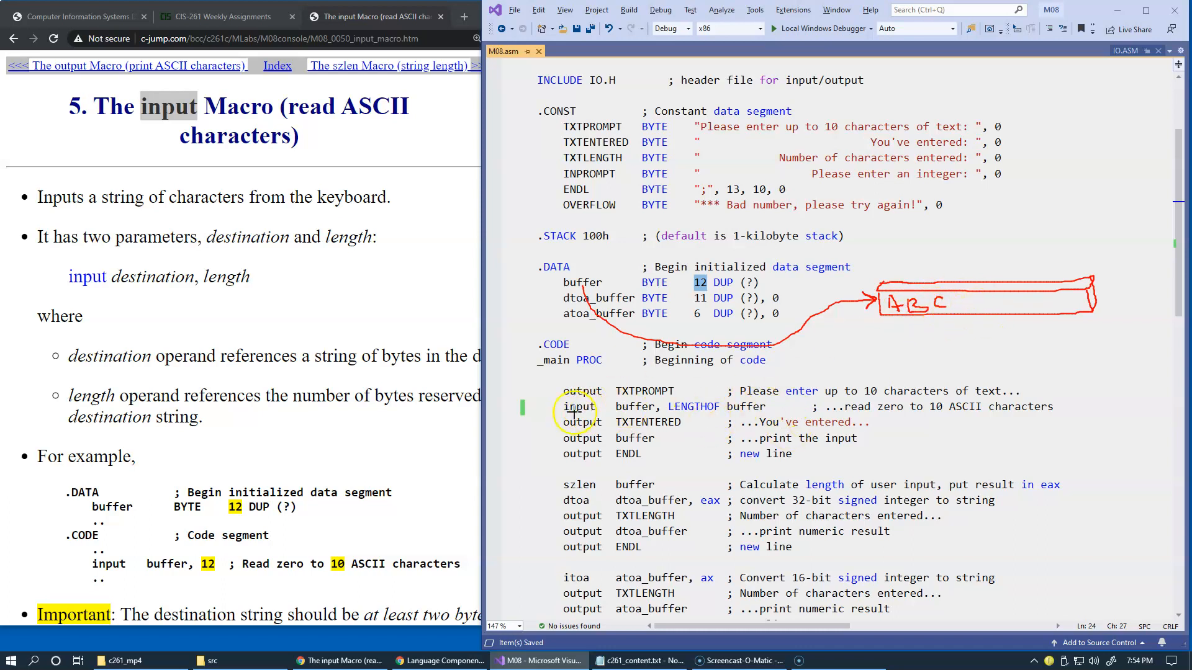
{"action": "mouse_move", "coordinate": [911, 335]}
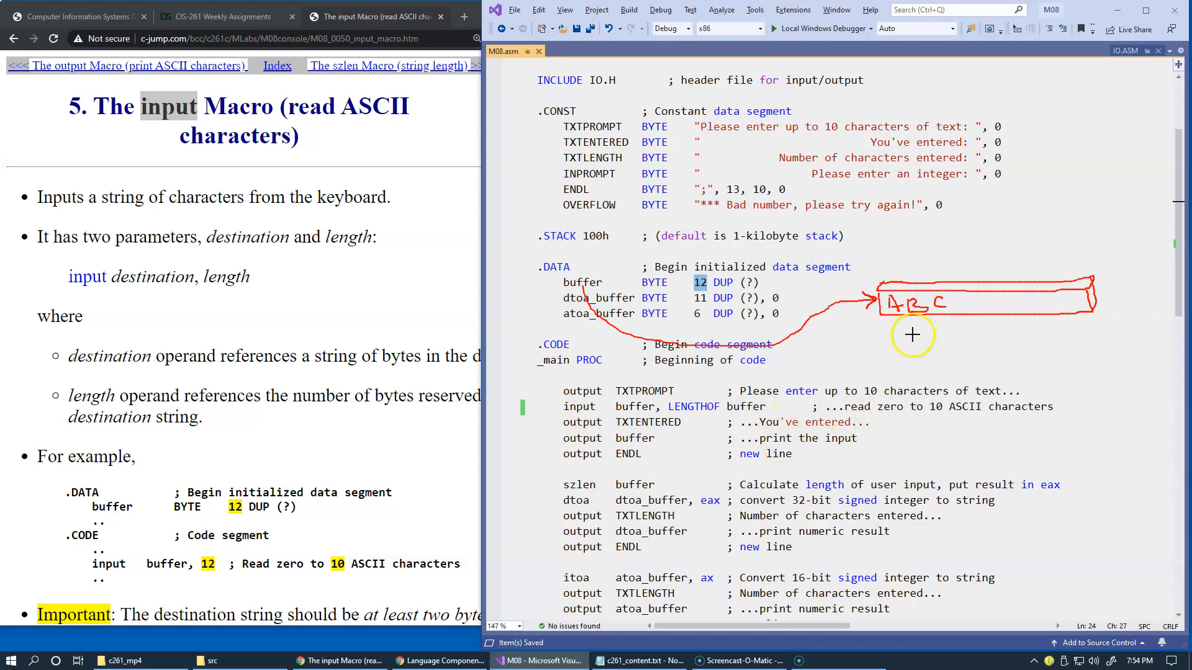
{"action": "mouse_move", "coordinate": [992, 301]}
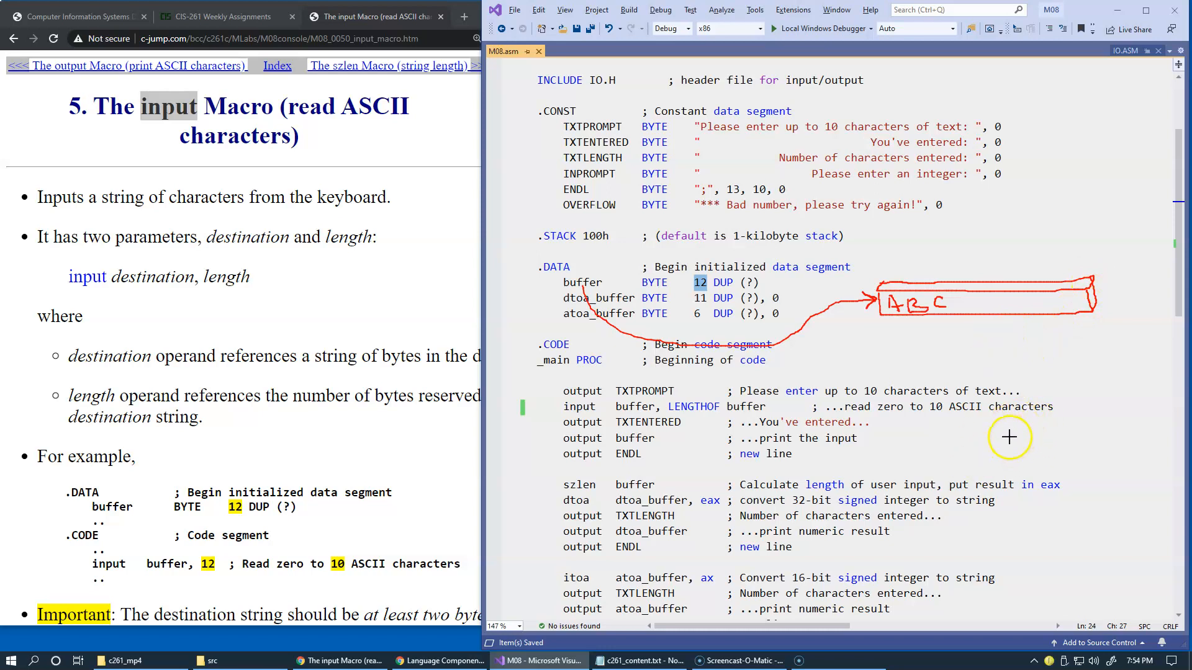
{"action": "mouse_move", "coordinate": [1006, 421]}
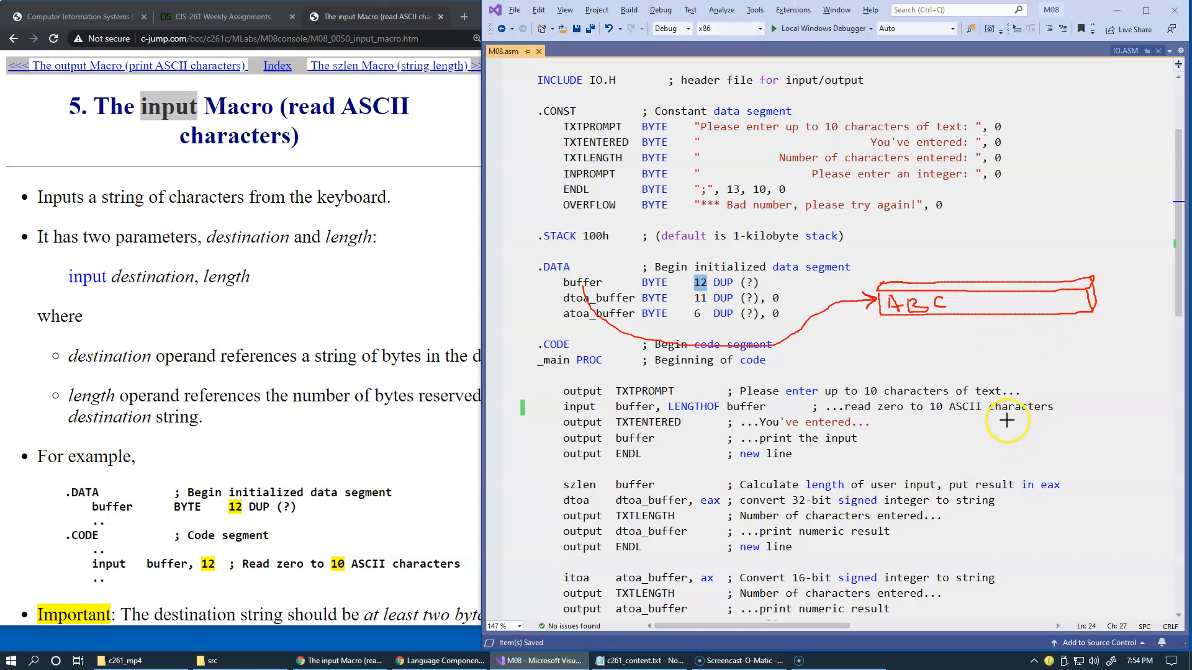
{"action": "mouse_move", "coordinate": [997, 403]}
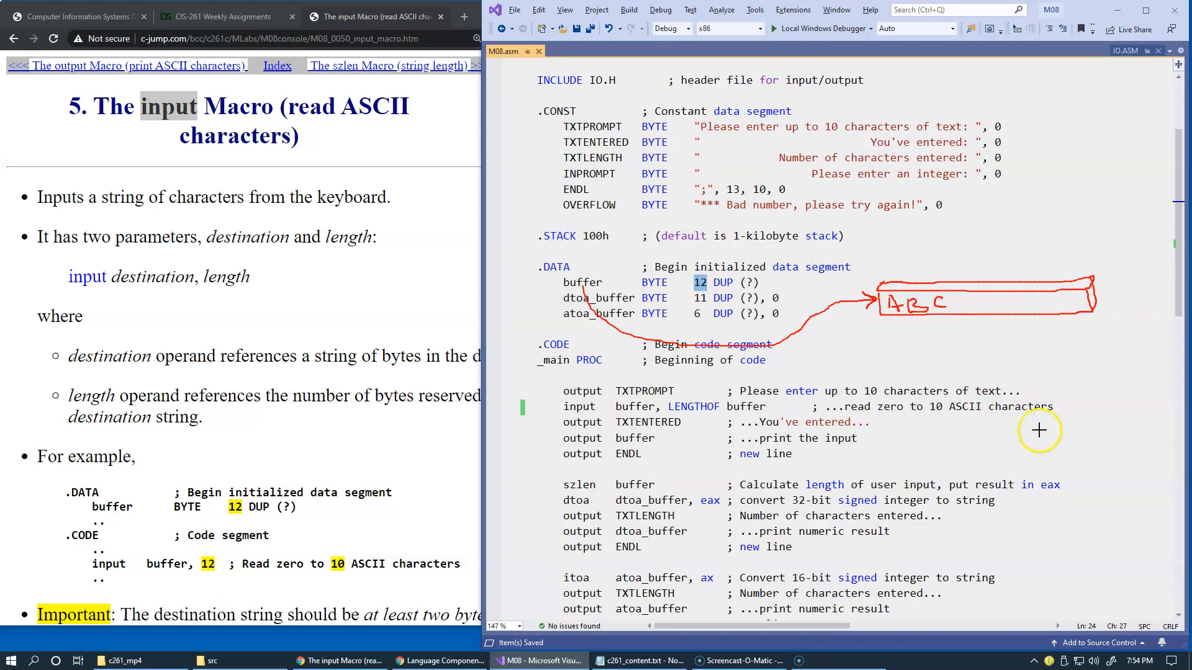
{"action": "mouse_move", "coordinate": [1039, 299]}
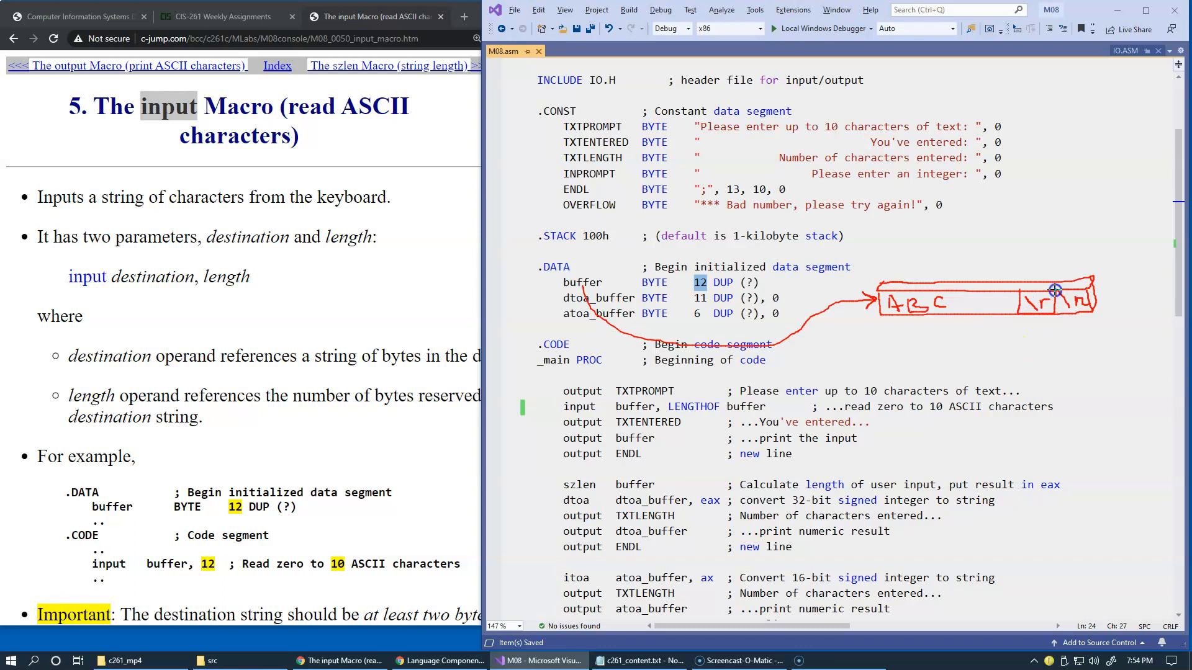
{"action": "mouse_move", "coordinate": [1024, 292]}
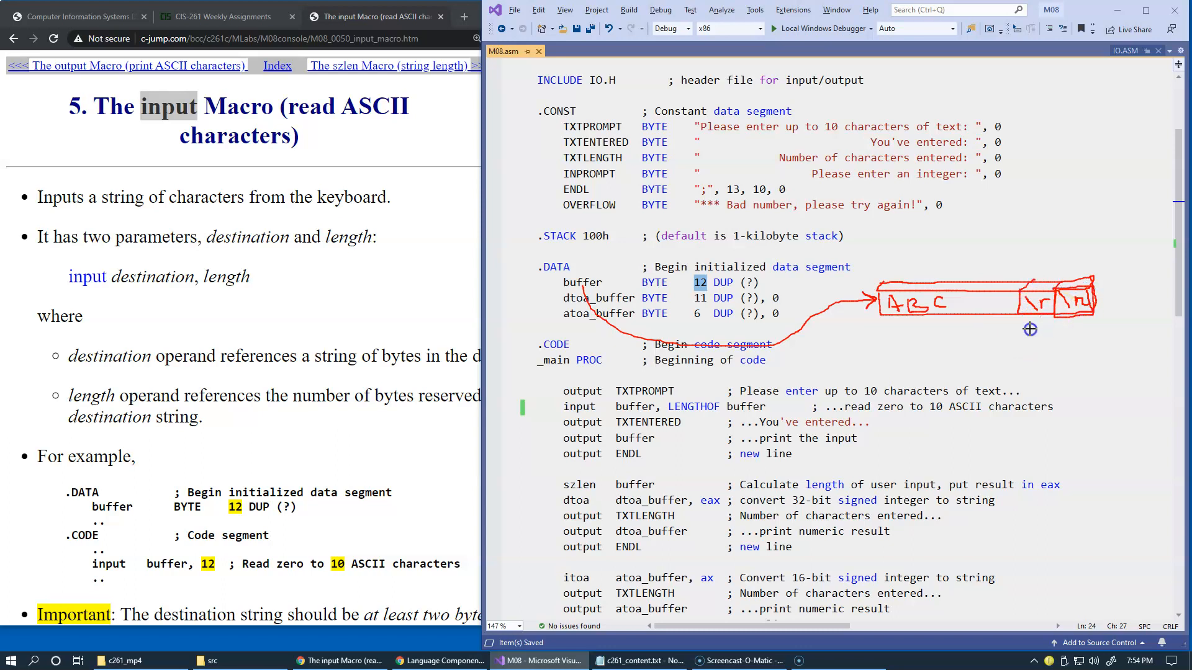
{"action": "mouse_move", "coordinate": [827, 401]}
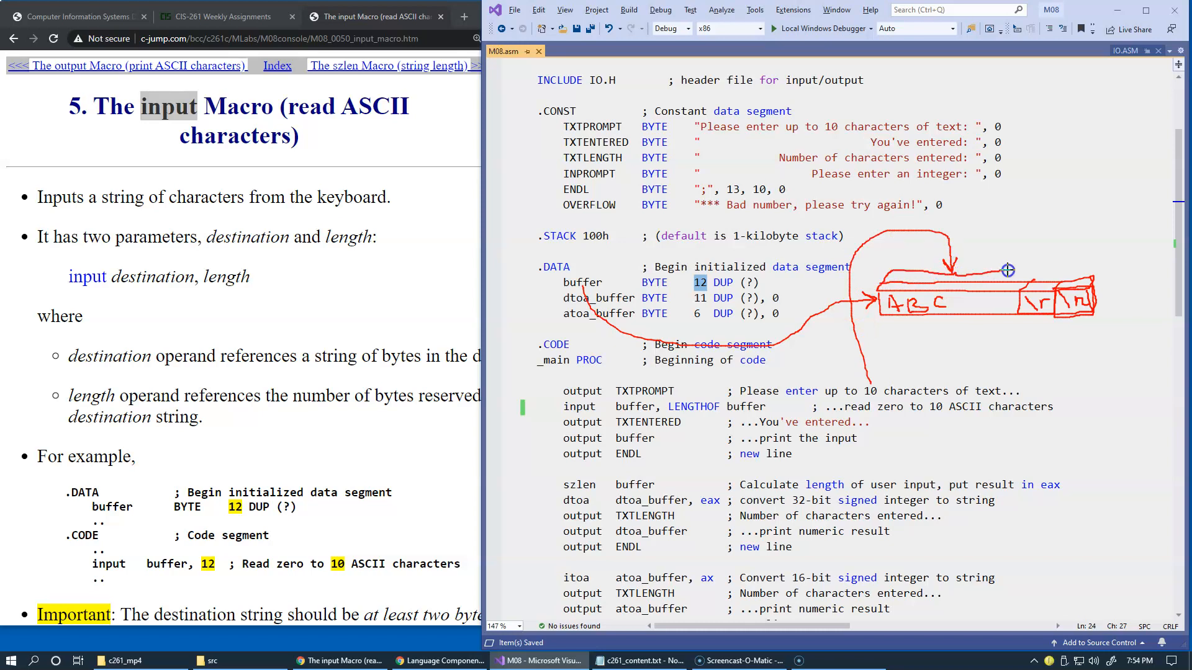
{"action": "mouse_move", "coordinate": [1040, 268]}
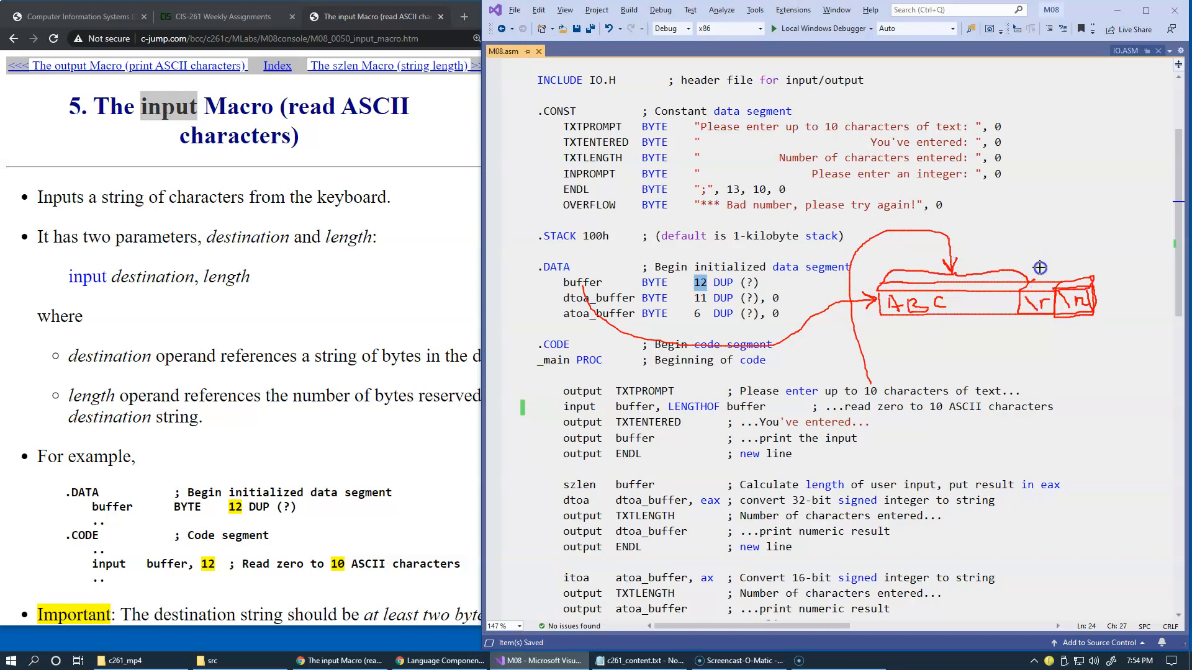
{"action": "mouse_move", "coordinate": [1035, 253]}
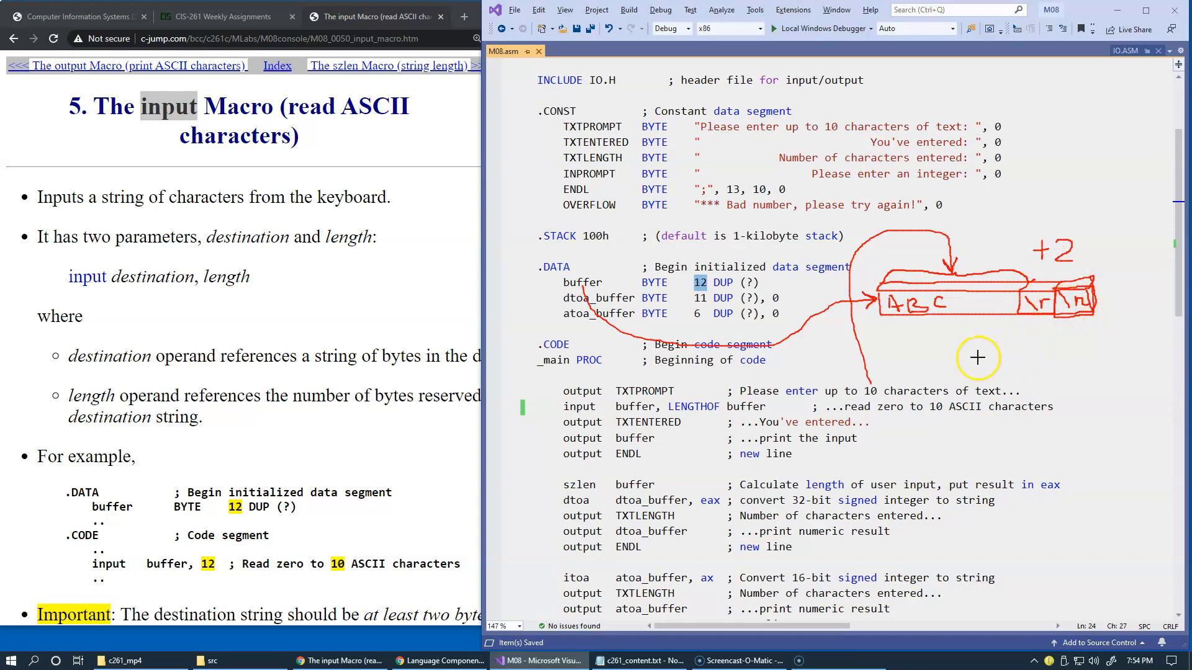
{"action": "mouse_move", "coordinate": [1013, 333]}
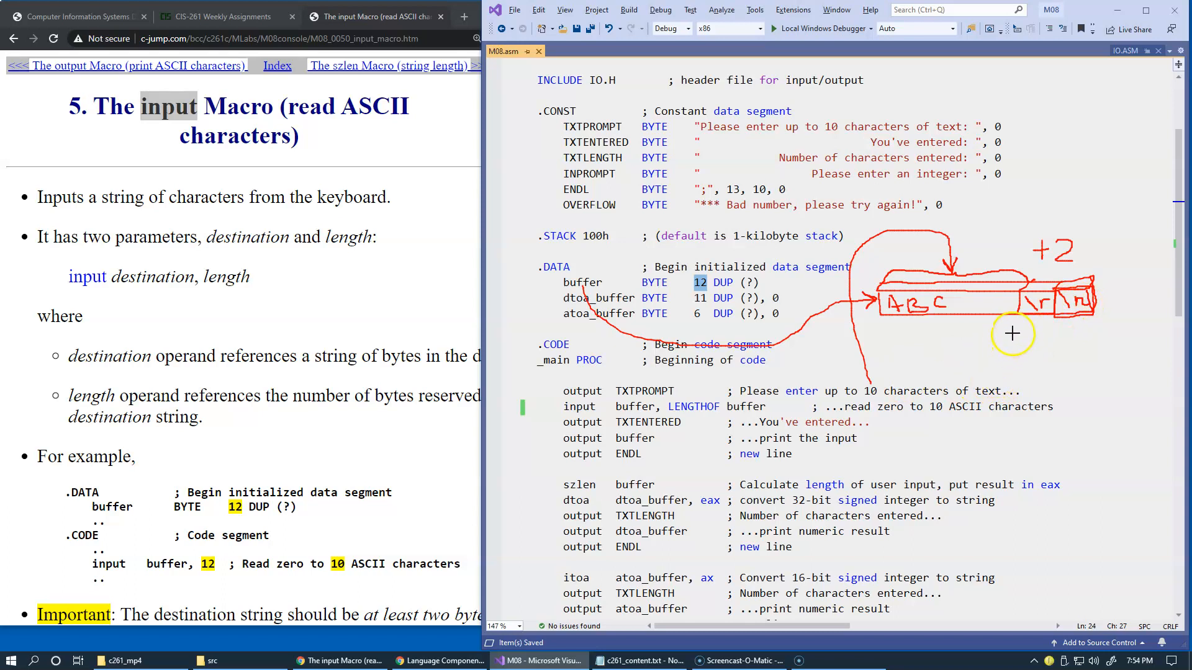
{"action": "mouse_move", "coordinate": [821, 335]}
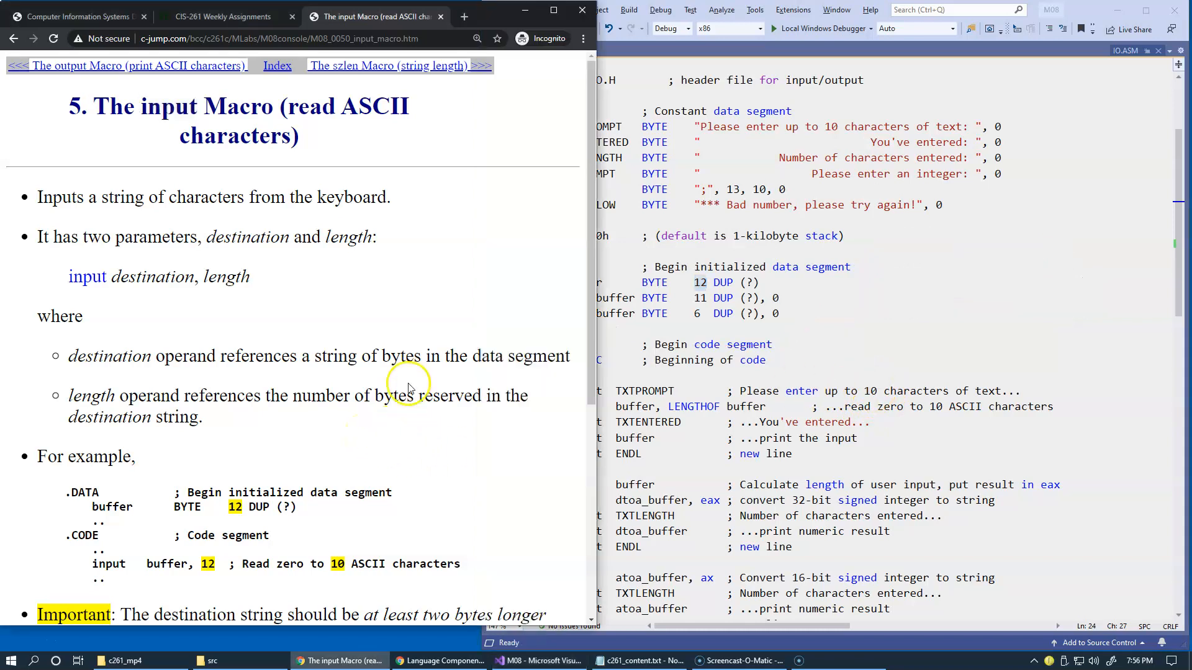
- Scroll to the Important note and highlight 'at least two bytes longer'
{"action": "scroll", "scroll_direction": "down", "scroll_amount": 3}
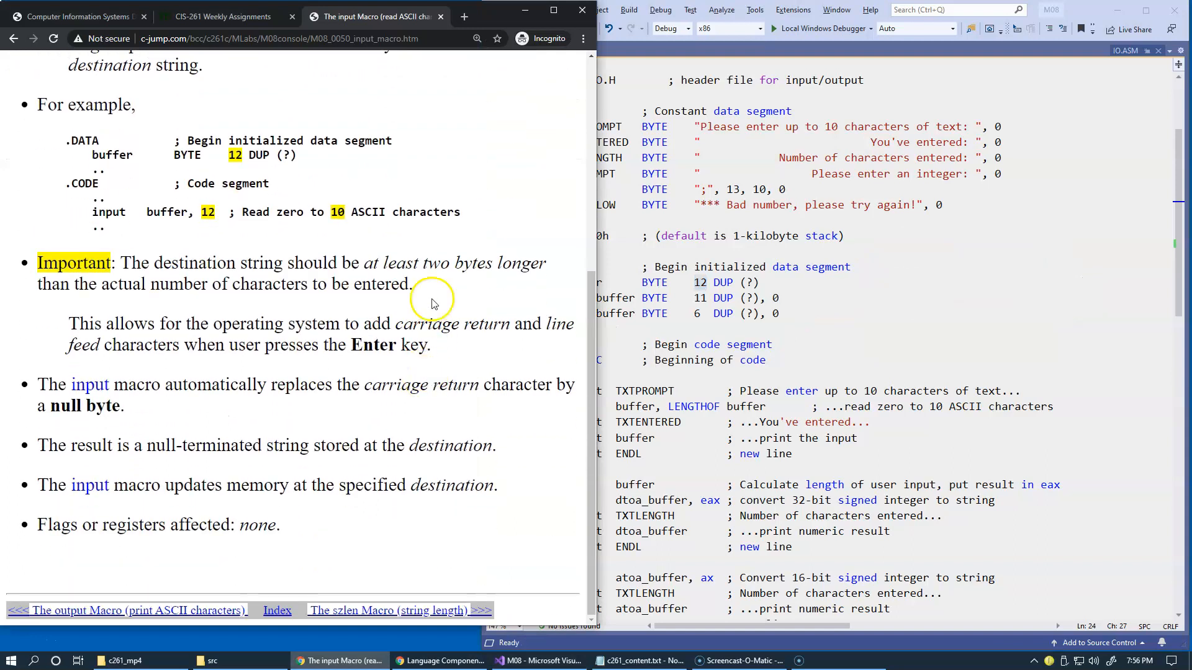
{"action": "left_click_drag", "start_coordinate": [364, 263], "coordinate": [511, 263]}
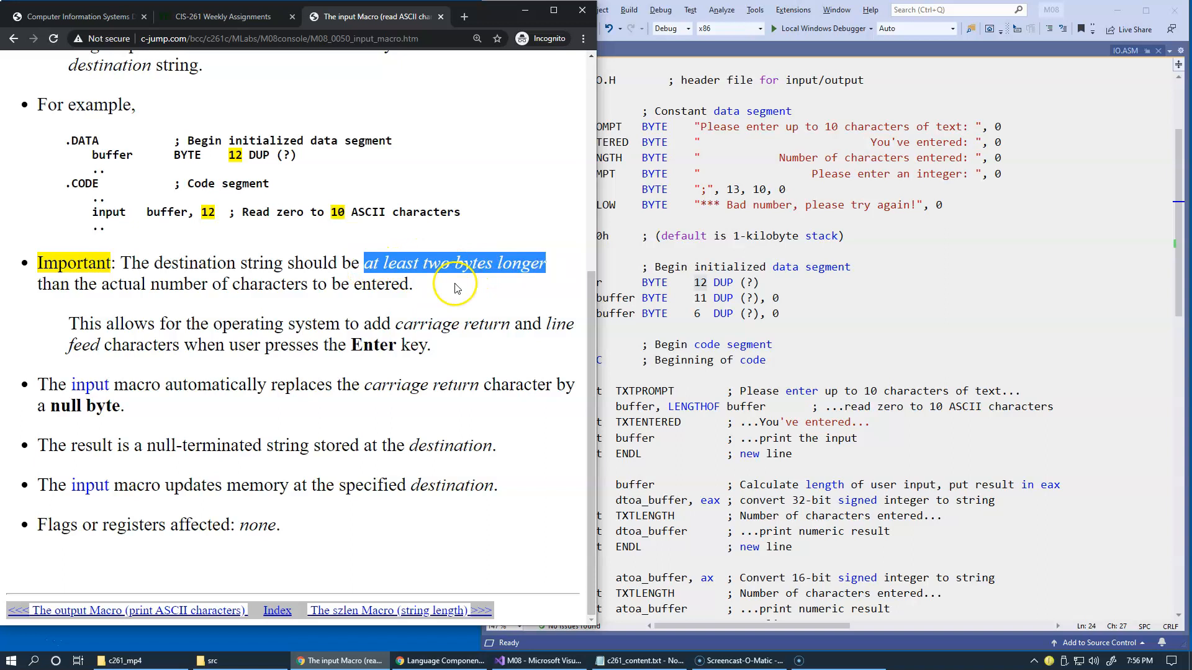
{"action": "mouse_move", "coordinate": [440, 376]}
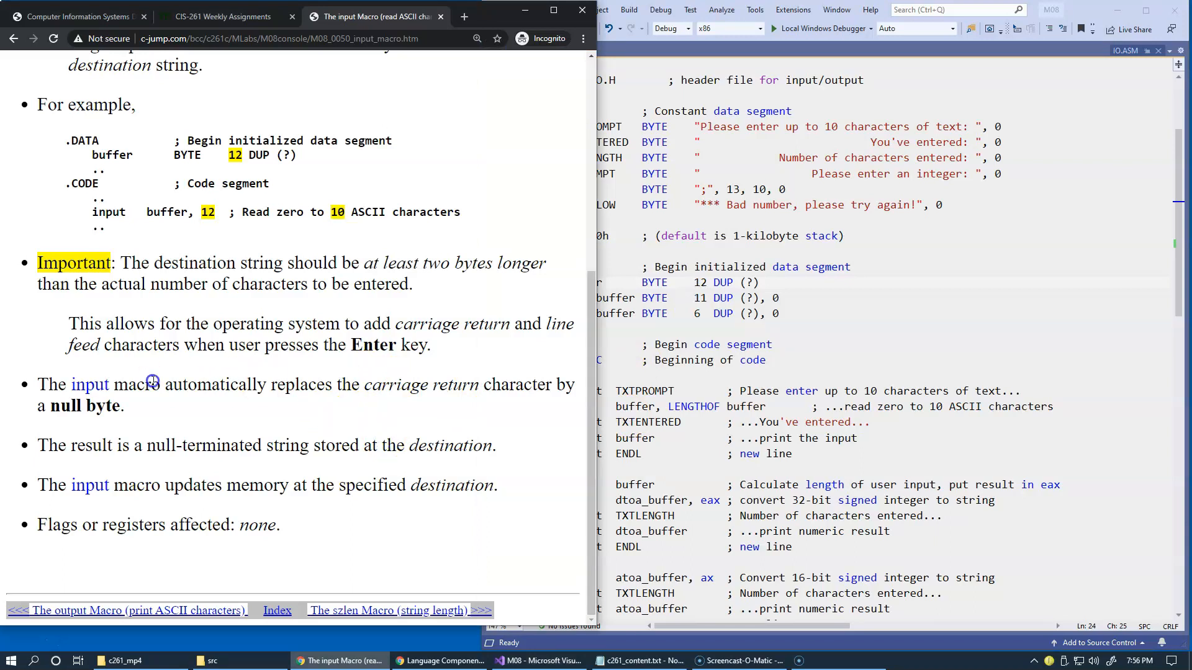
{"action": "mouse_move", "coordinate": [362, 390]}
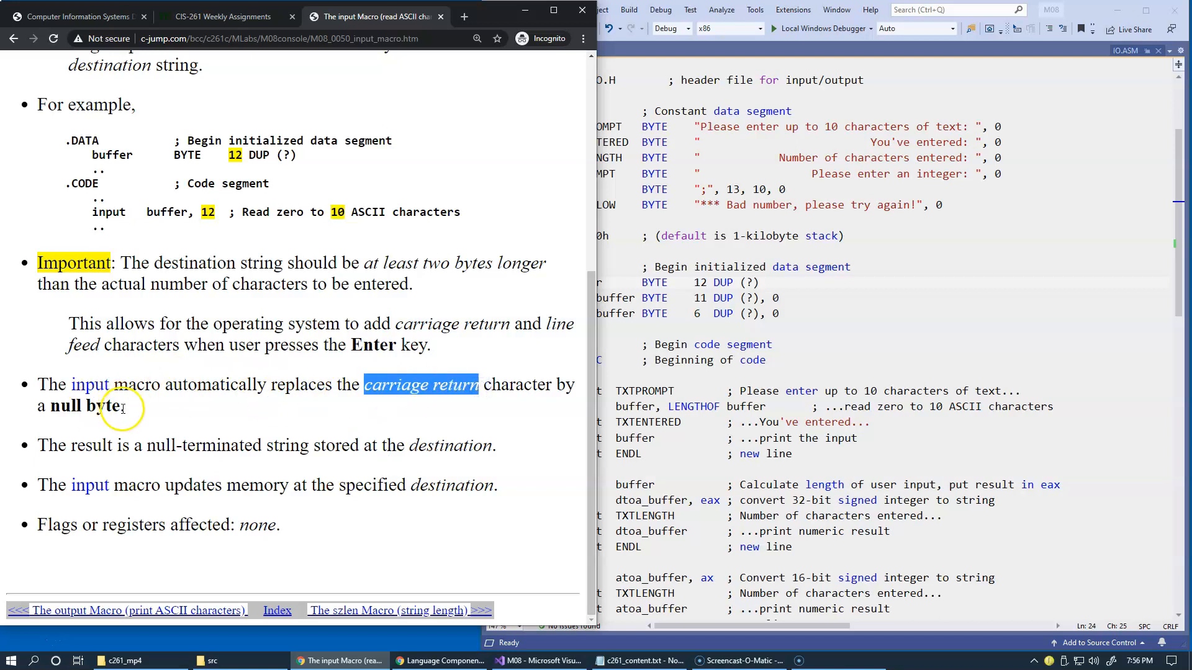
{"action": "mouse_move", "coordinate": [219, 417]}
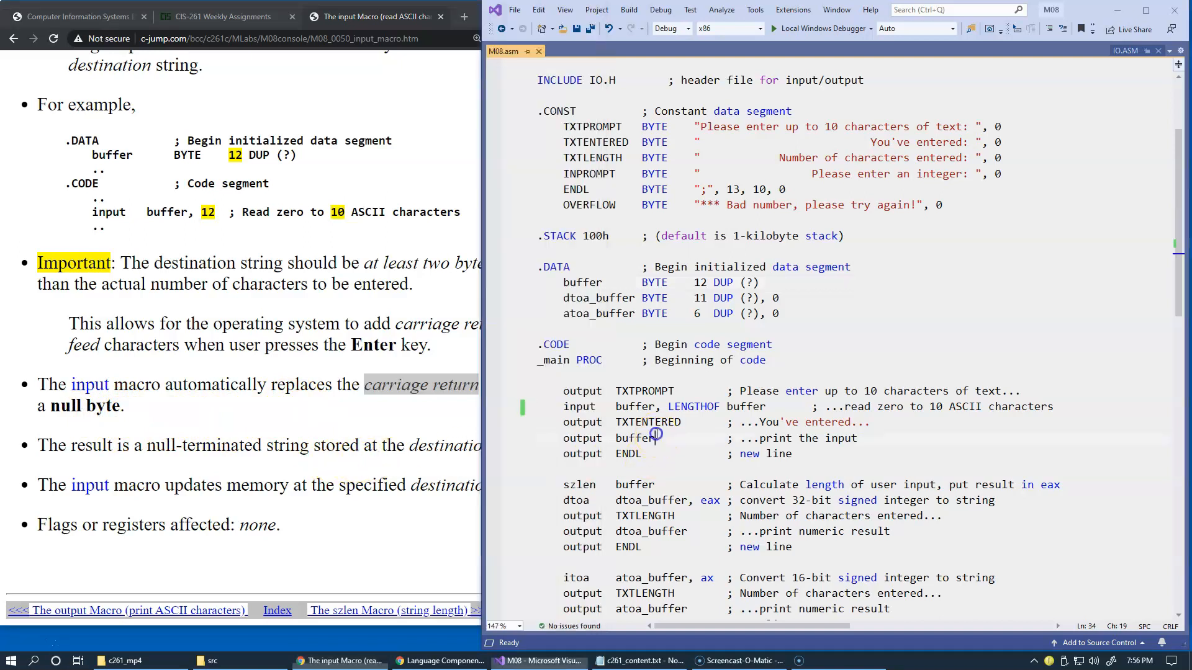
- Point out buffer and input in 'input buffer, LENGTHOF buffer', the declaration and reference page
{"action": "double_click", "coordinate": [578, 406]}
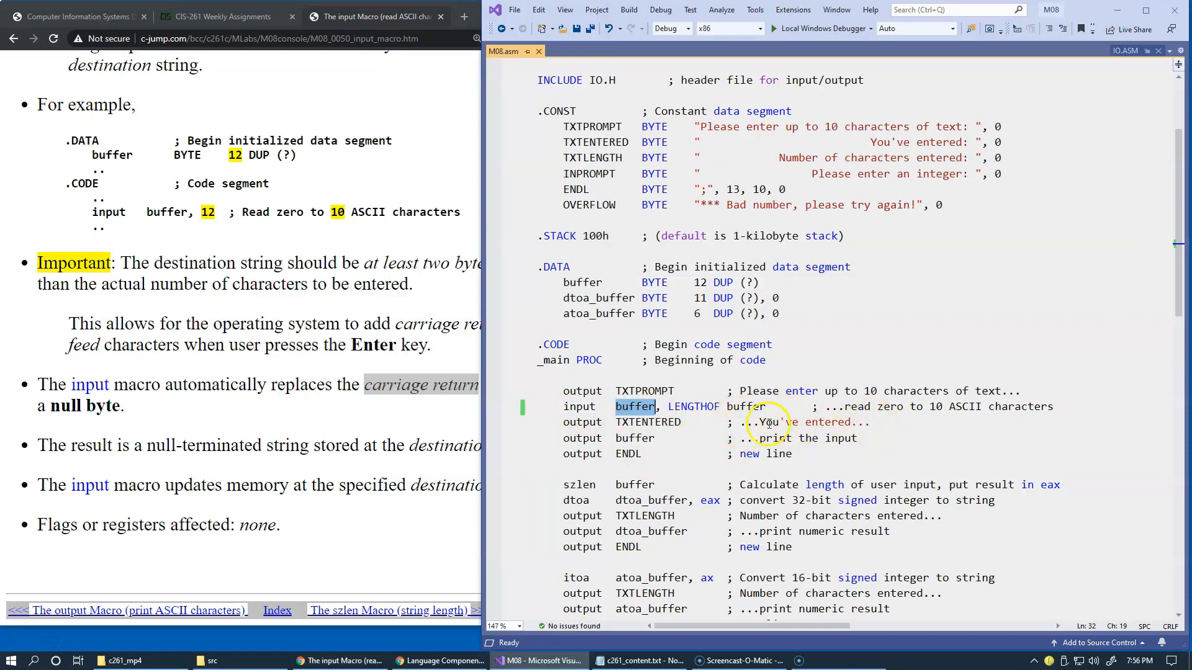
{"action": "mouse_move", "coordinate": [821, 425]}
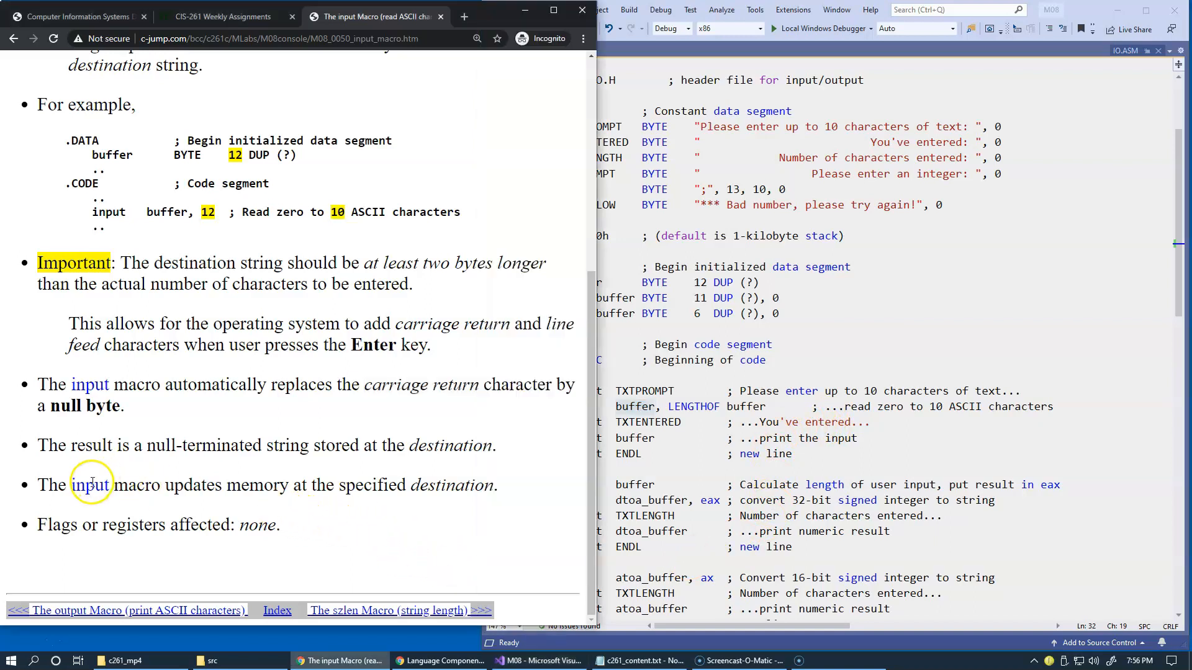
{"action": "double_click", "coordinate": [89, 484]}
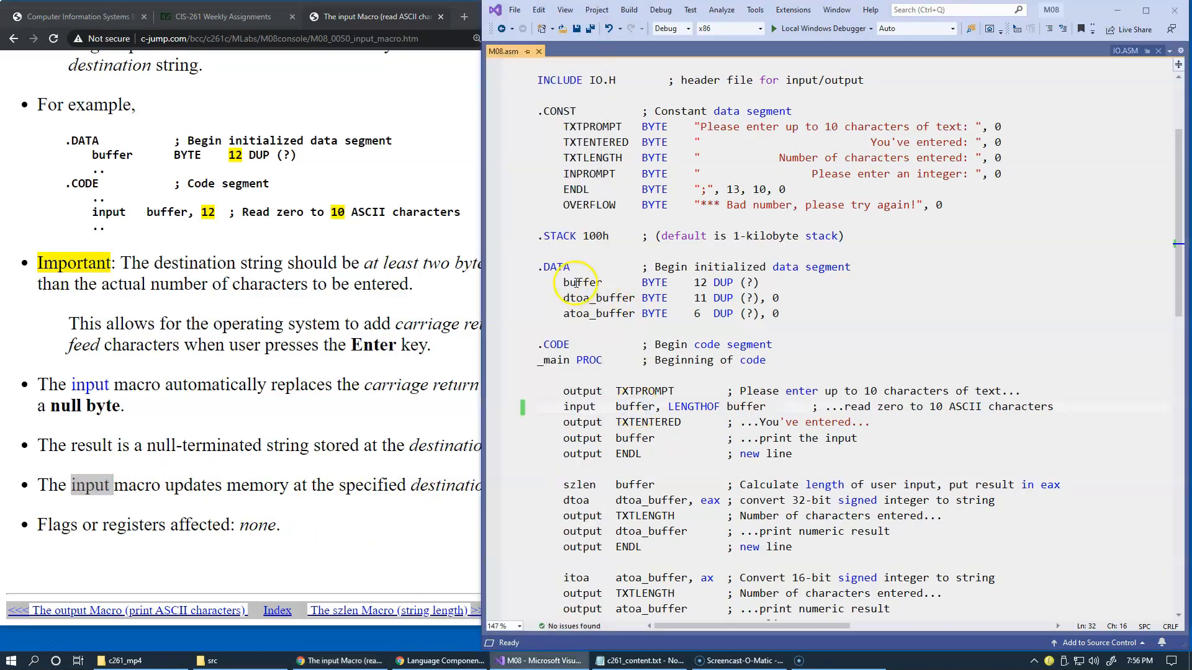
{"action": "double_click", "coordinate": [582, 282]}
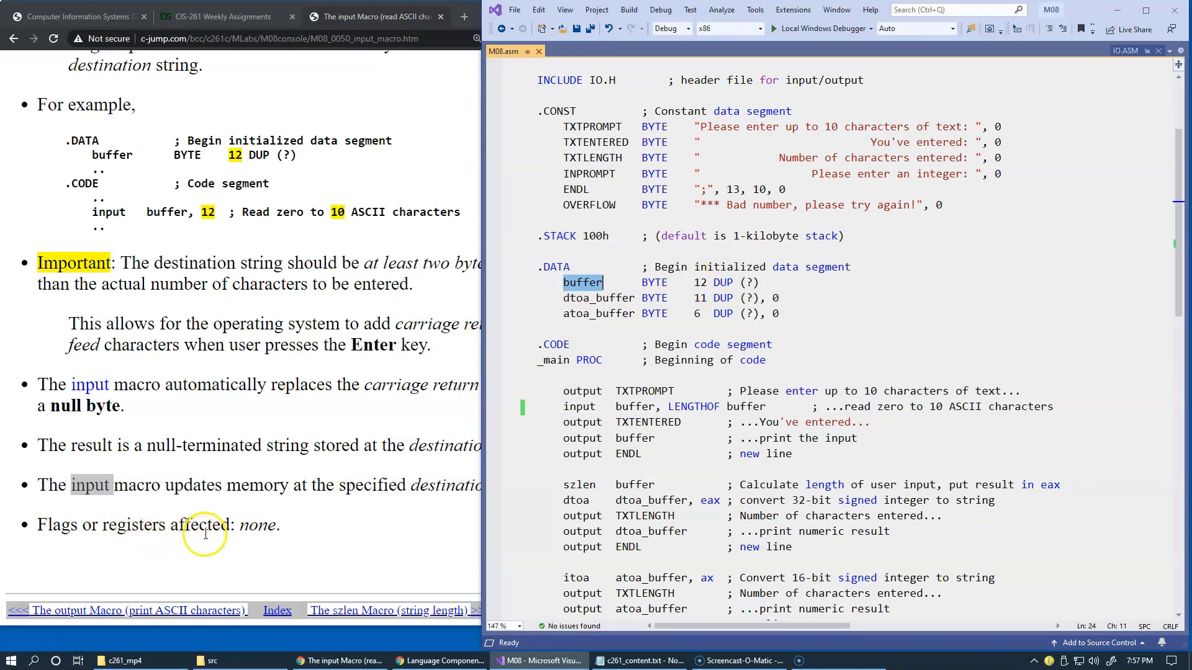
{"action": "mouse_move", "coordinate": [590, 406]}
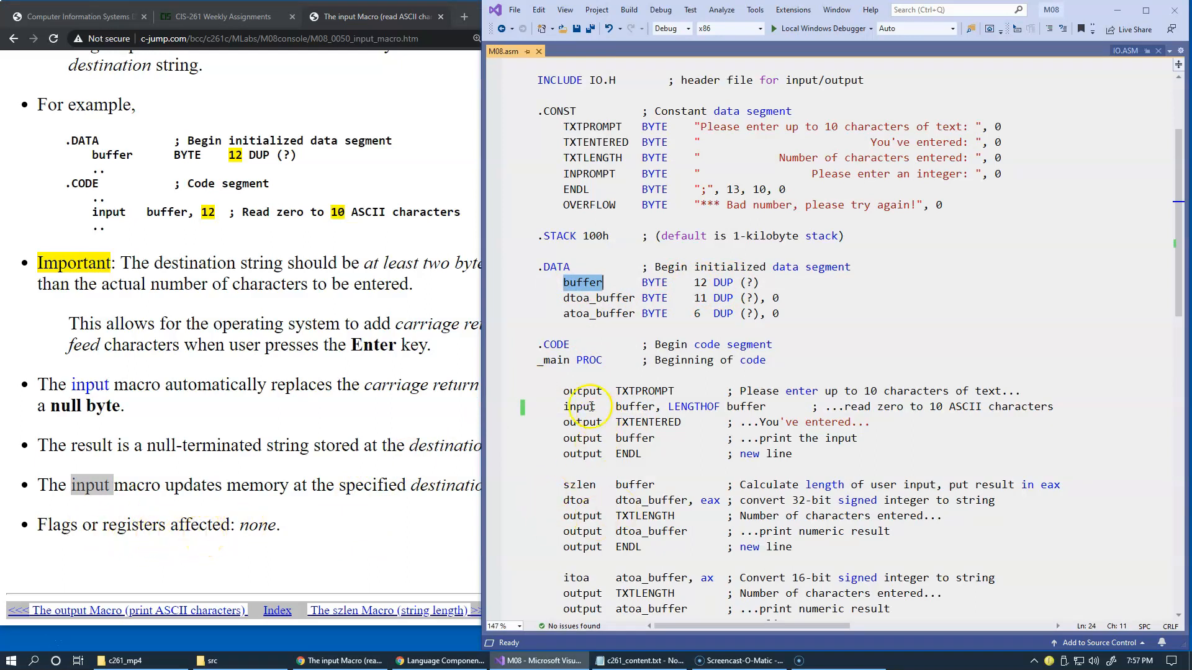
{"action": "double_click", "coordinate": [579, 406]}
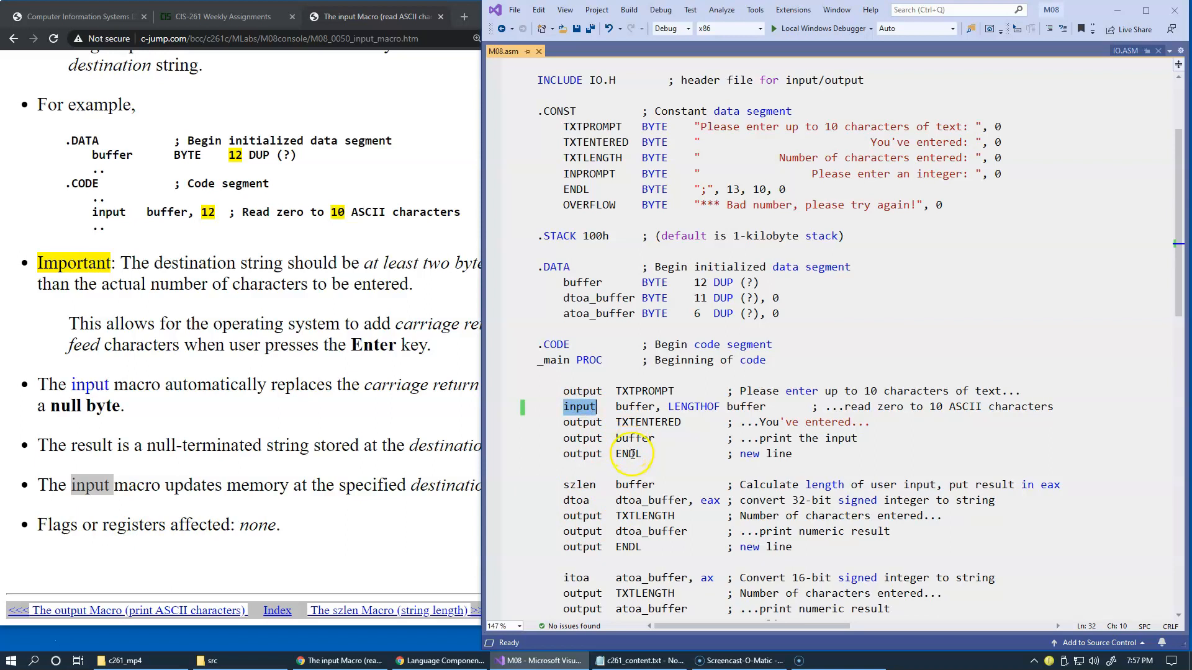
{"action": "mouse_move", "coordinate": [673, 460]}
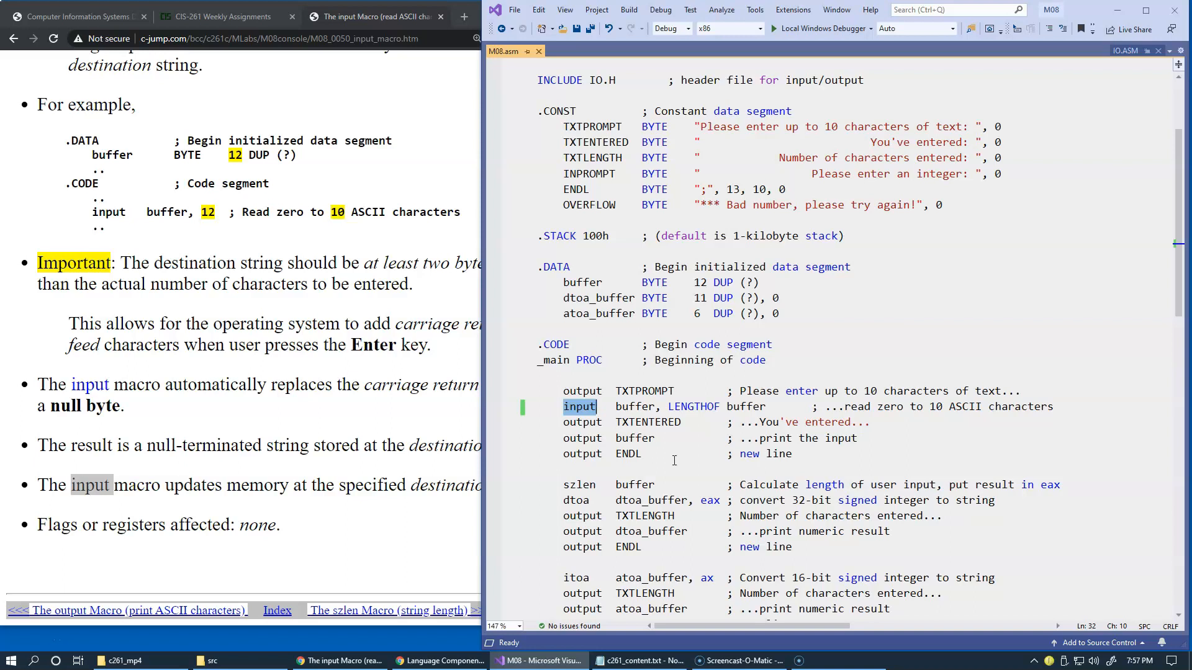
{"action": "mouse_move", "coordinate": [704, 452]}
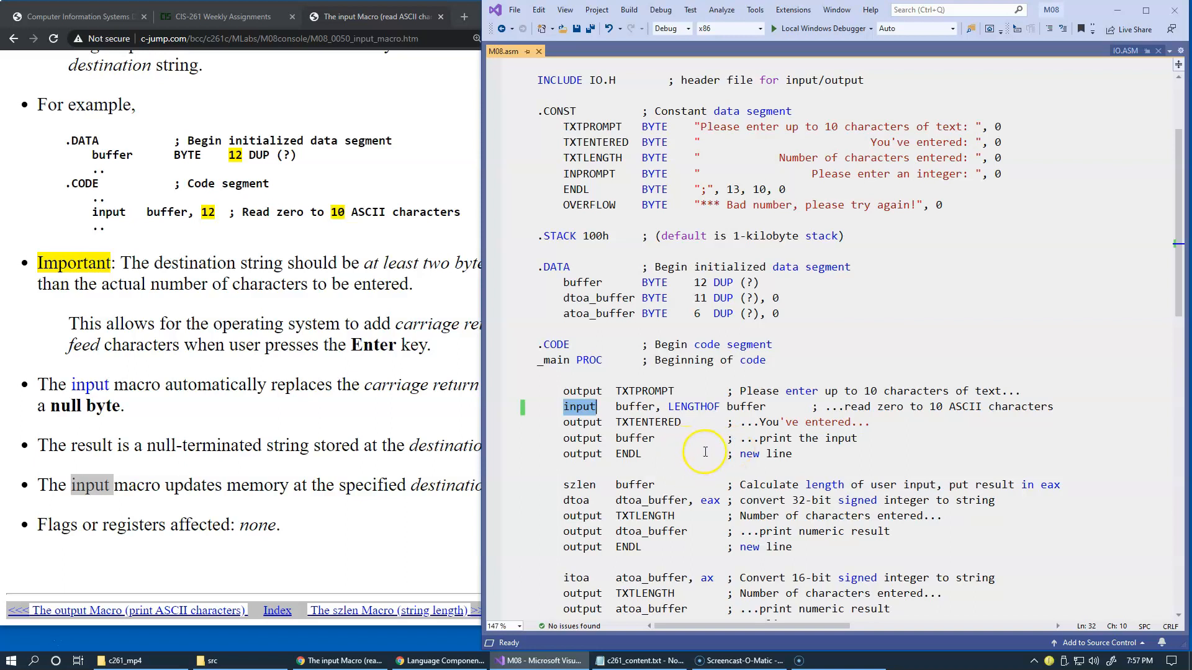
{"action": "mouse_move", "coordinate": [708, 470]}
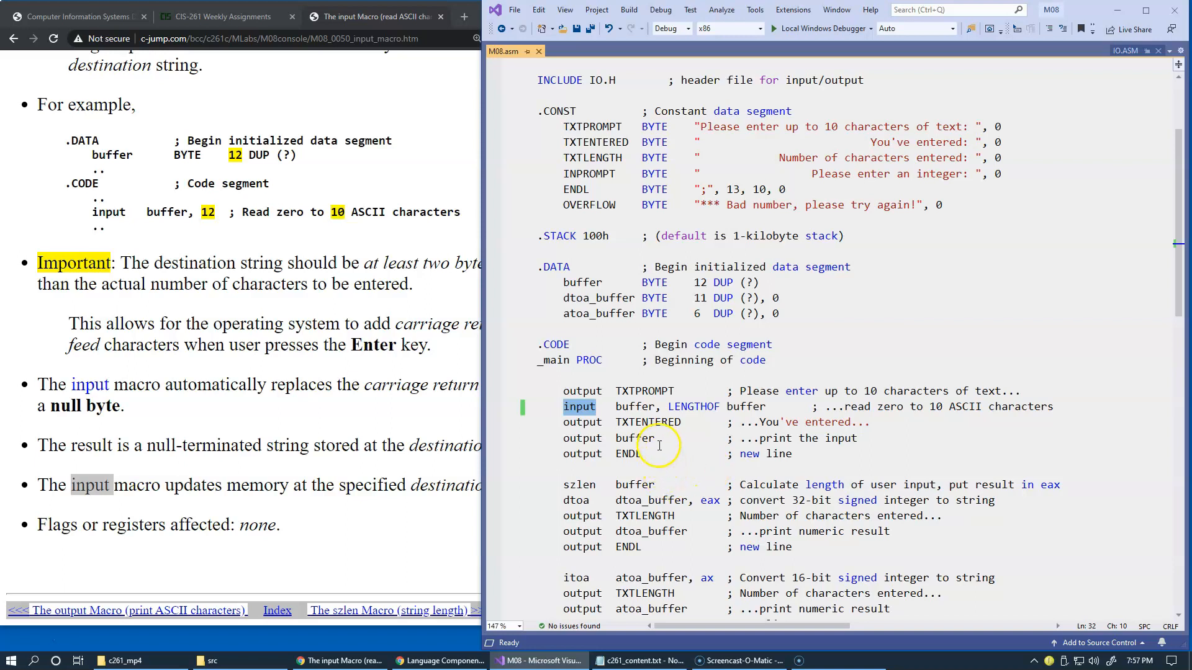
{"action": "mouse_move", "coordinate": [721, 485]}
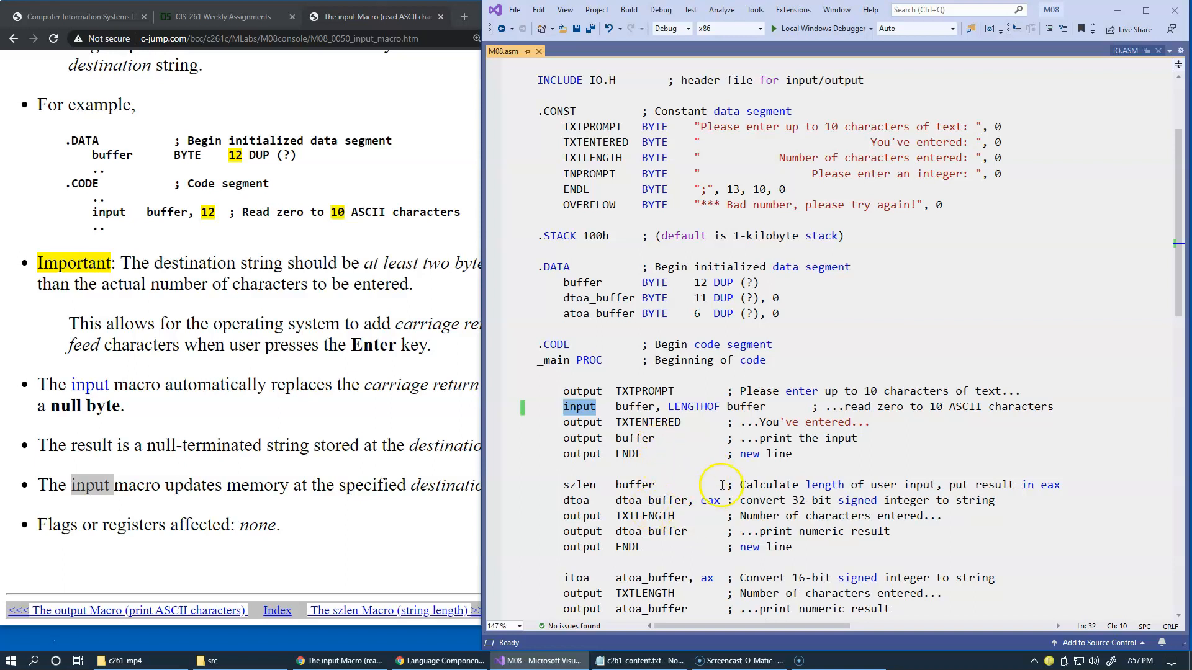
{"action": "double_click", "coordinate": [635, 406]}
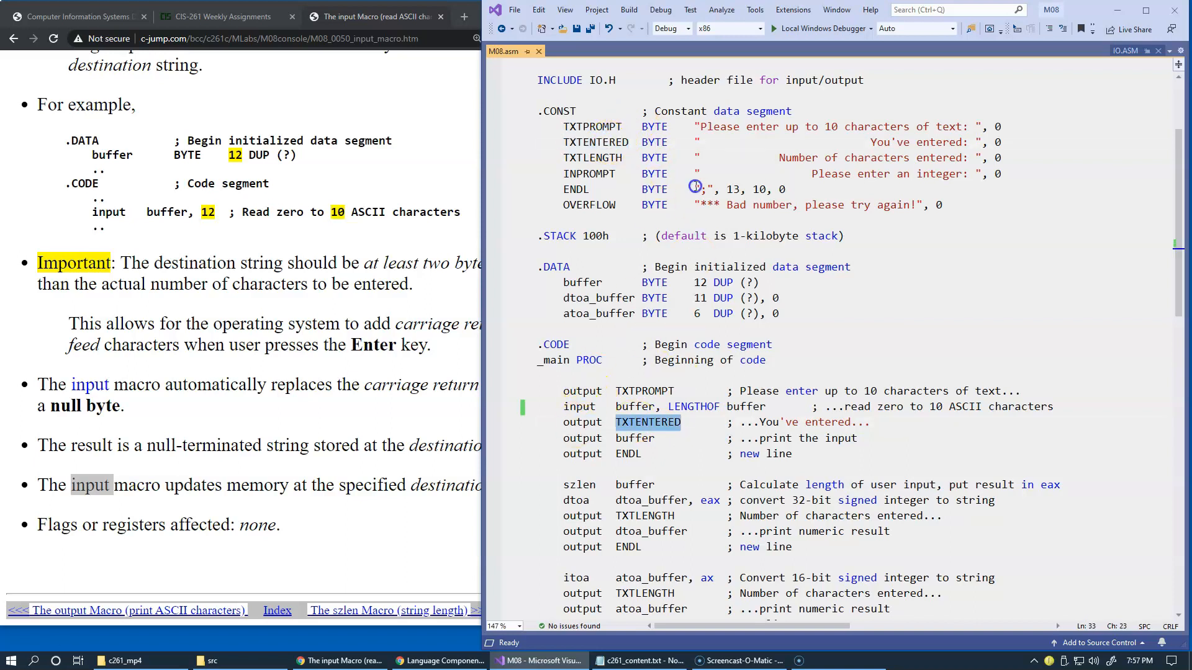
{"action": "left_click", "coordinate": [871, 142]}
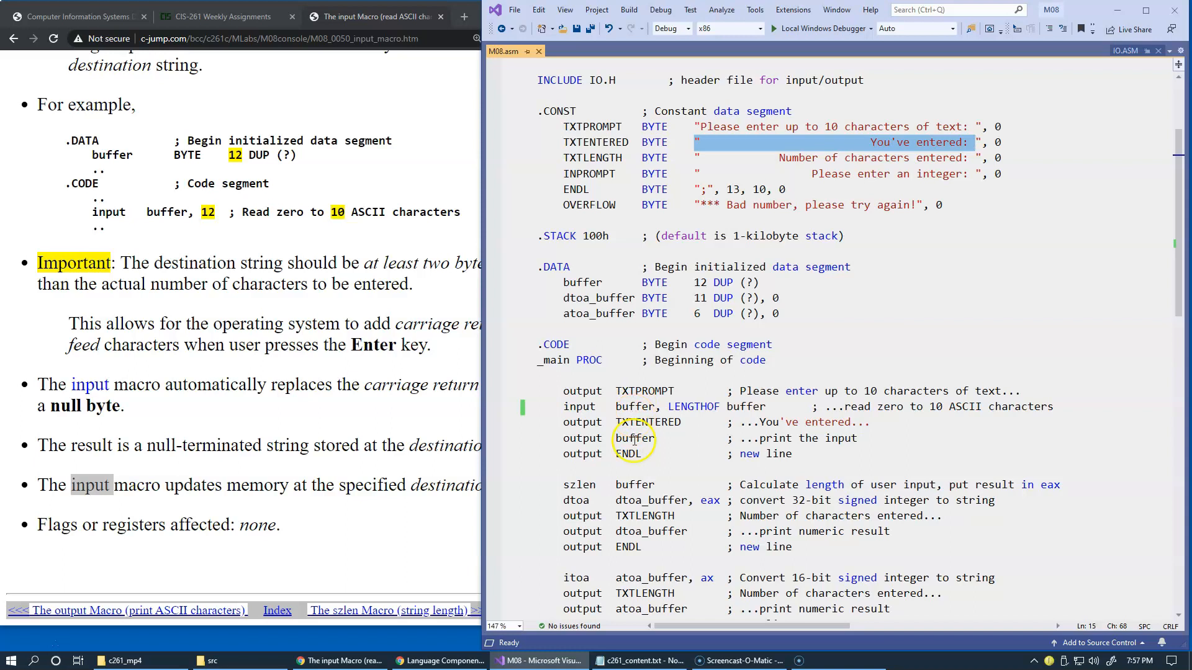
{"action": "double_click", "coordinate": [634, 437]}
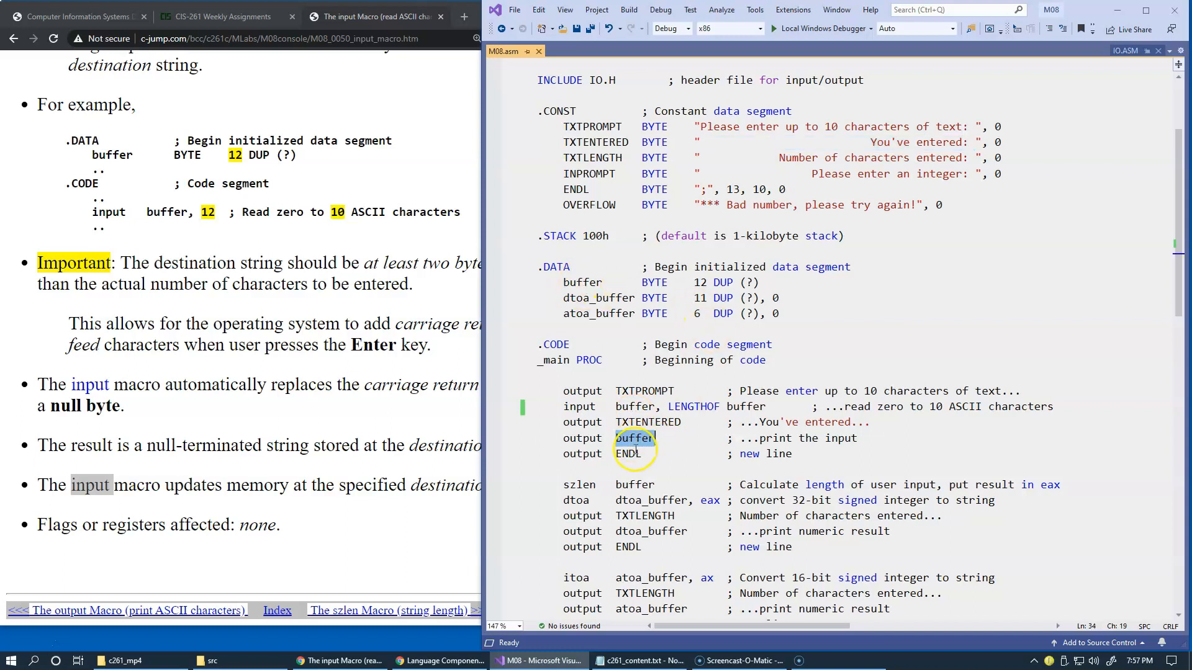
{"action": "mouse_move", "coordinate": [844, 444]}
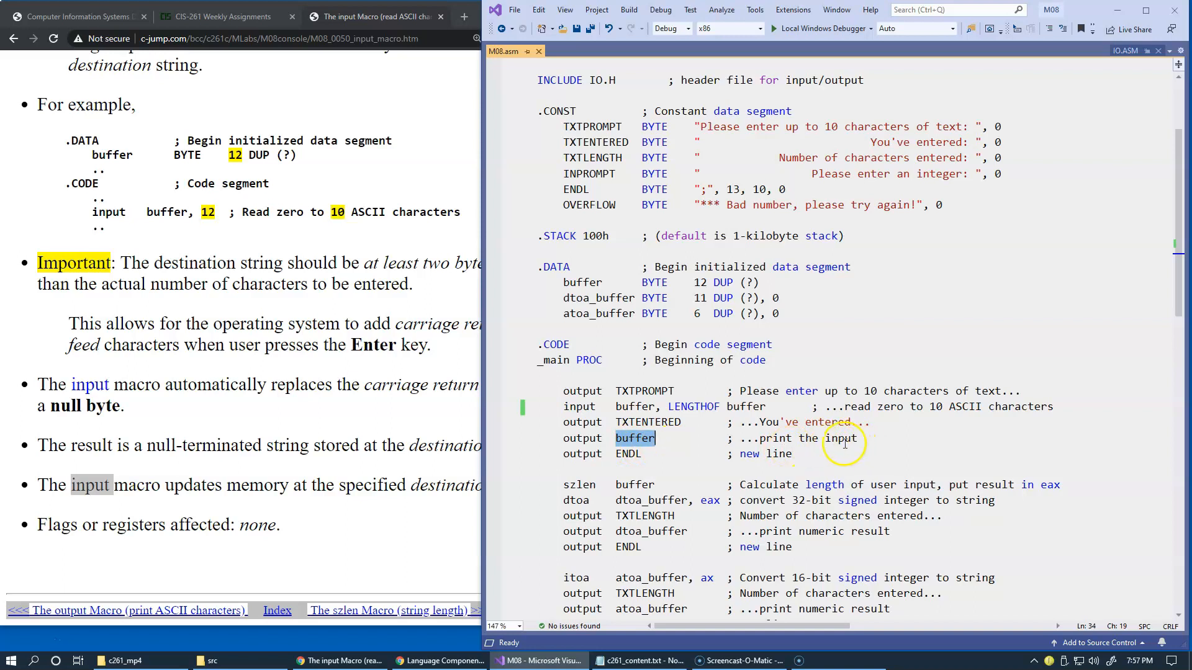
{"action": "mouse_move", "coordinate": [712, 467]}
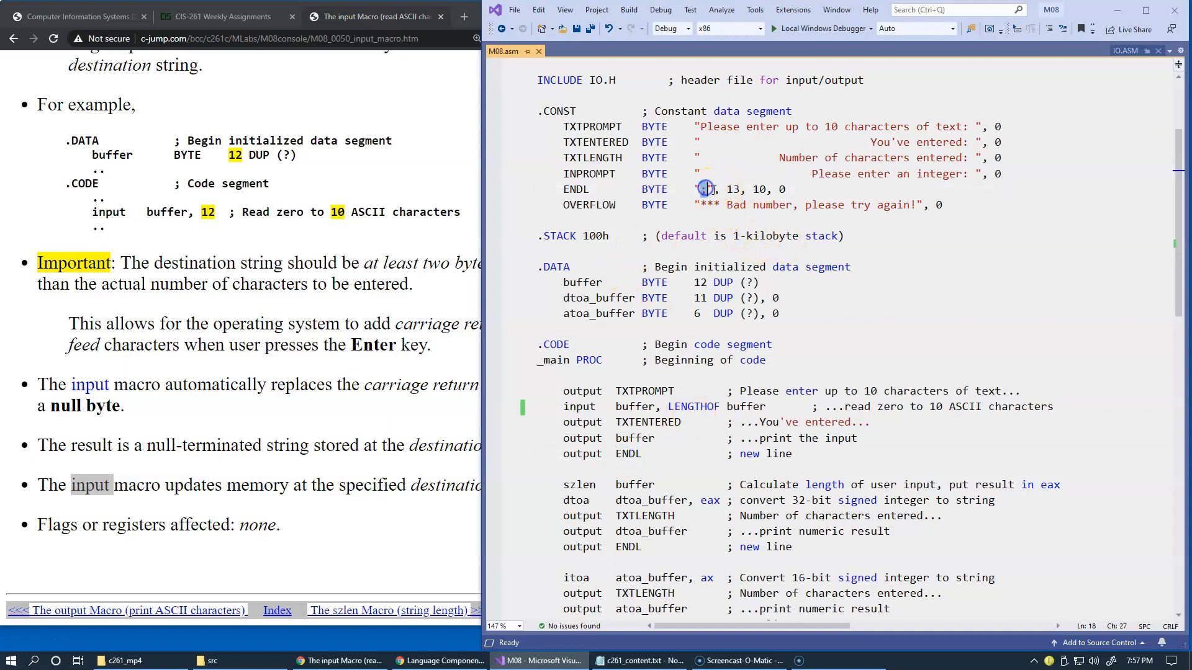
{"action": "double_click", "coordinate": [576, 189]}
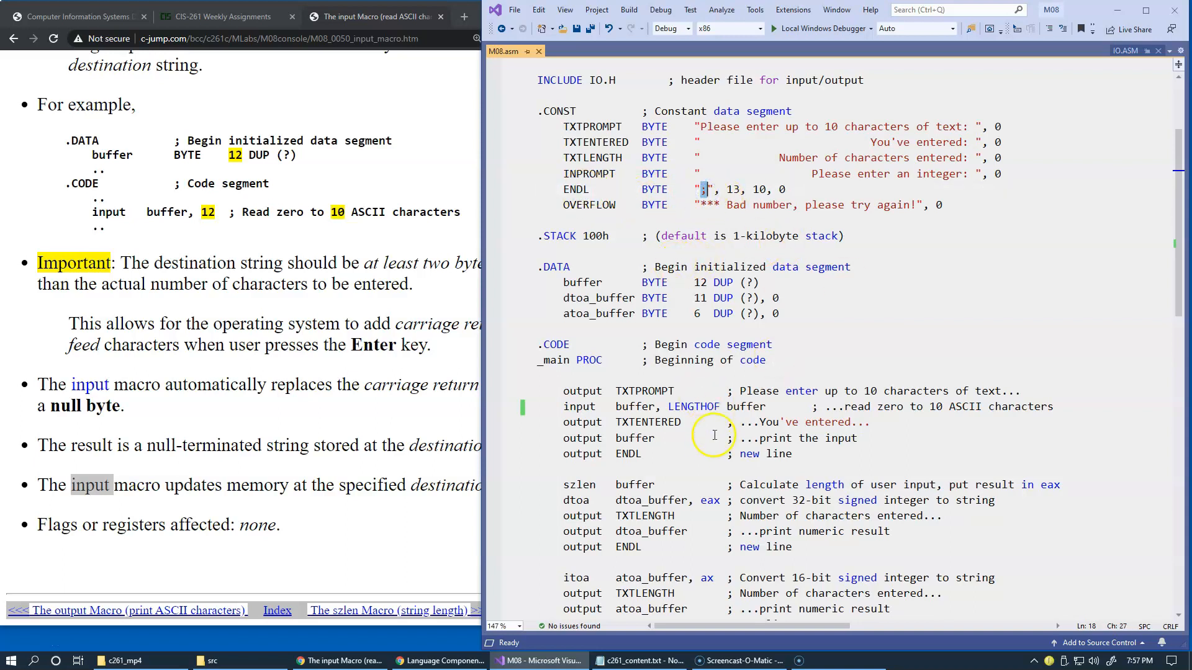
{"action": "mouse_move", "coordinate": [831, 284]}
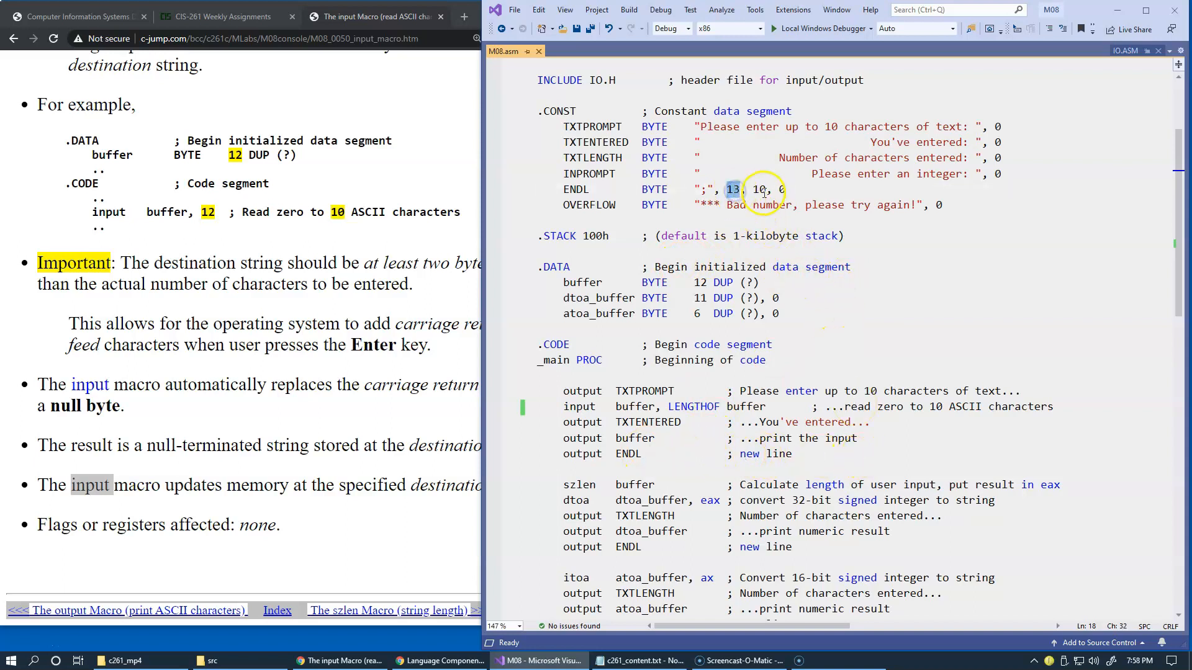
{"action": "left_click", "coordinate": [779, 189]}
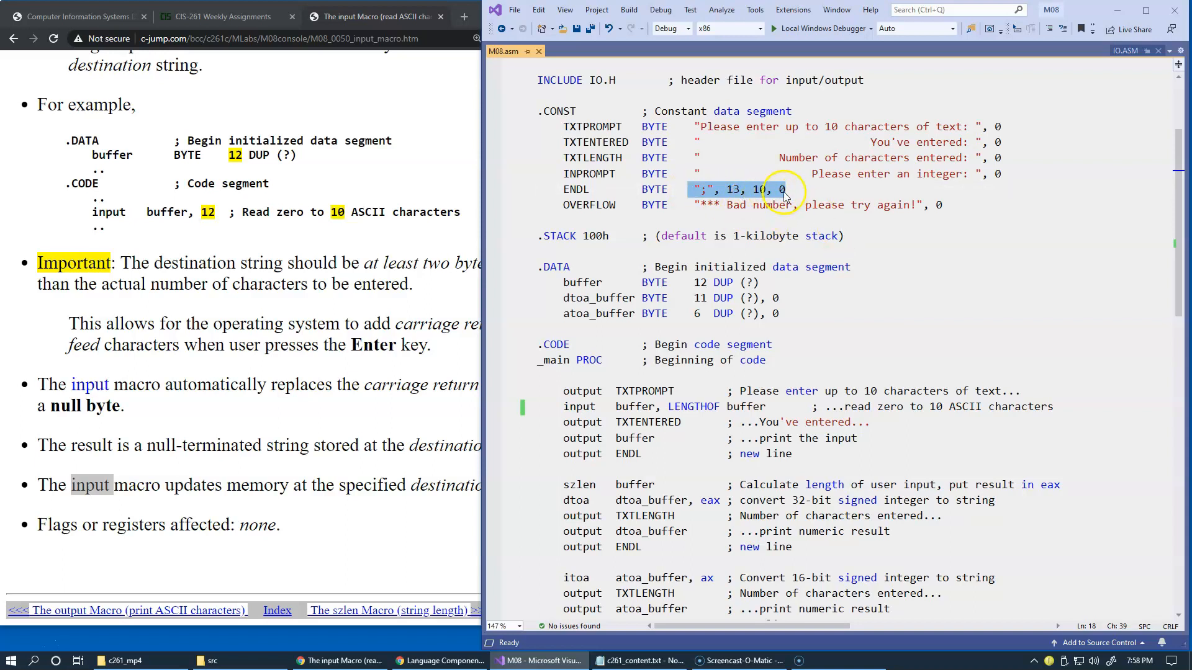
{"action": "mouse_move", "coordinate": [771, 241]}
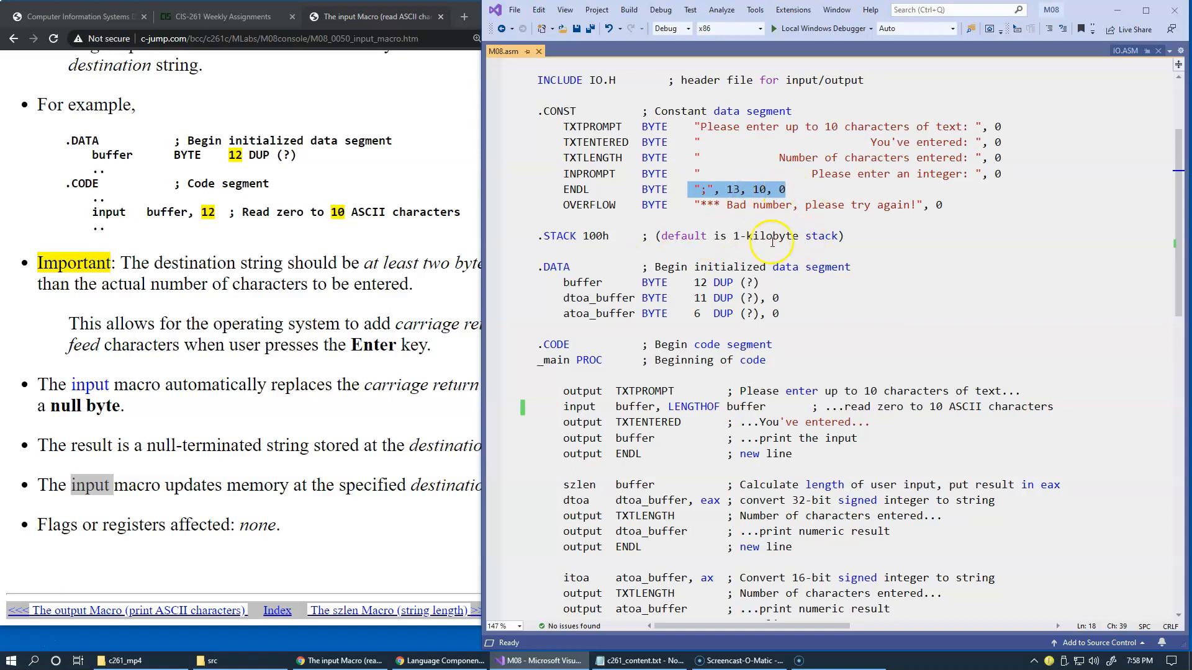
{"action": "double_click", "coordinate": [628, 453]}
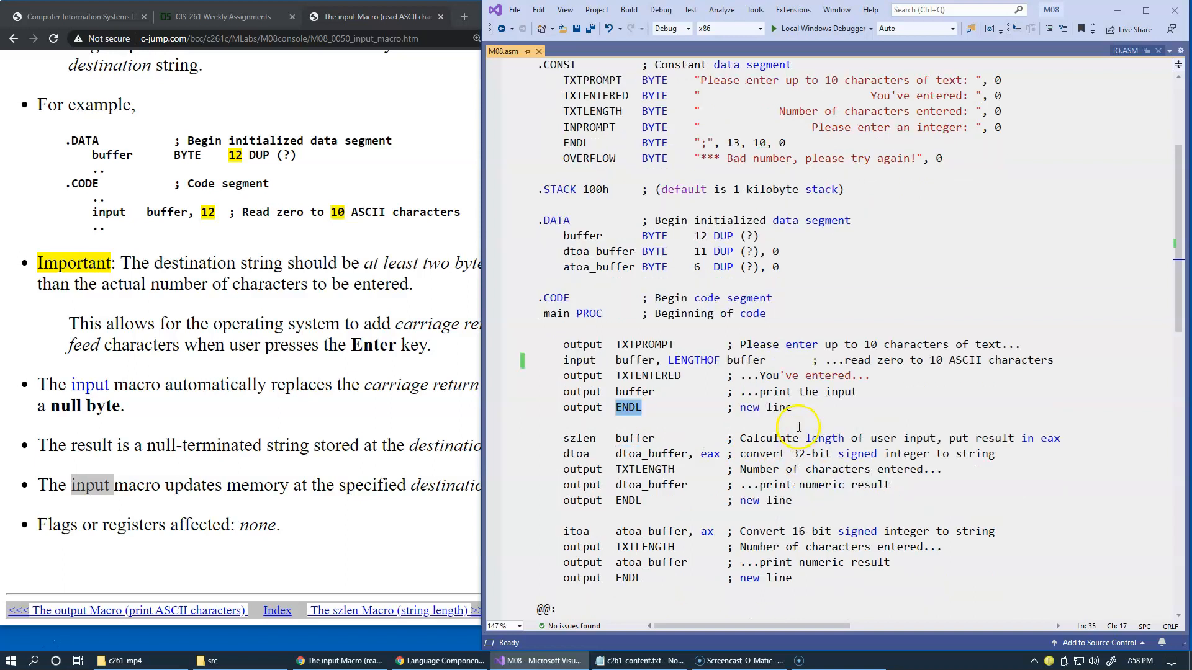
{"action": "scroll", "scroll_direction": "down", "scroll_amount": 3}
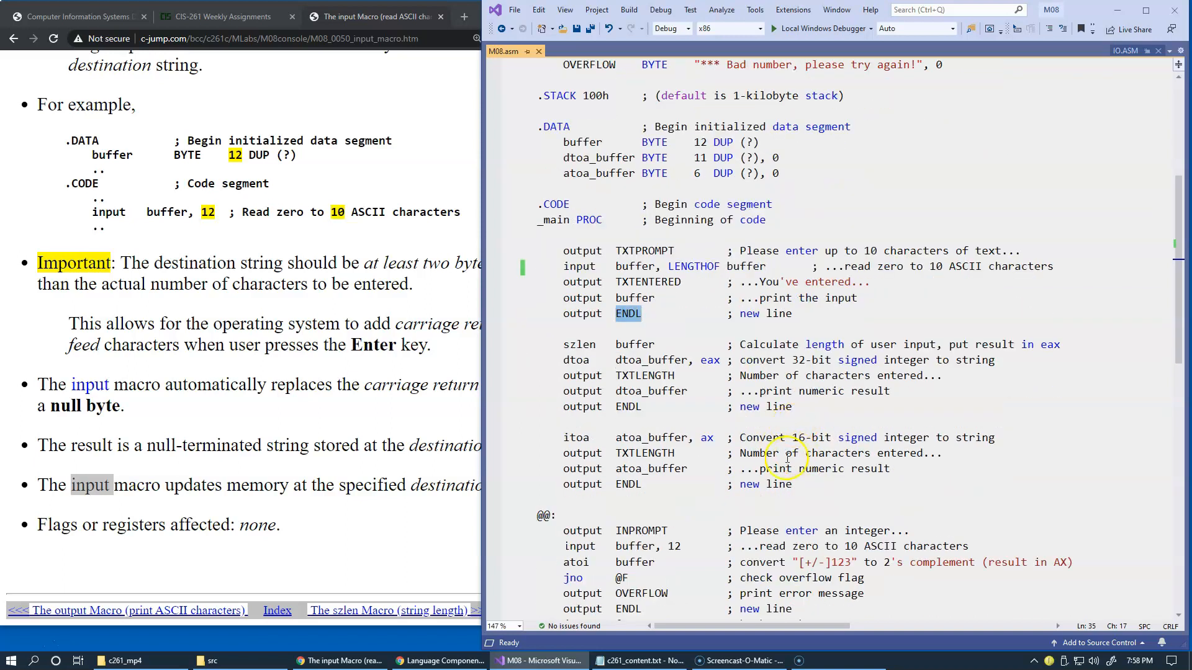
{"action": "mouse_move", "coordinate": [312, 345]}
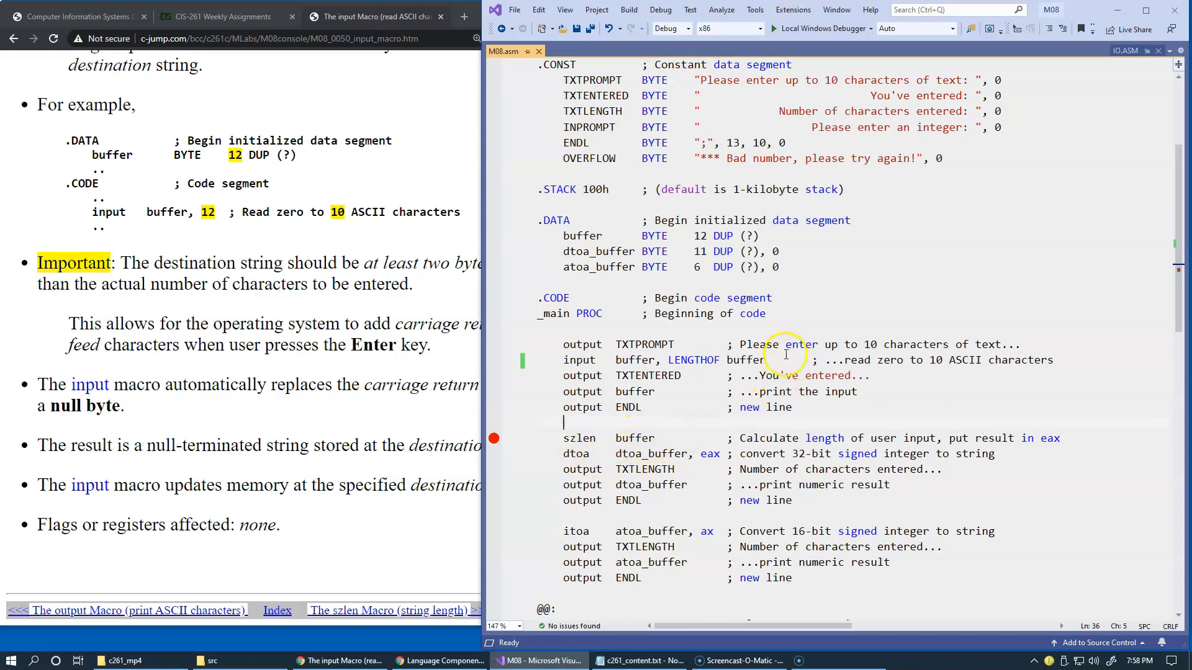
{"action": "mouse_move", "coordinate": [559, 359]}
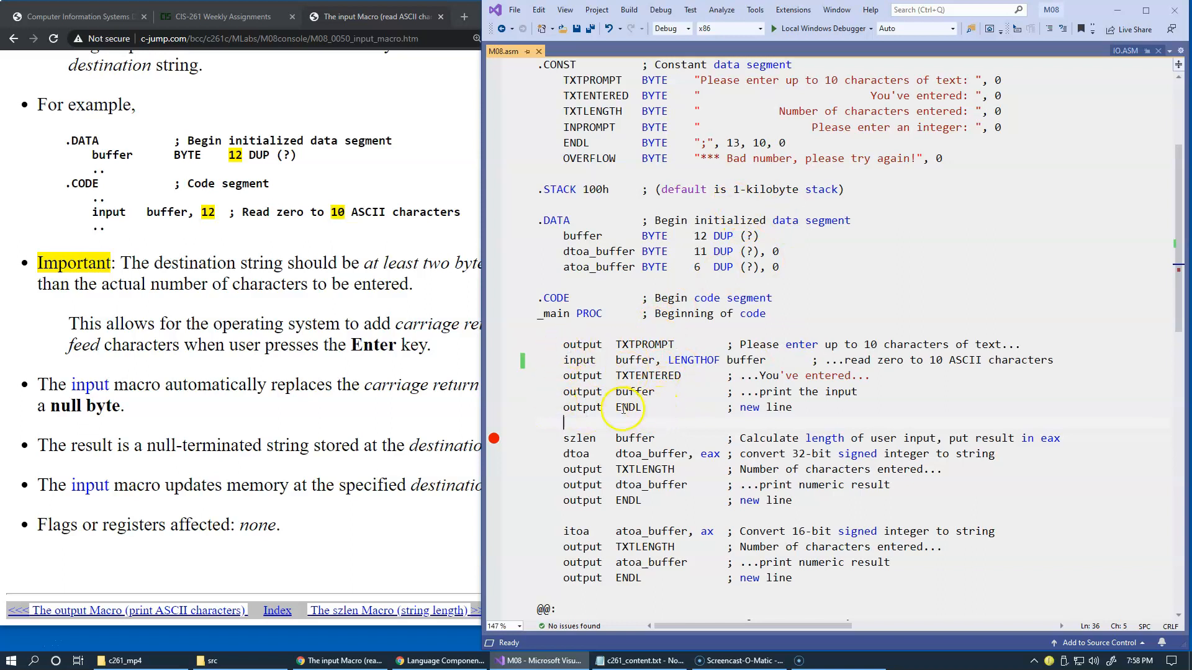
- Build the M08 project and start it under the debugger
{"action": "left_click", "coordinate": [628, 9]}
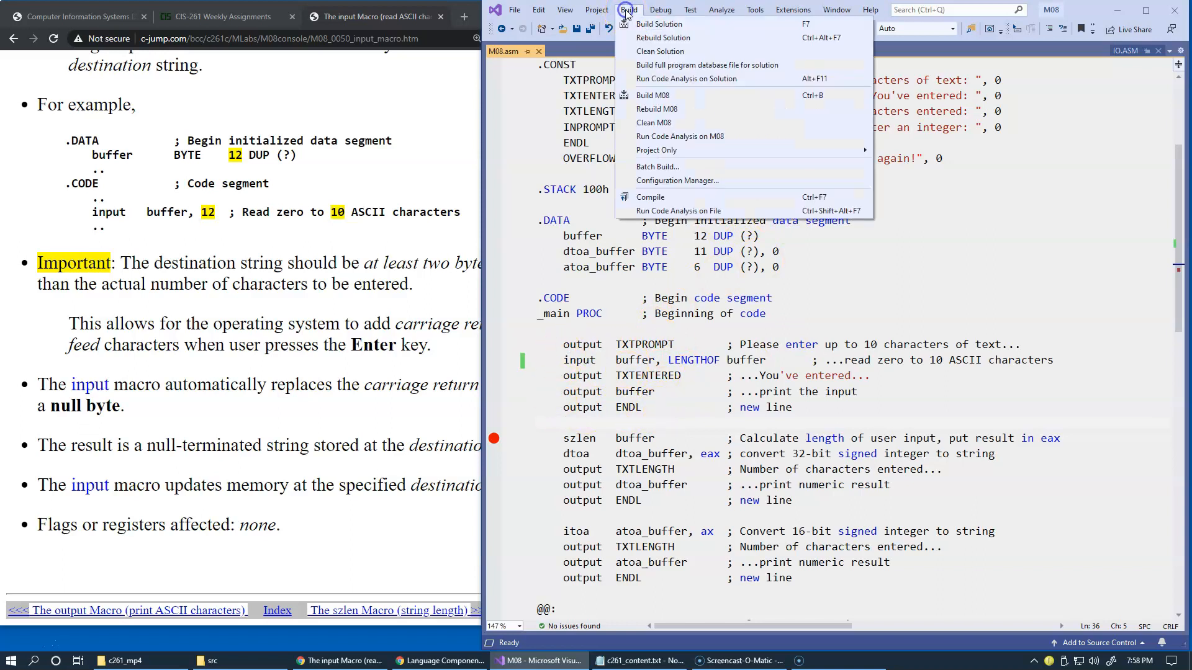
{"action": "left_click", "coordinate": [658, 24]}
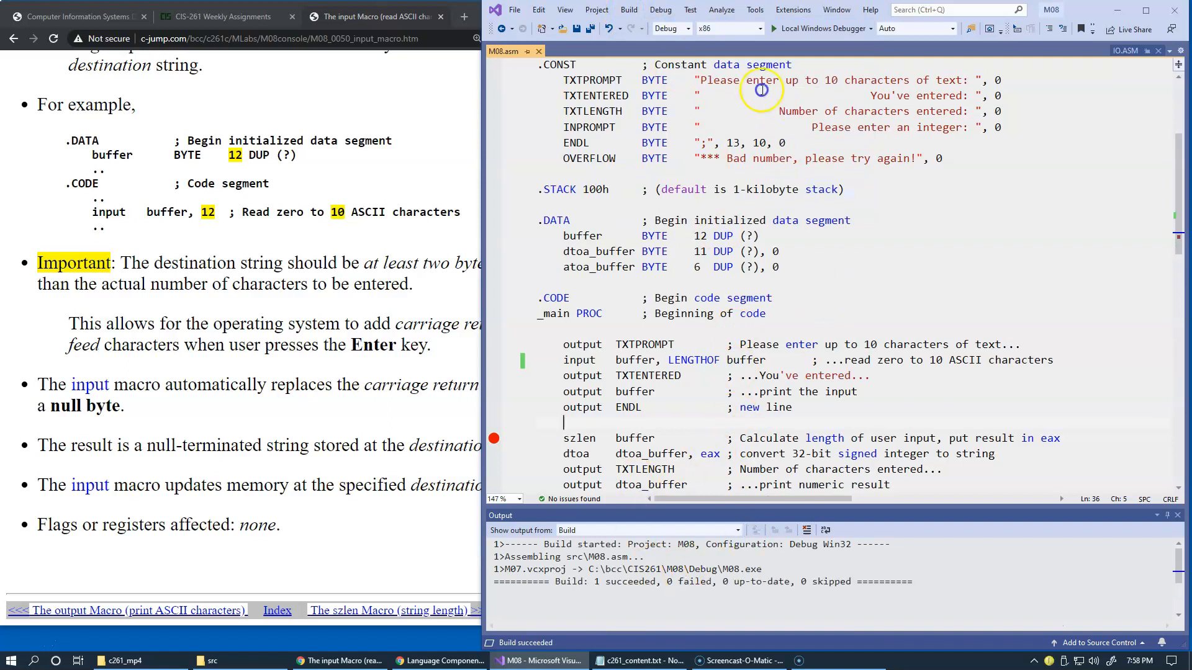
{"action": "mouse_move", "coordinate": [758, 158]}
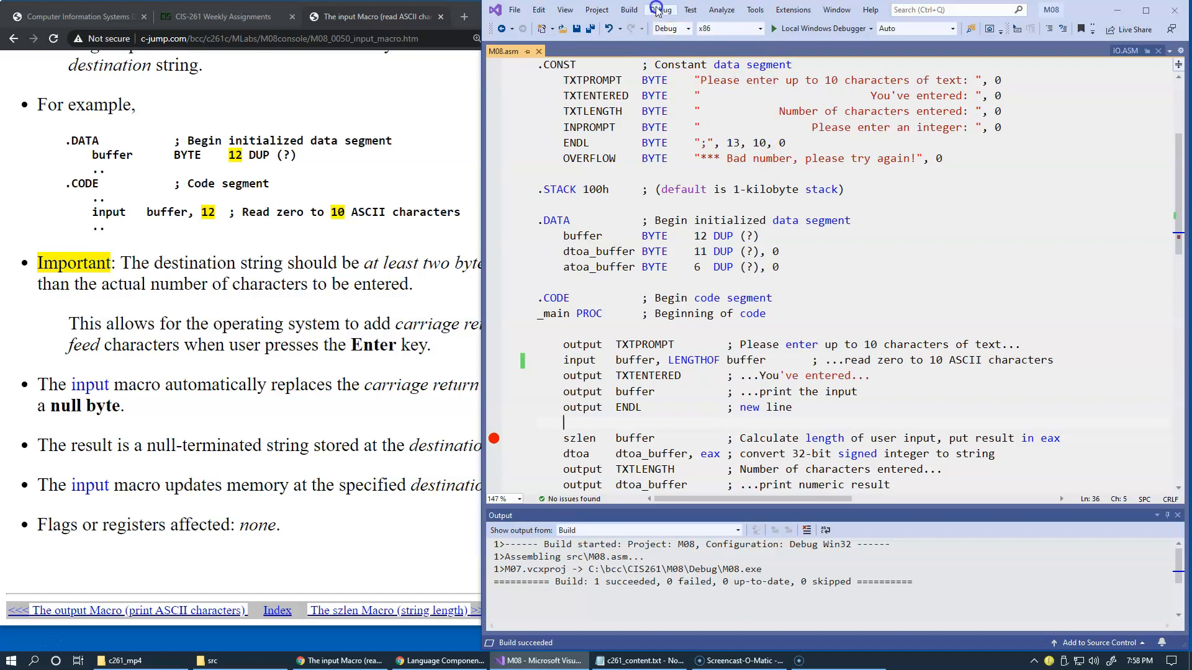
{"action": "left_click", "coordinate": [660, 10]}
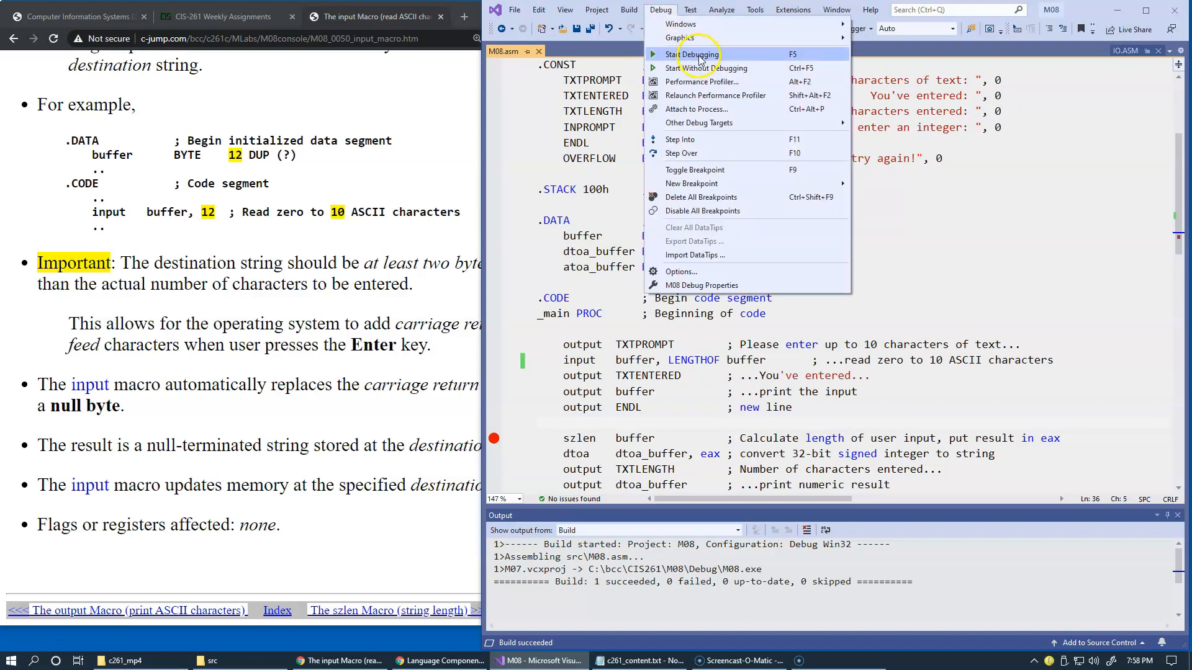
{"action": "left_click", "coordinate": [691, 54]}
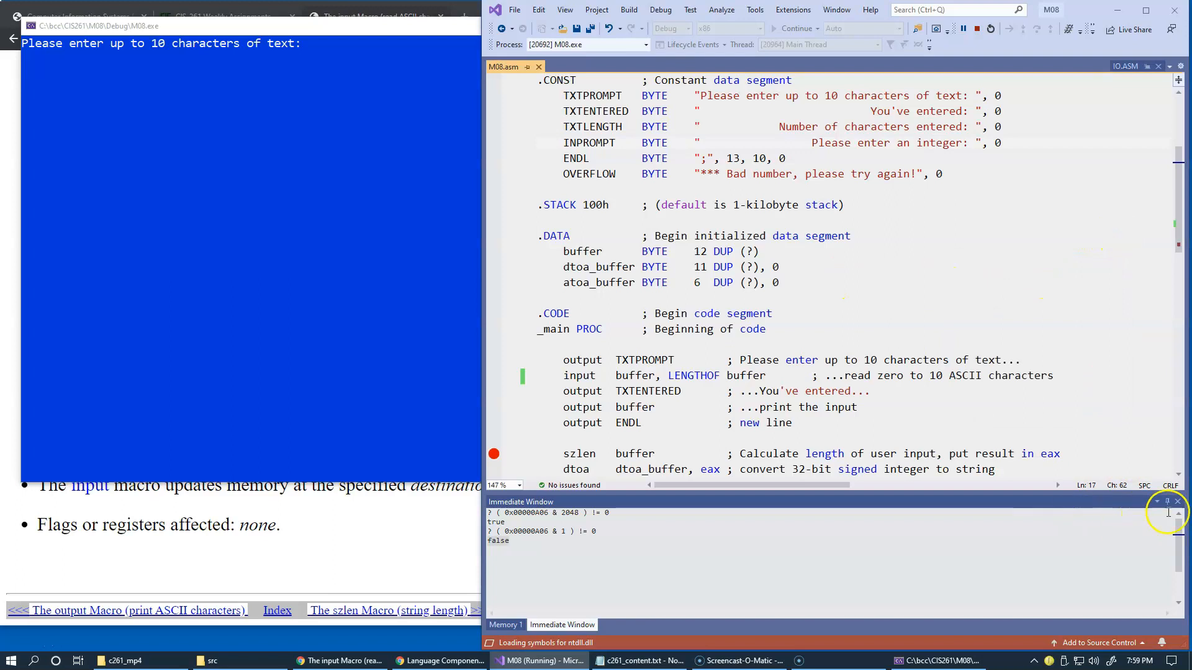
- Close the Immediate Window while the program waits at its text-entry prompt
{"action": "left_click", "coordinate": [501, 625]}
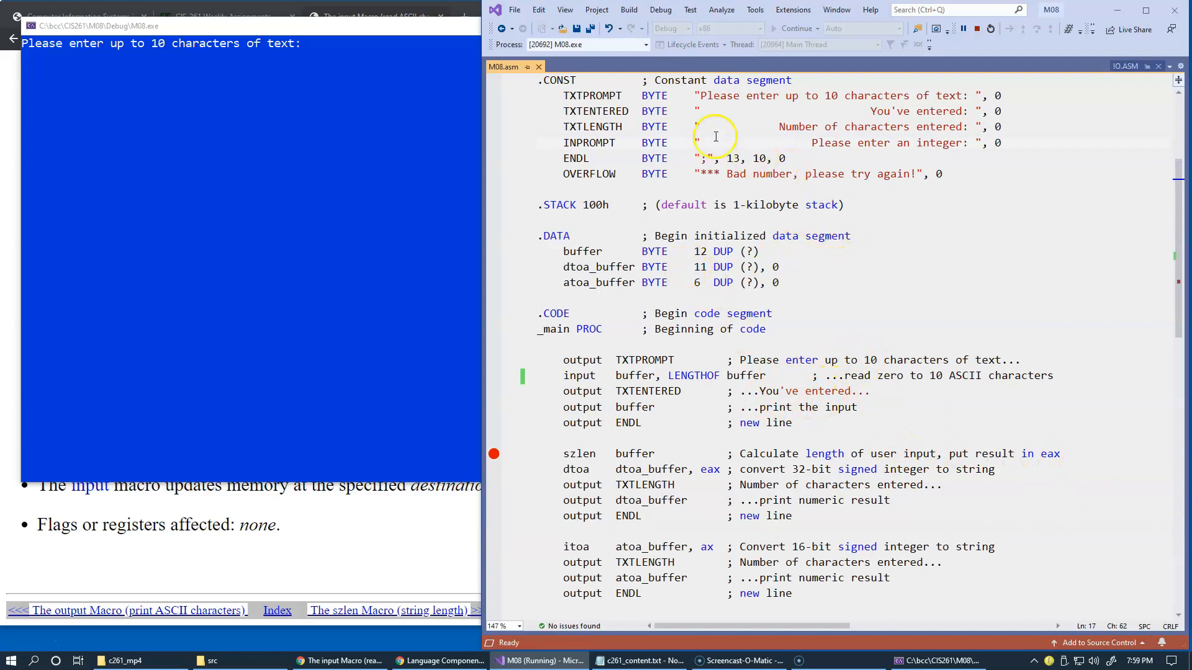
{"action": "mouse_move", "coordinate": [772, 360]}
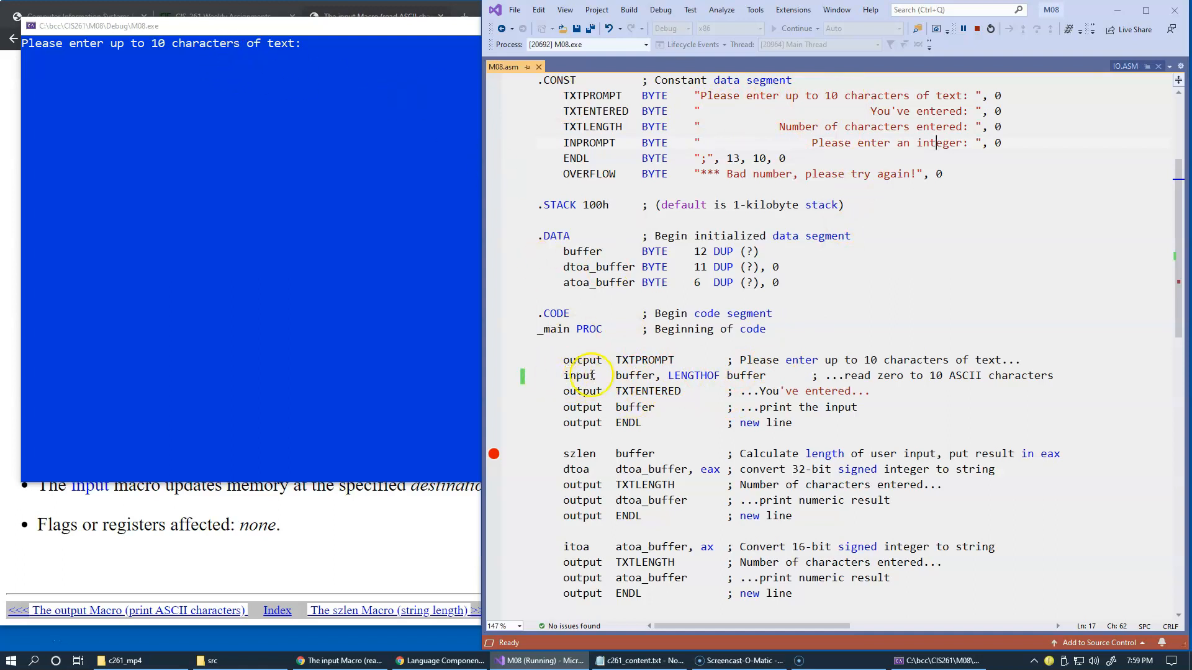
{"action": "mouse_move", "coordinate": [593, 318]}
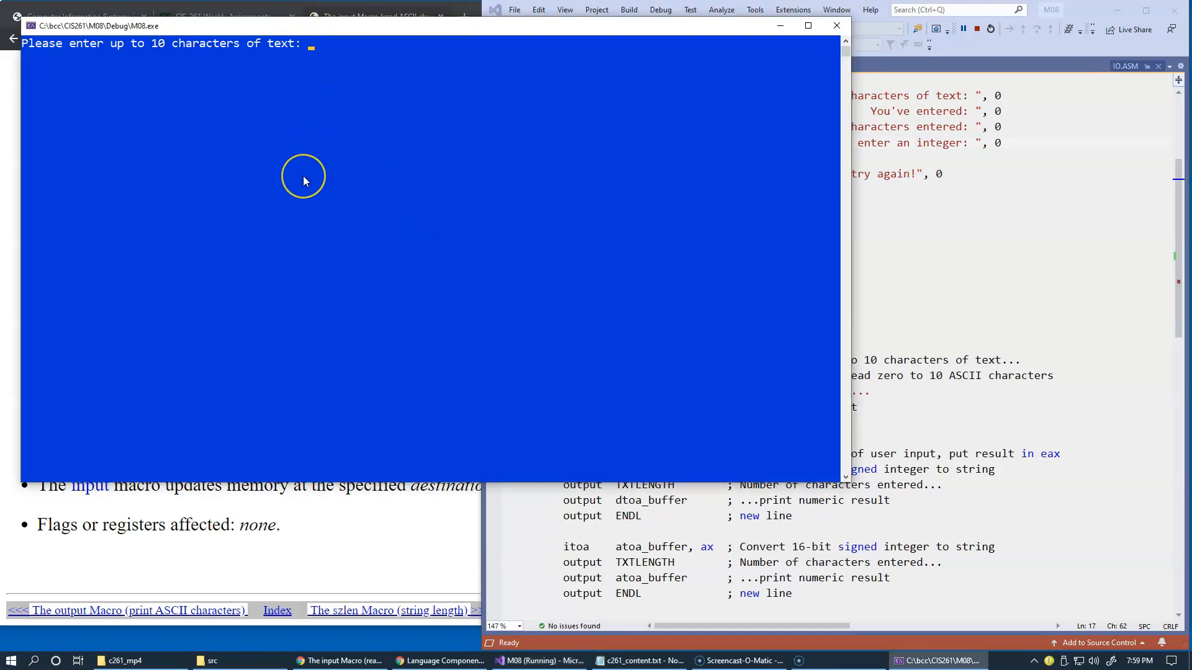
- Enter 123abc at the console prompt
{"action": "type", "text": "123a"}
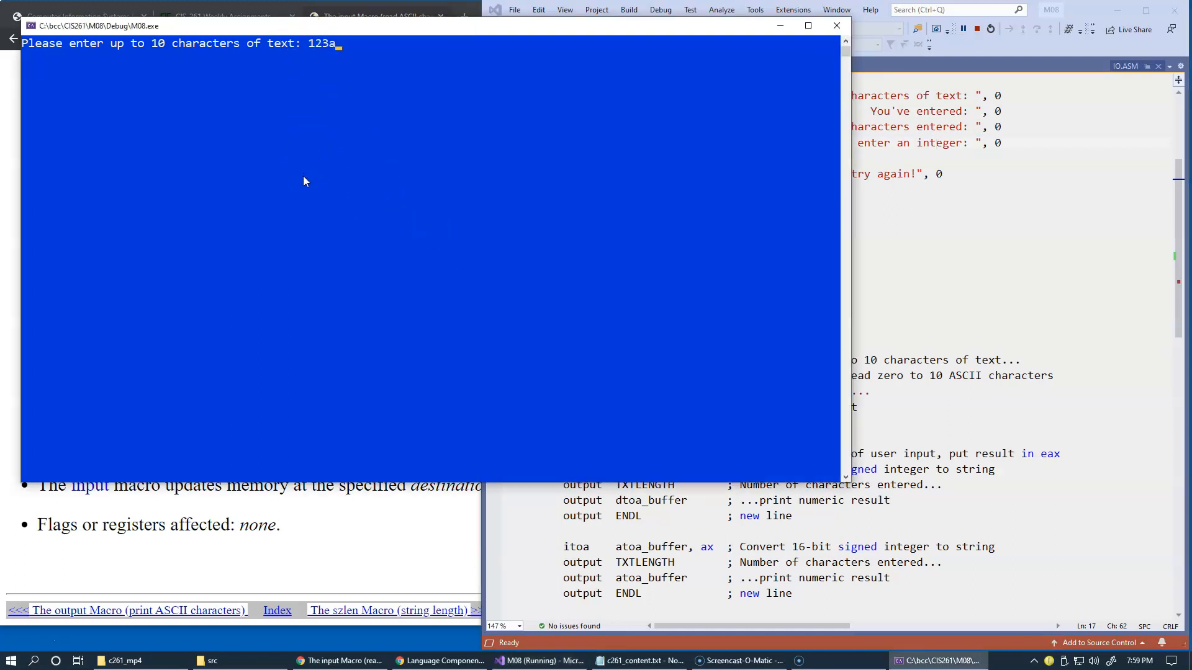
{"action": "type", "text": "bc"}
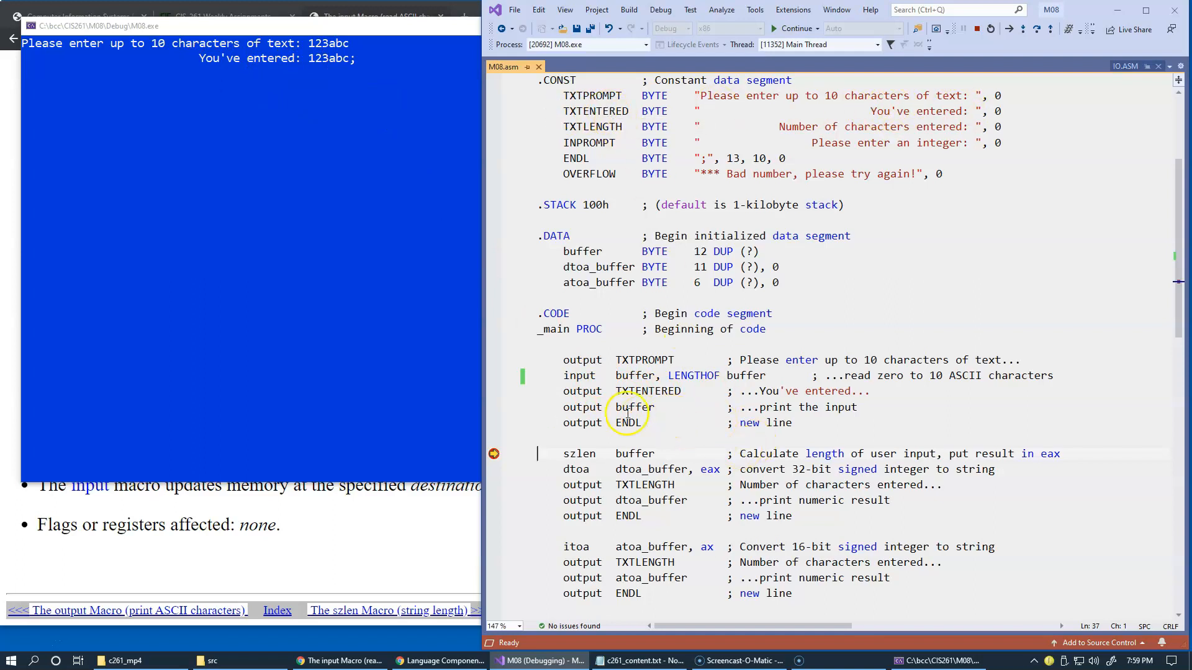
{"action": "double_click", "coordinate": [634, 406]}
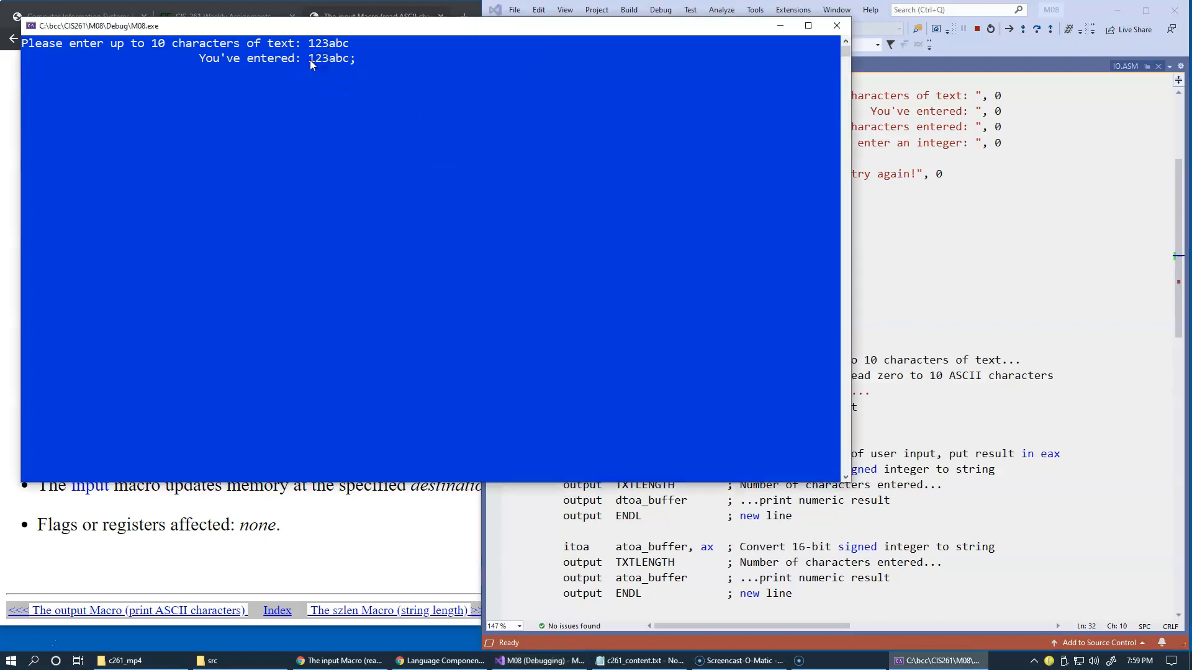
{"action": "double_click", "coordinate": [329, 57]}
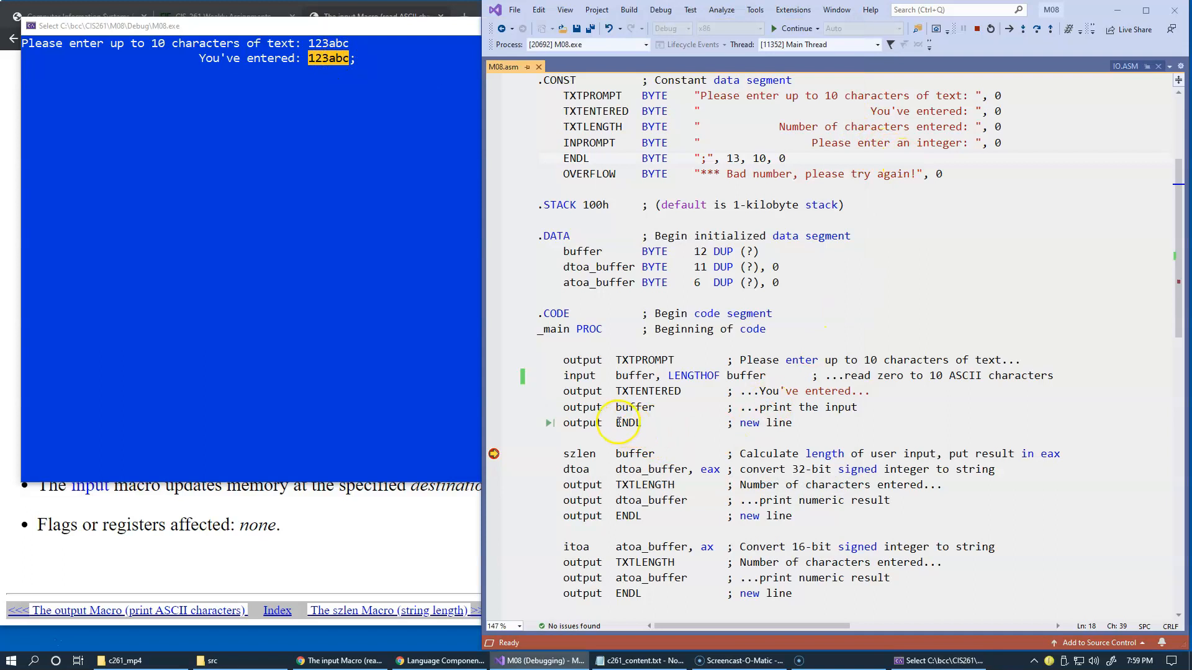
{"action": "double_click", "coordinate": [627, 423]}
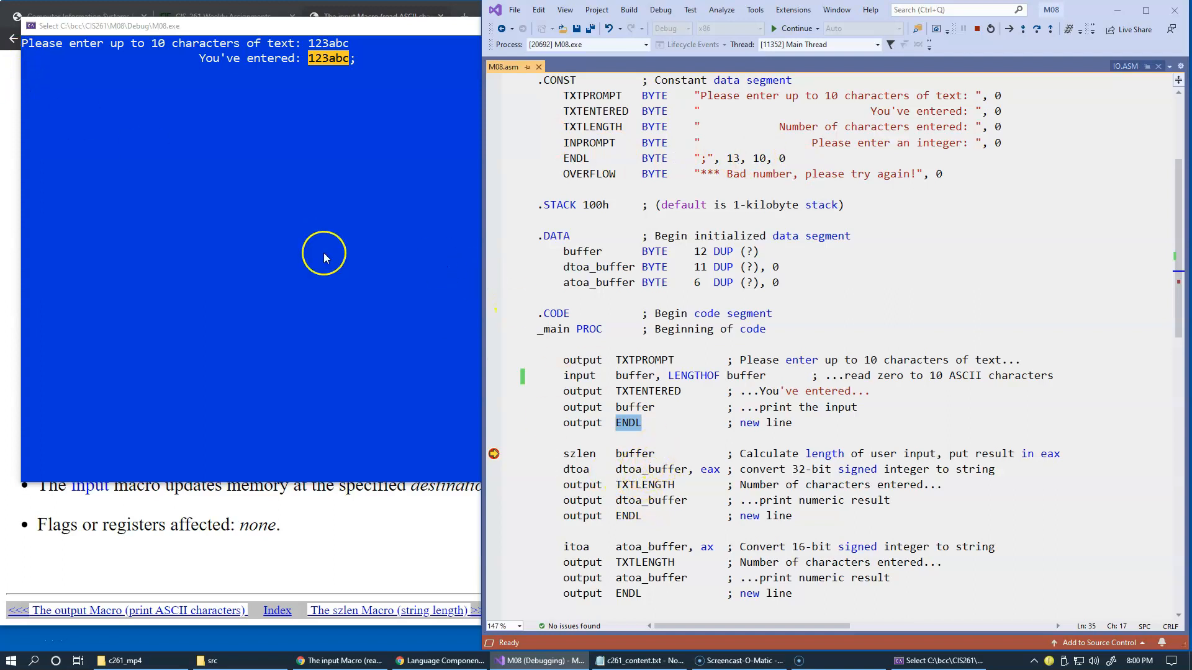
{"action": "mouse_move", "coordinate": [113, 79]}
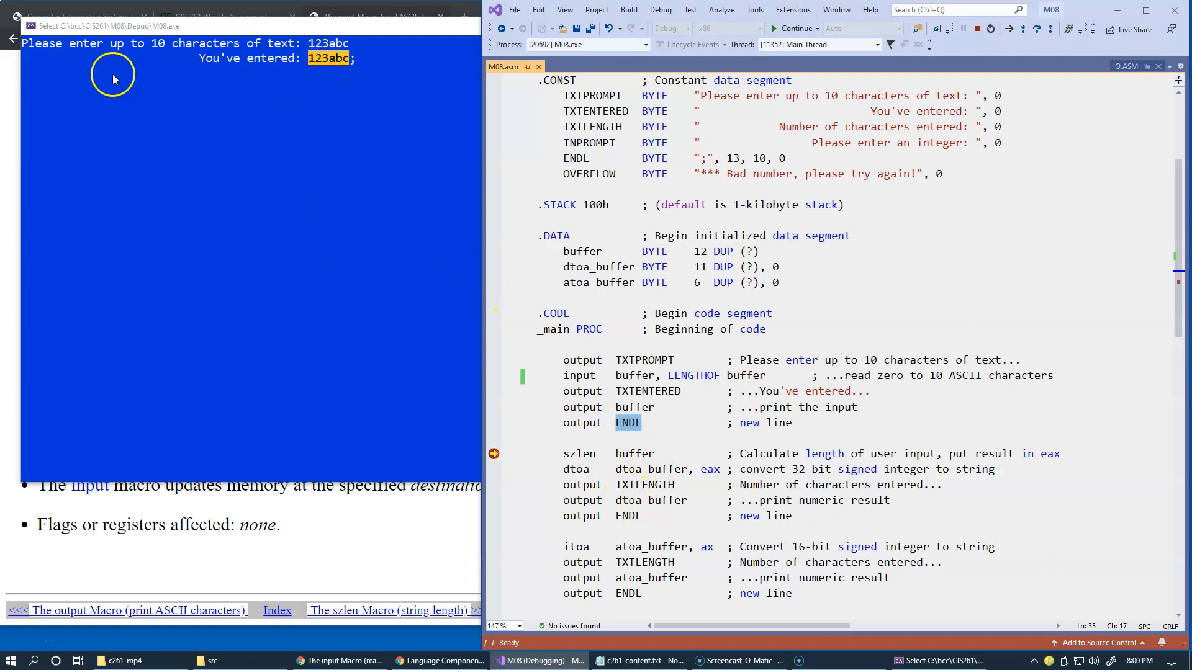
{"action": "mouse_move", "coordinate": [708, 384]}
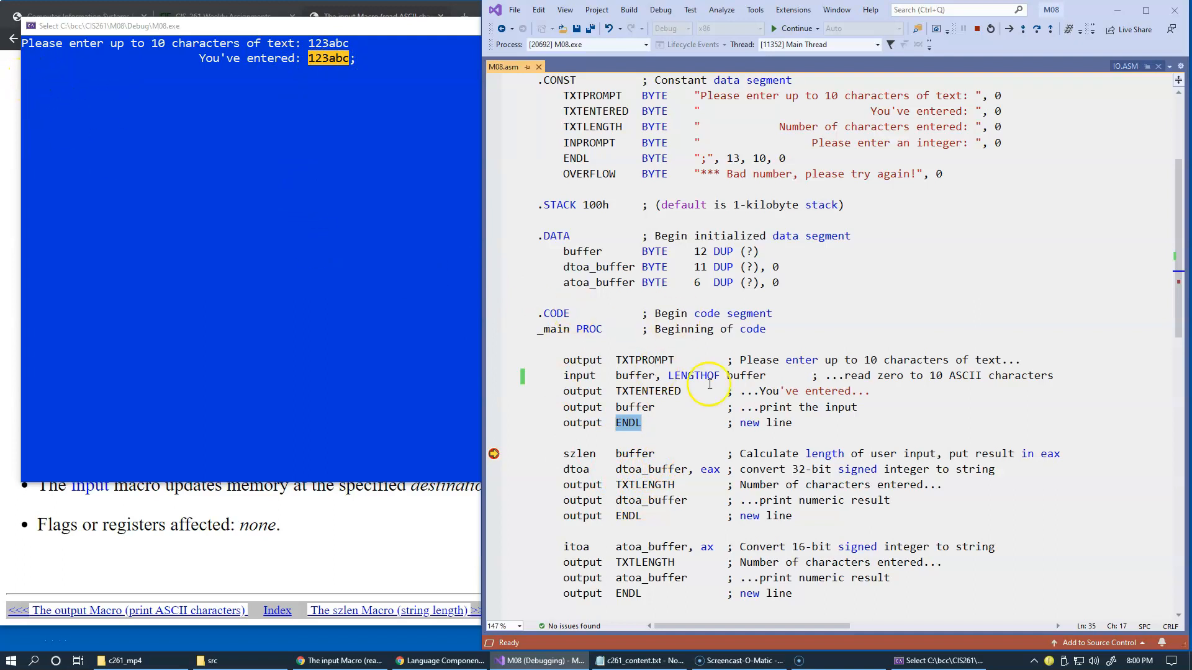